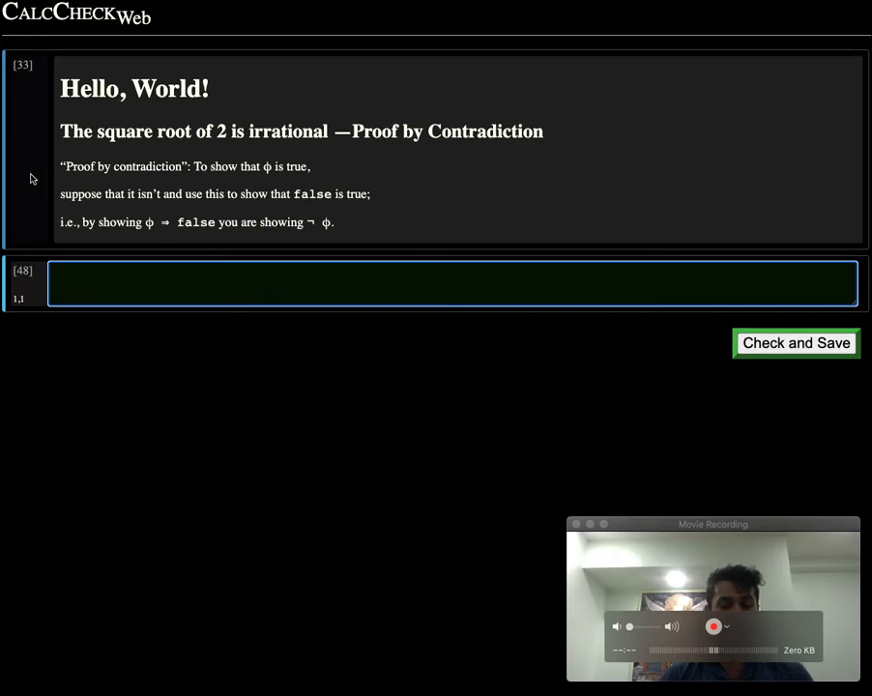
Add the '# Classical Proof' heading and step 0 assuming √2 = m / n
{"action": "type", "text": "# Clas"}
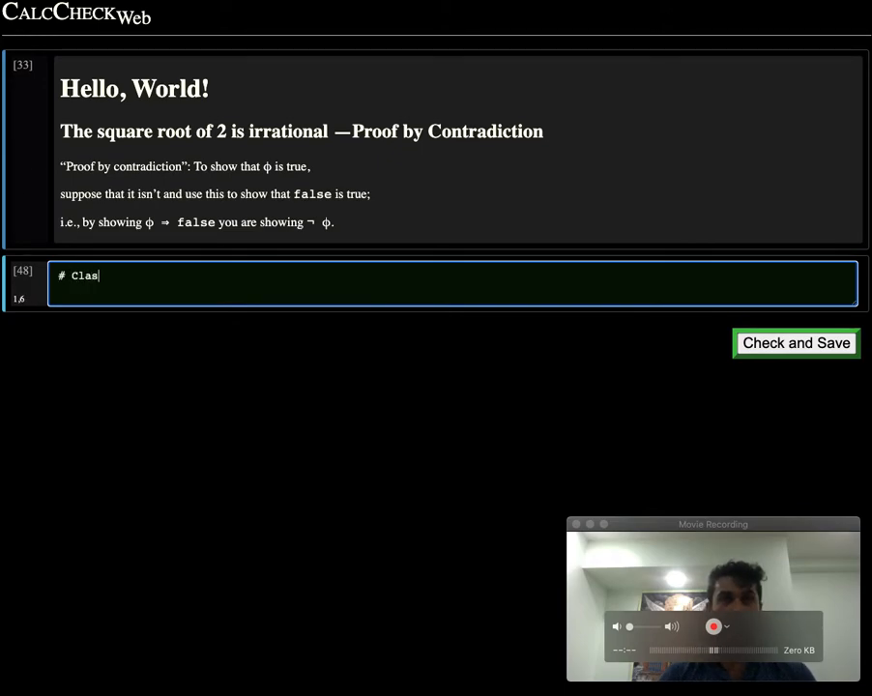
{"action": "type", "text": "sical Proof"}
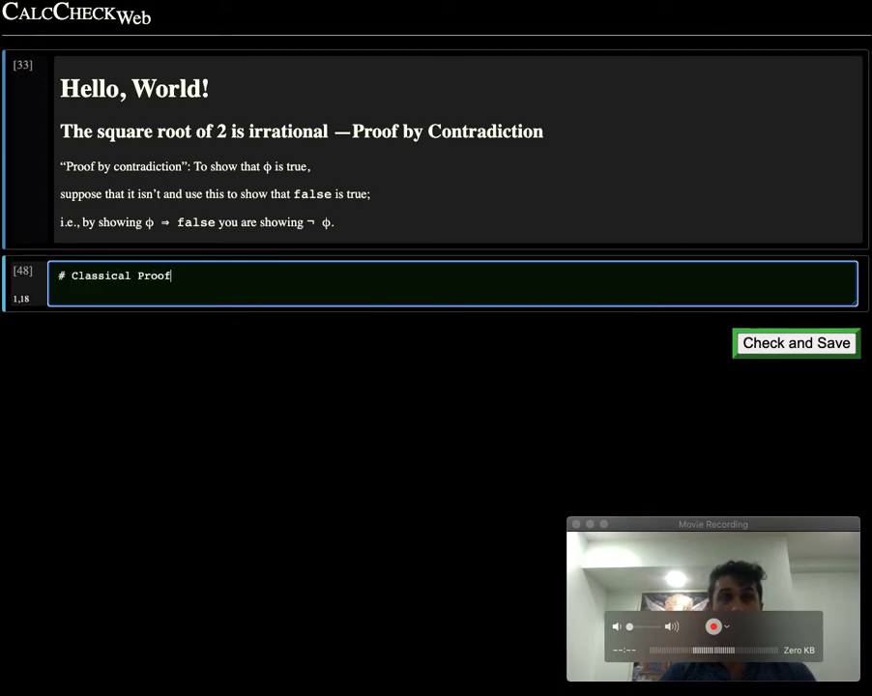
{"action": "left_click", "coordinate": [795, 343]}
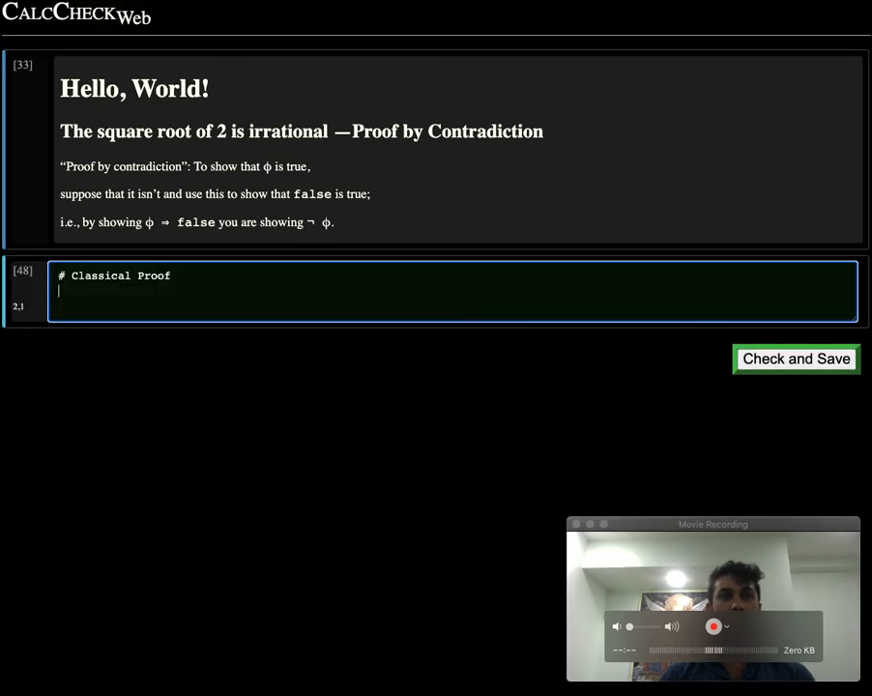
{"action": "type", "text": "0. Assume `sqrt"}
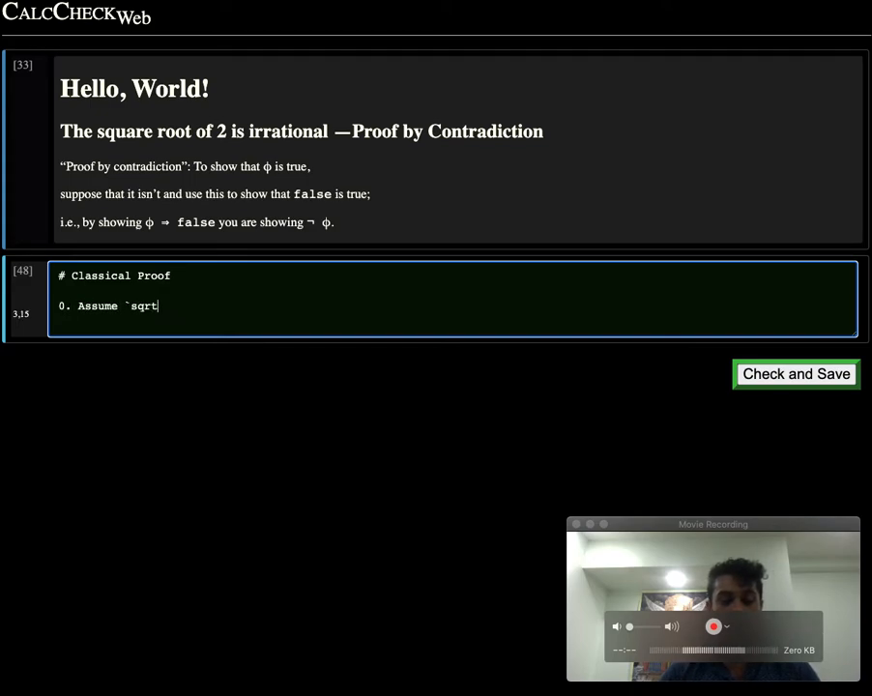
{"action": "type", "text": "2 = m / n`"}
{"action": "type", "text": "1. M"}
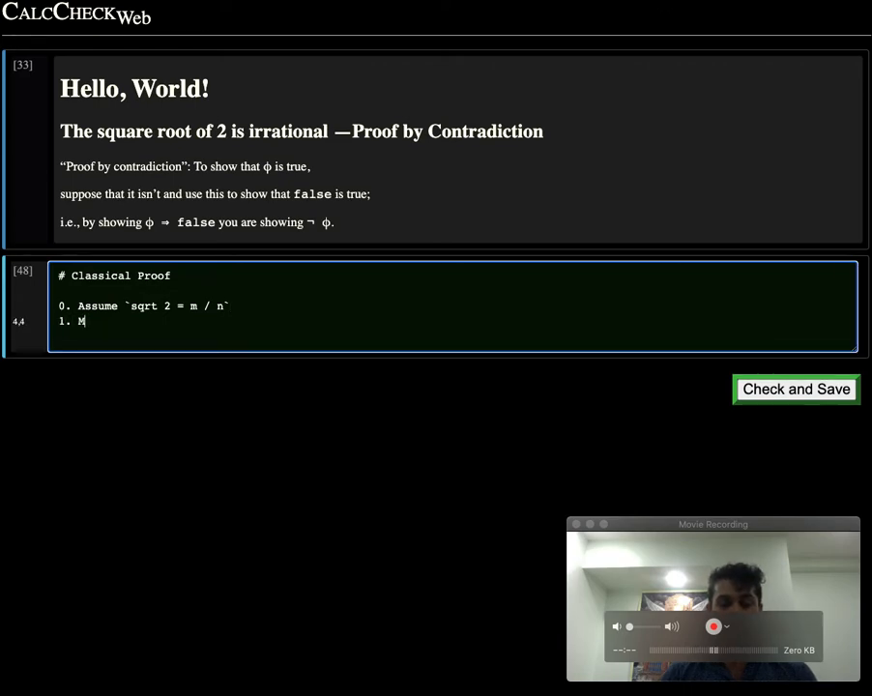
Write step 1: m and n share no common factors, so cannot both be even
{"action": "type", "text": "oreover, we can"}
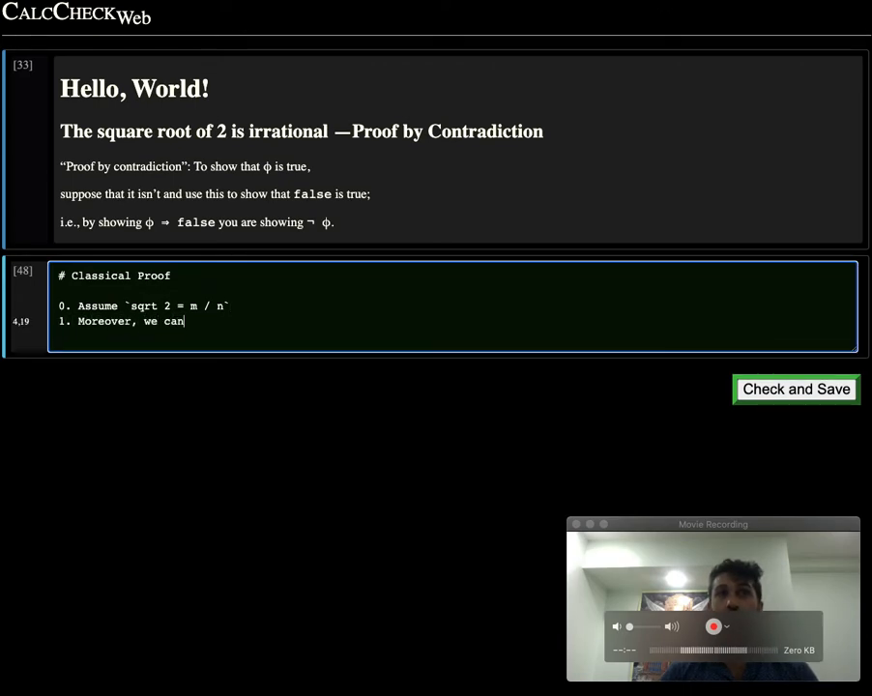
{"action": "type", "text": "assume"}
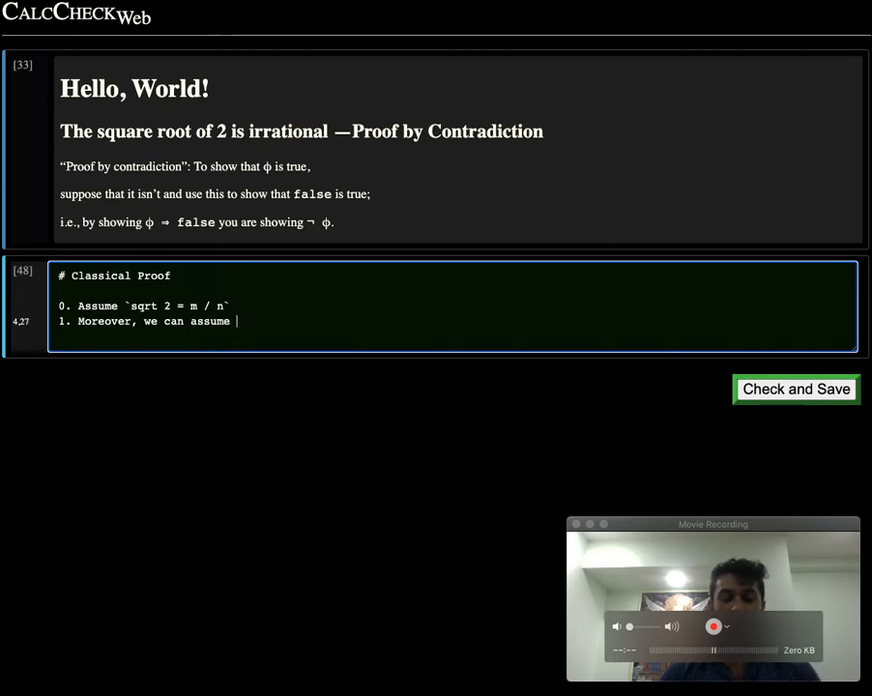
{"action": "type", "text": "without l"}
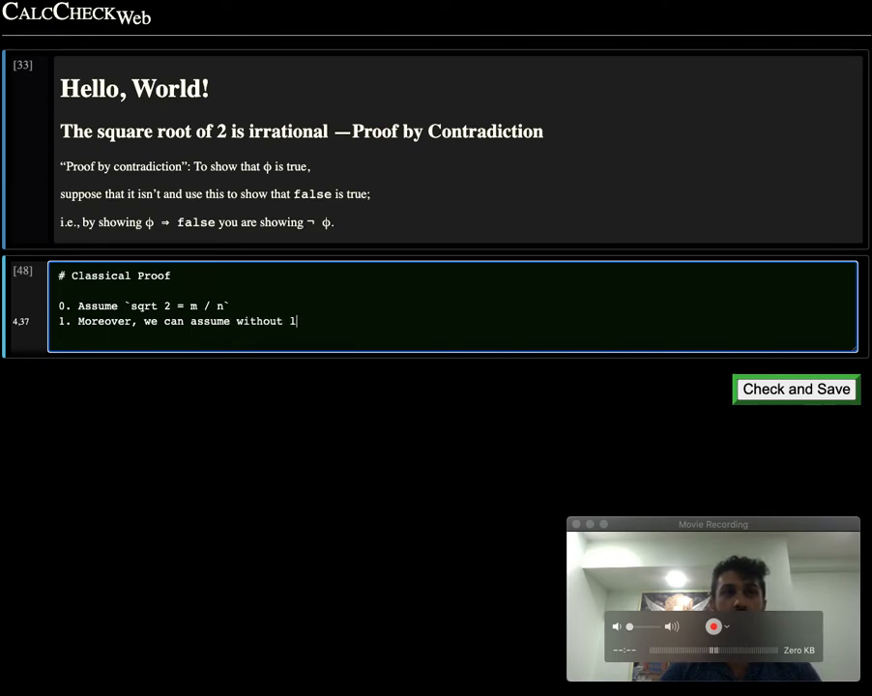
{"action": "type", "text": "oss of generalis"}
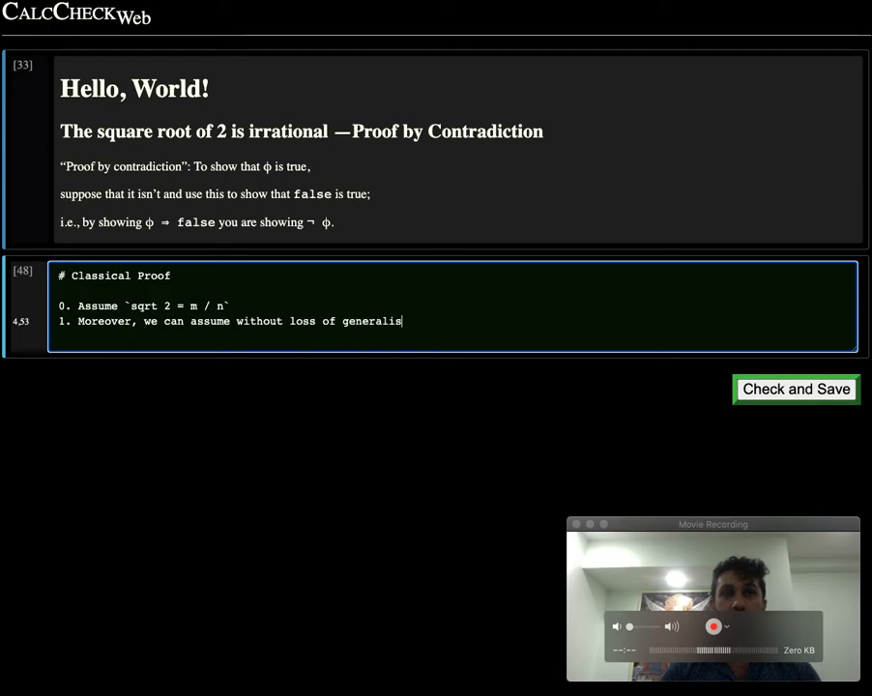
{"action": "type", "text": "ty, that"}
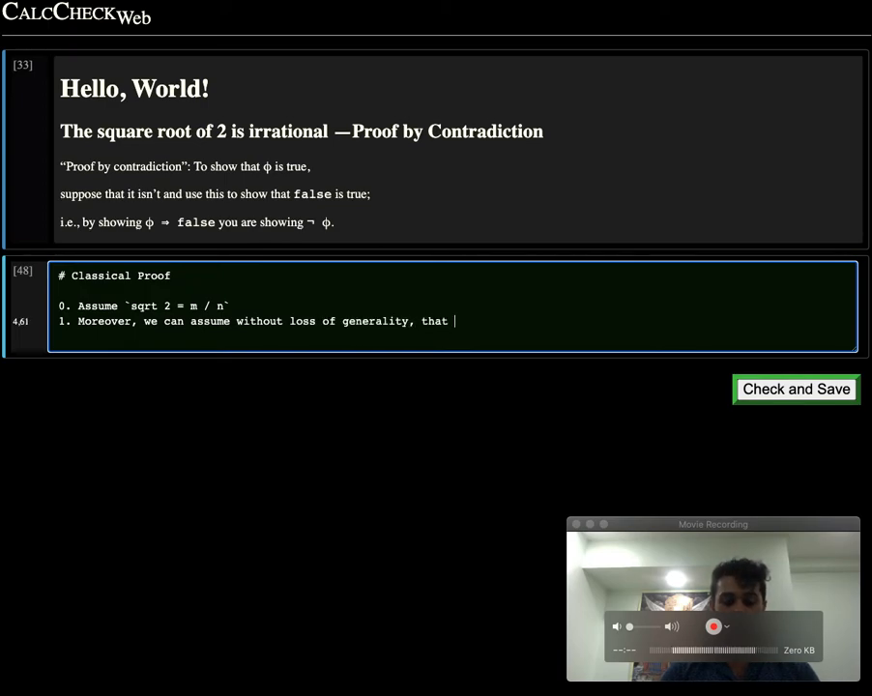
{"action": "type", "text": "`m` and `n` have"}
{"action": "type", "text": "no common fact"}
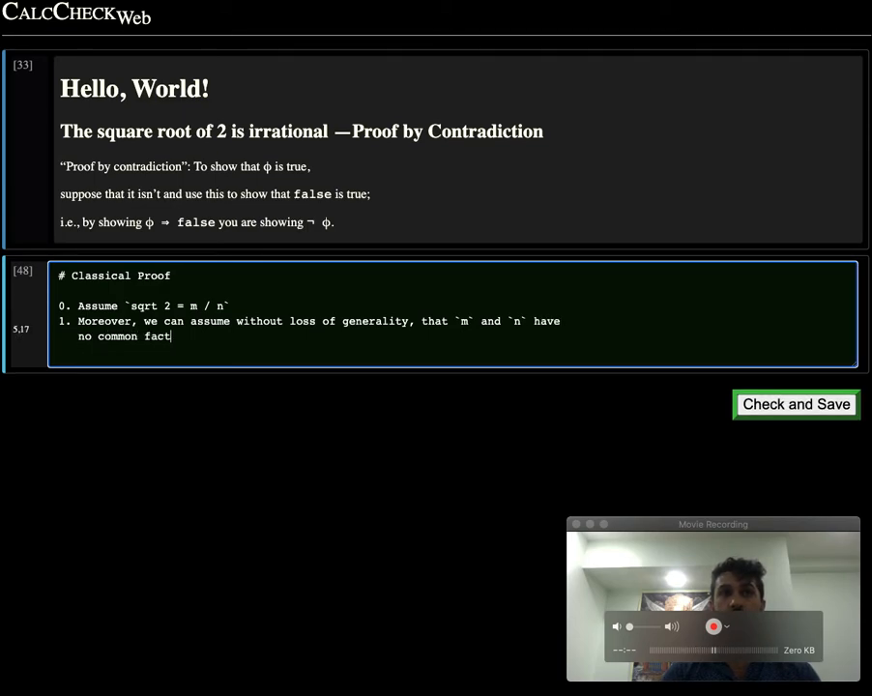
{"action": "type", "text": "ors."}
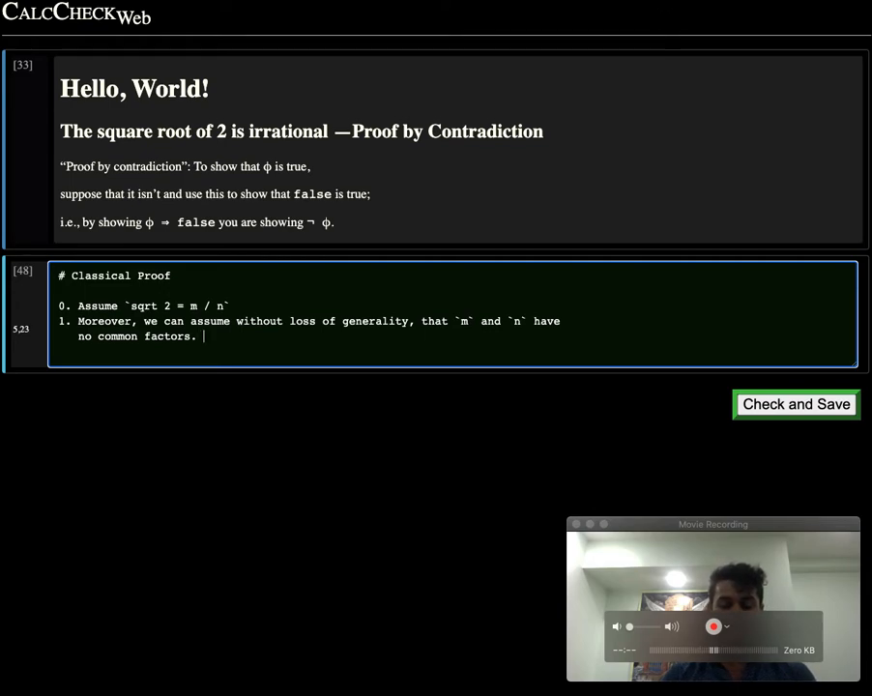
{"action": "type", "text": "In particular, this means tha"}
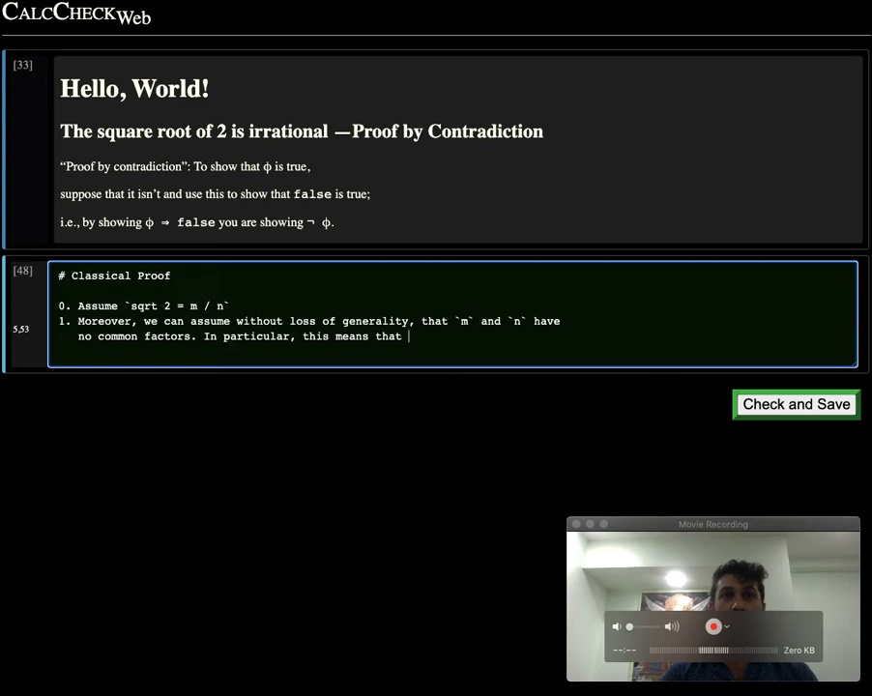
{"action": "type", "text": "they cannot both be"}
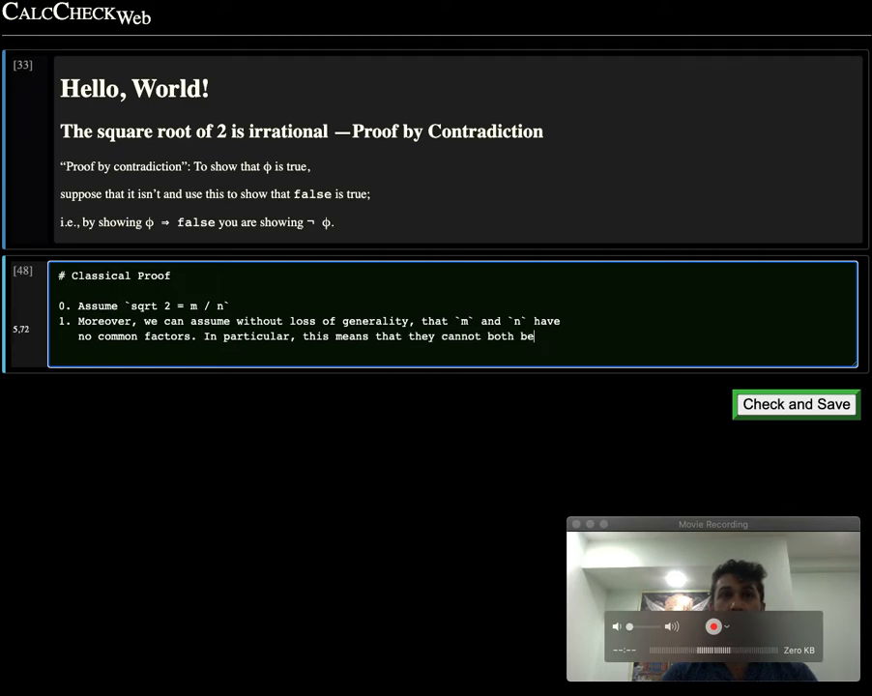
{"action": "type", "text": "even."}
{"action": "type", "text": "2."}
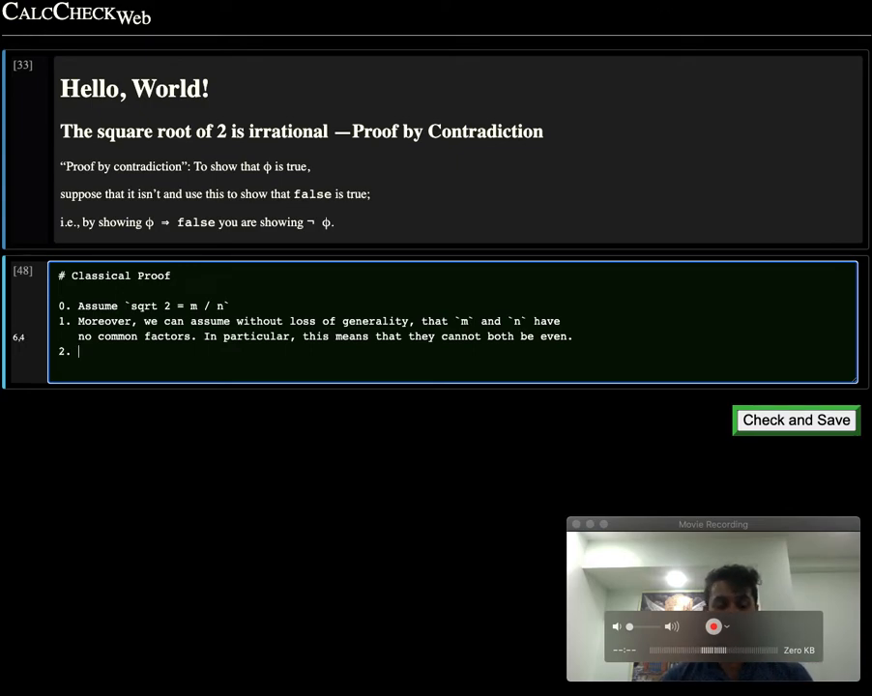
Write step 2: squaring and multiplying gives 2 · n² = m²
{"action": "type", "text": "So, mu"}
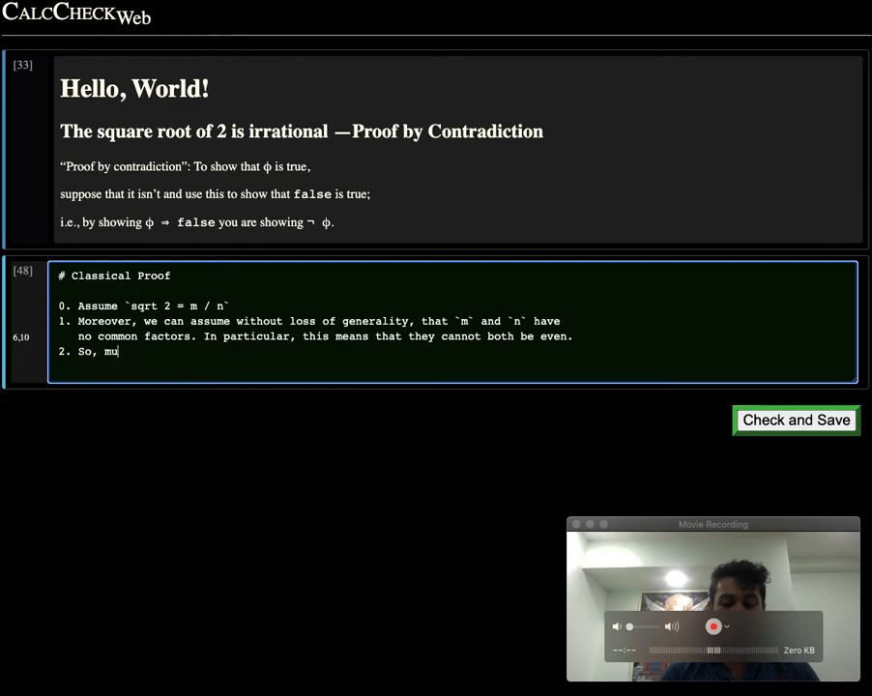
{"action": "type", "text": "squa"}
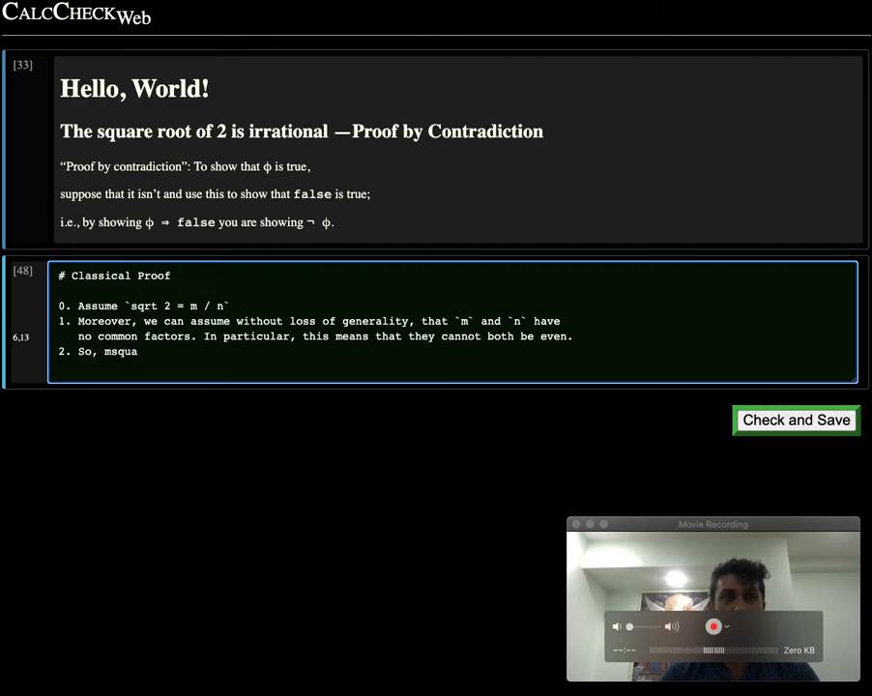
{"action": "type", "text": "square both sides and"}
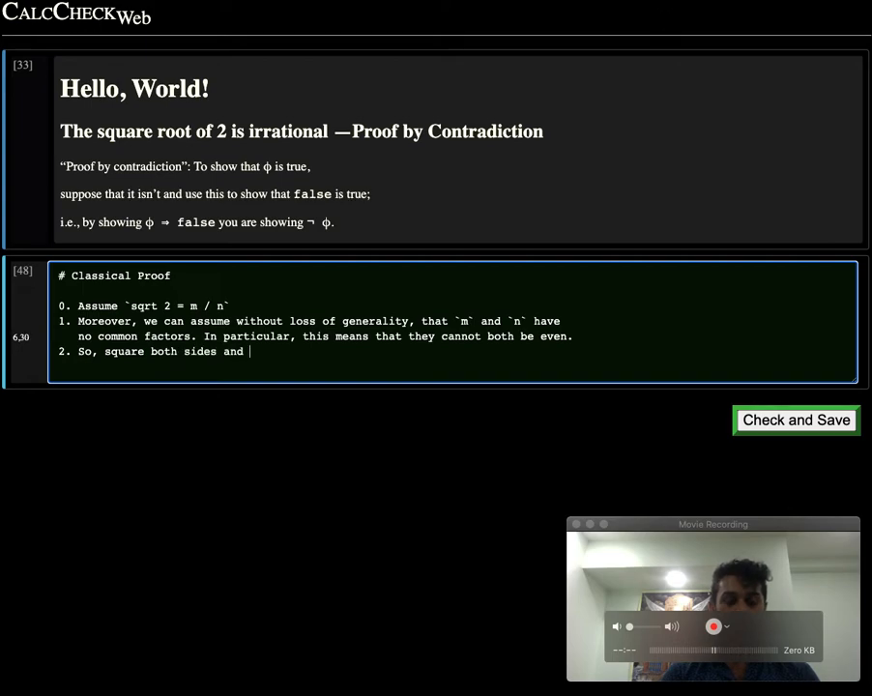
{"action": "type", "text": "multipy, we"}
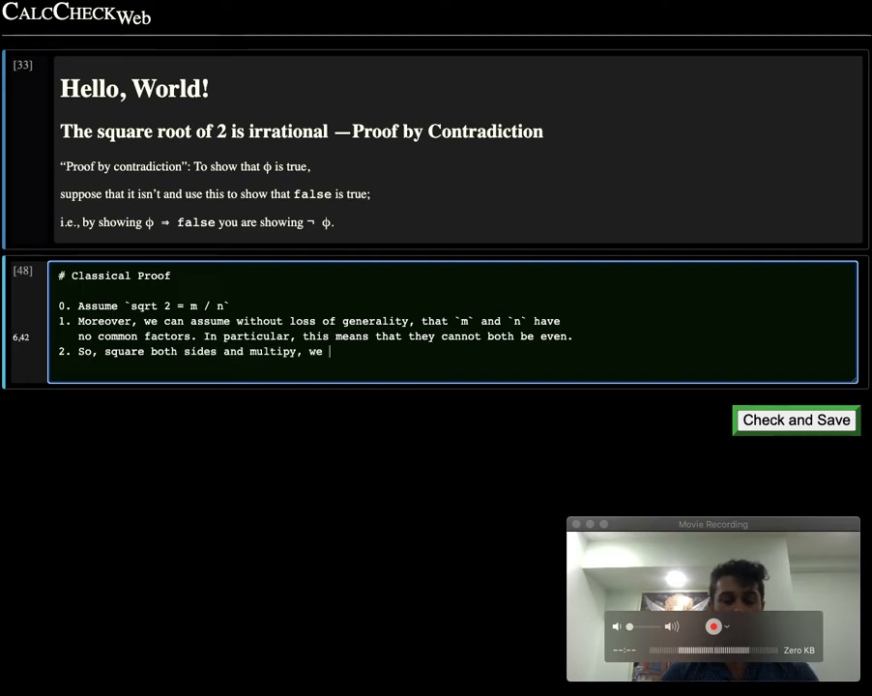
{"action": "type", "text": "get `"}
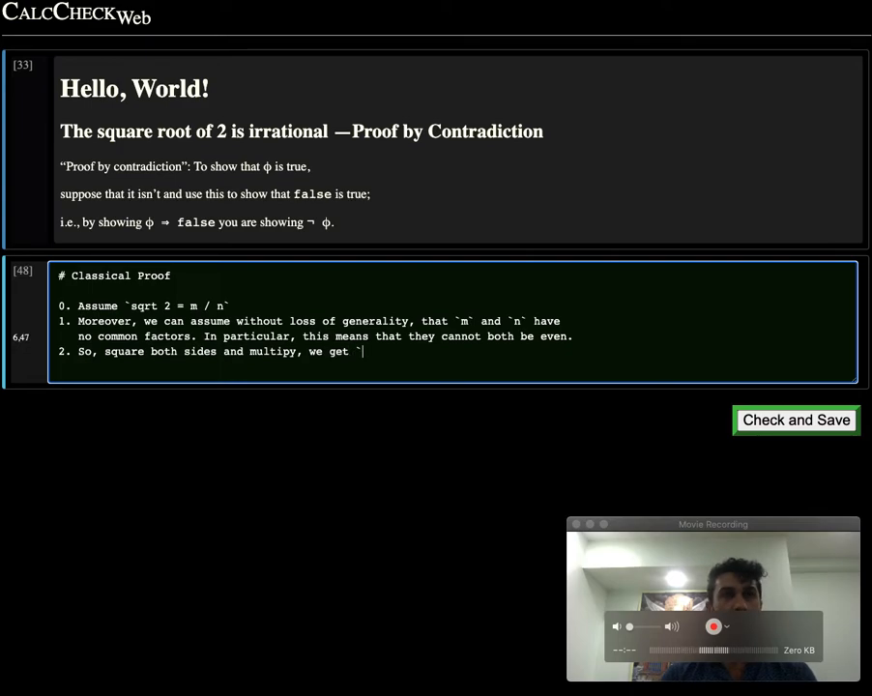
{"action": "type", "text": "2 \\c"}
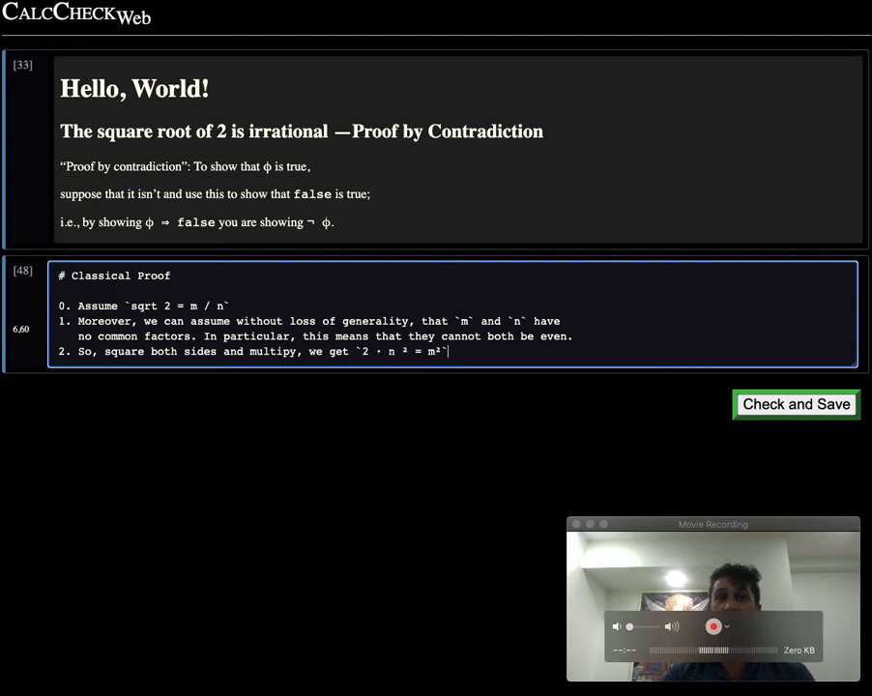
{"action": "type", "text": "."}
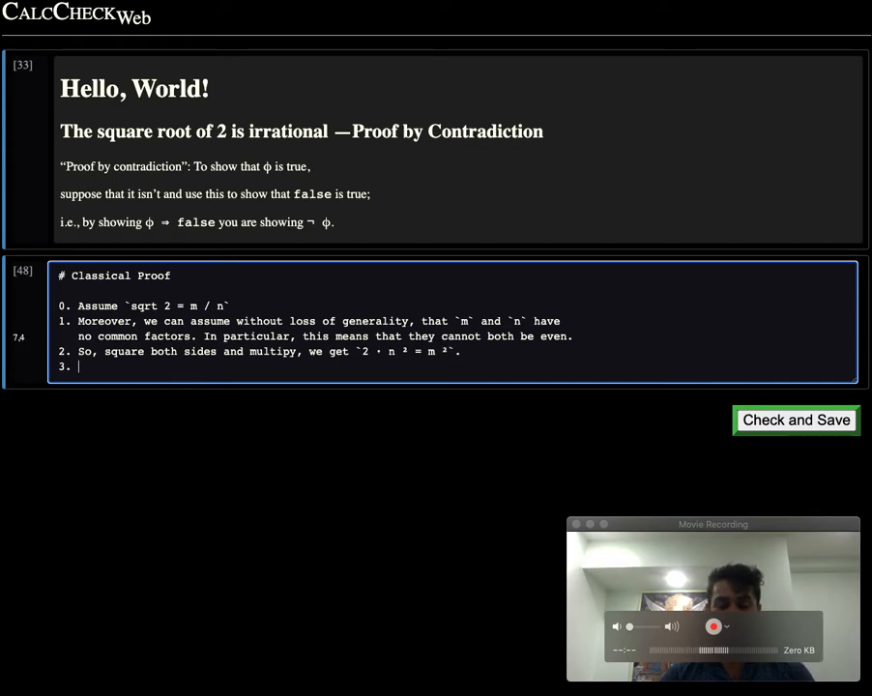
Write step 3 concluding that m² and therefore m are even
{"action": "type", "text": "So, `m"}
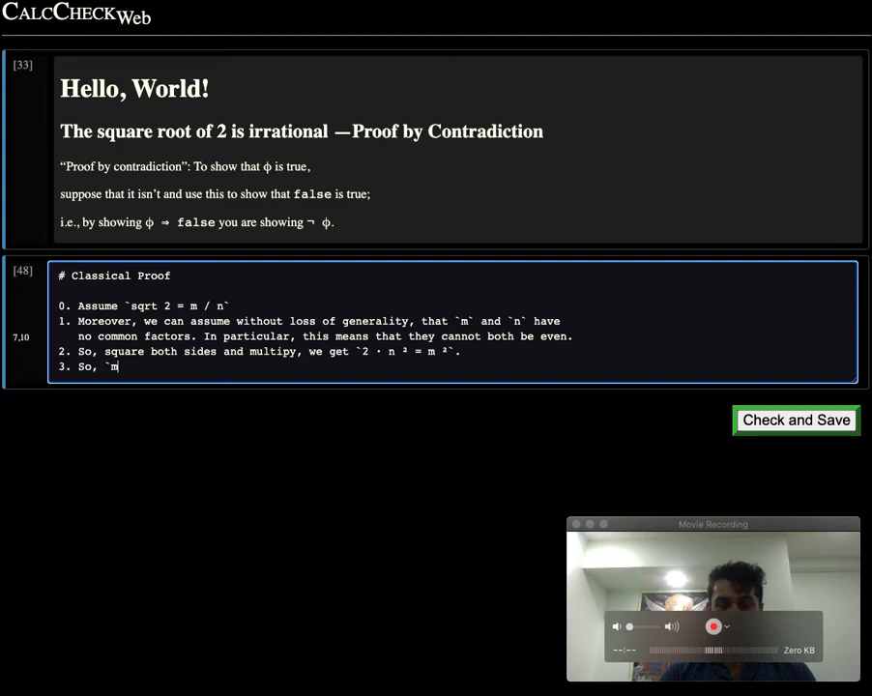
{"action": "type", "text": "²`"}
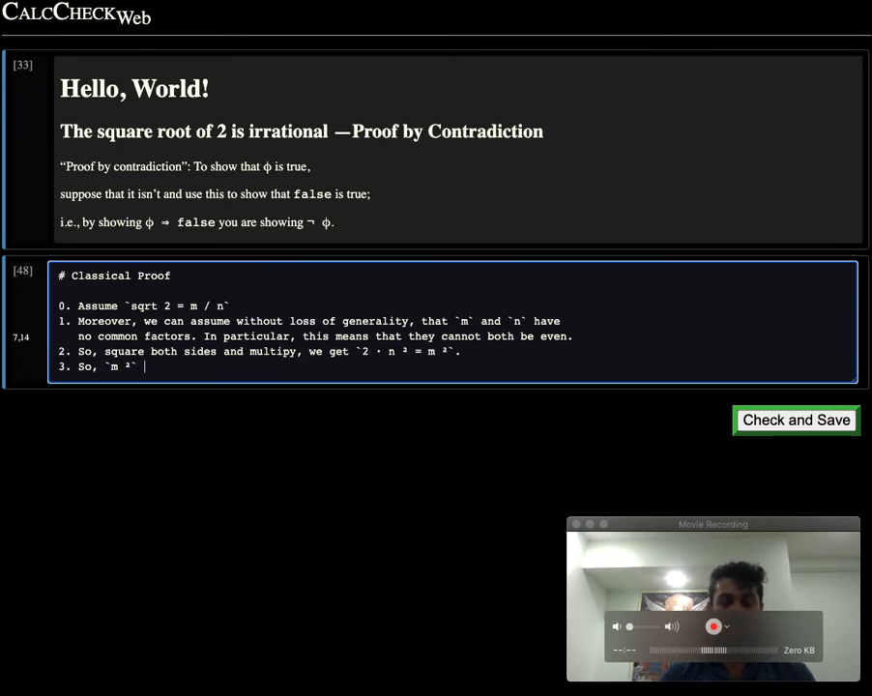
{"action": "type", "text": "is even."}
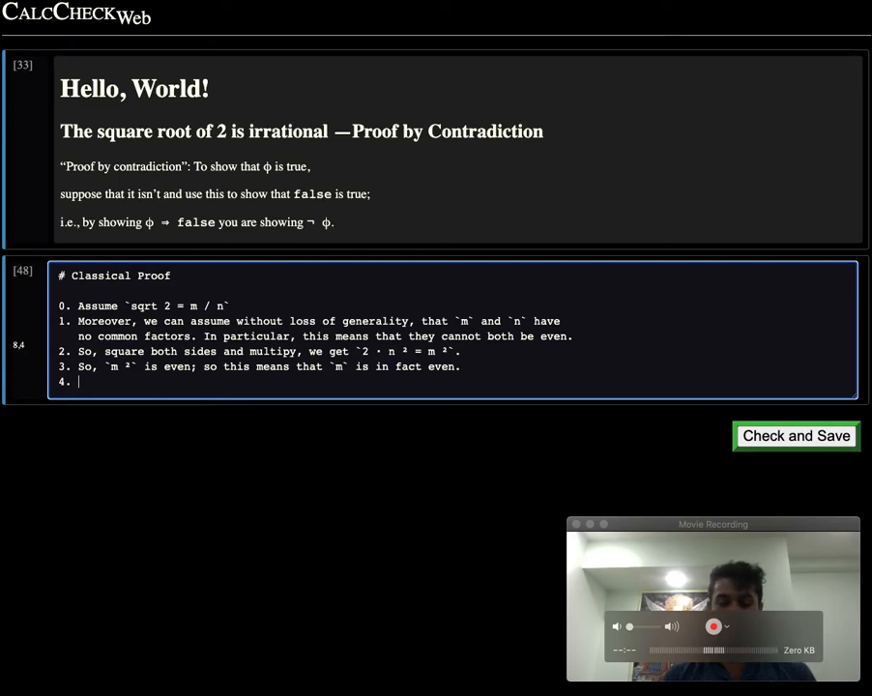
Show m² is a multiple of 4, divide by 2, and conclude n is even
{"action": "type", "text": "So `m \\^"}
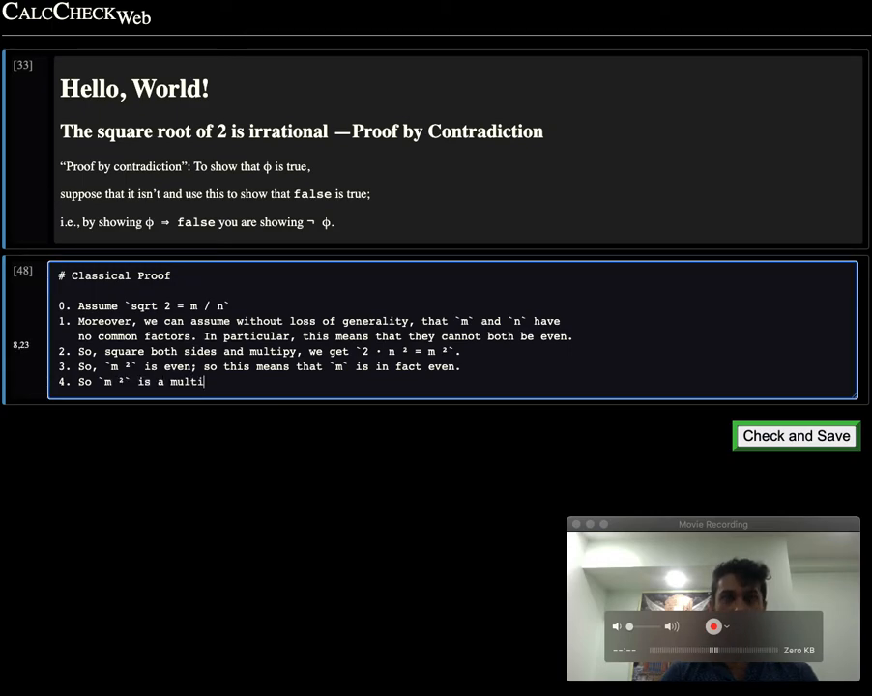
{"action": "type", "text": "ple of 4 and so we can"}
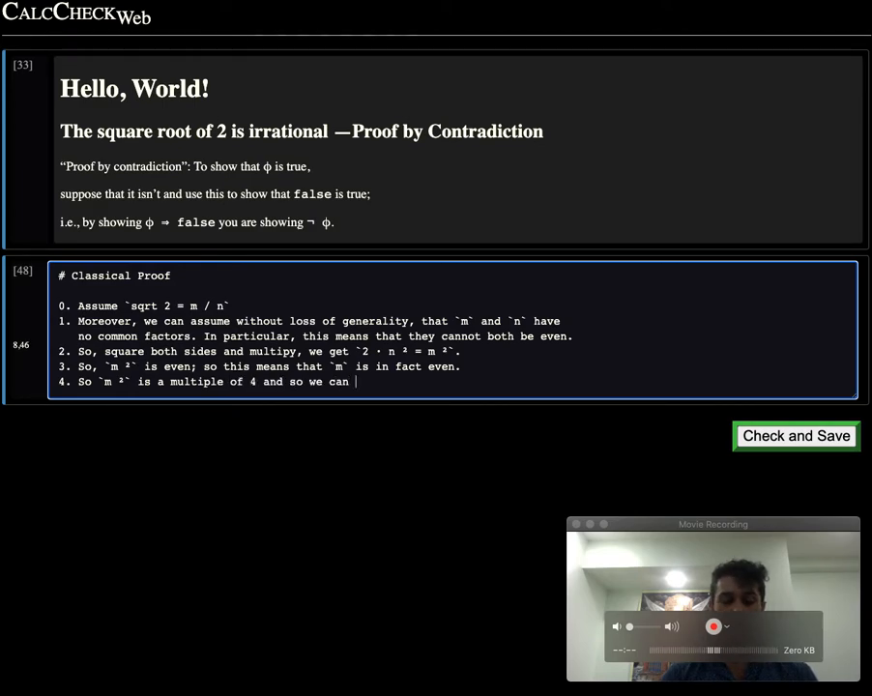
{"action": "type", "text": "divide it by 2 cleanly."}
{"action": "type", "text": "5."}
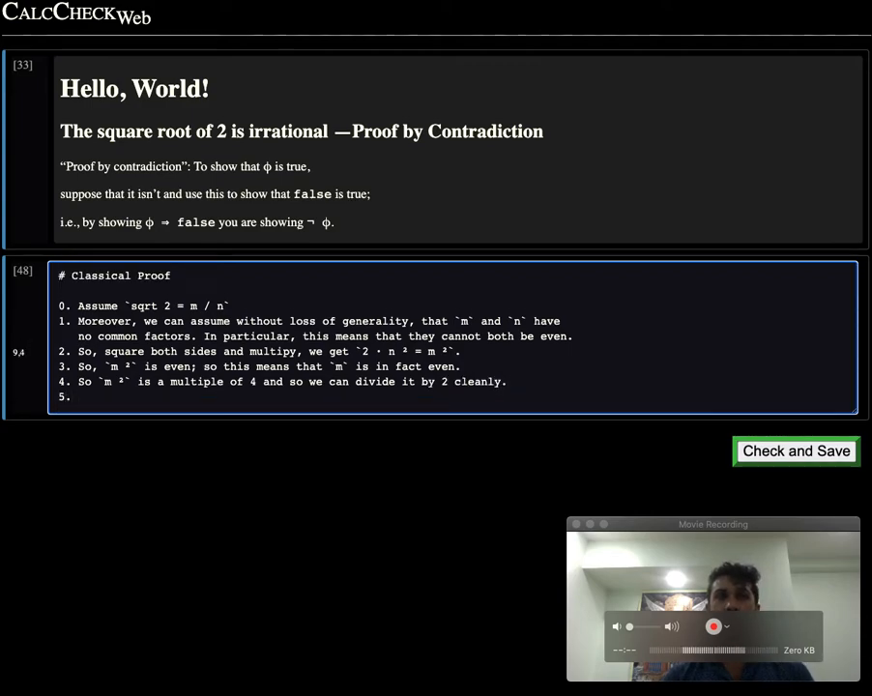
{"action": "type", "text": "`m \\"}
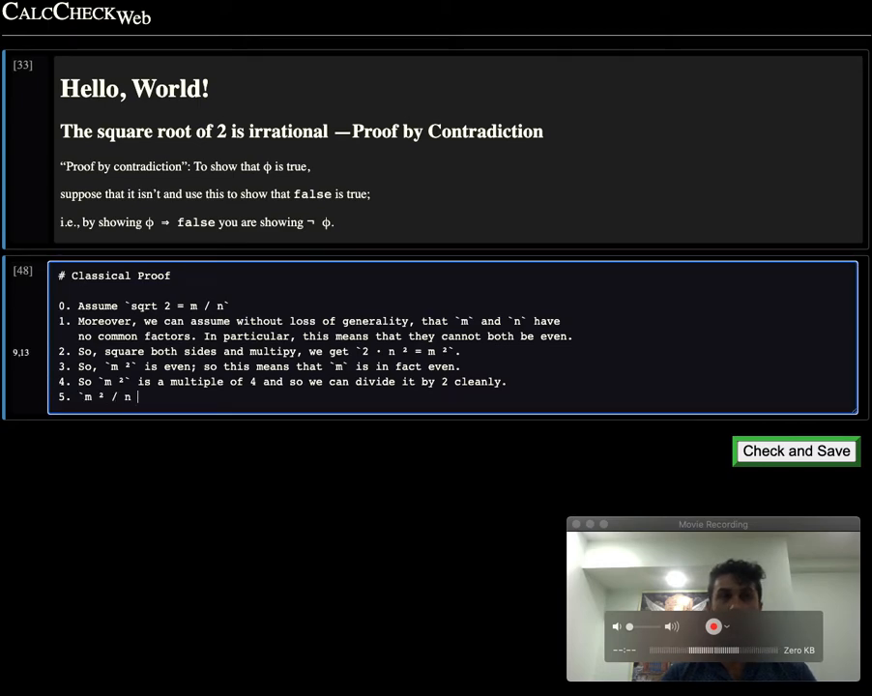
{"action": "type", "text": "2 = n ²`, by"}
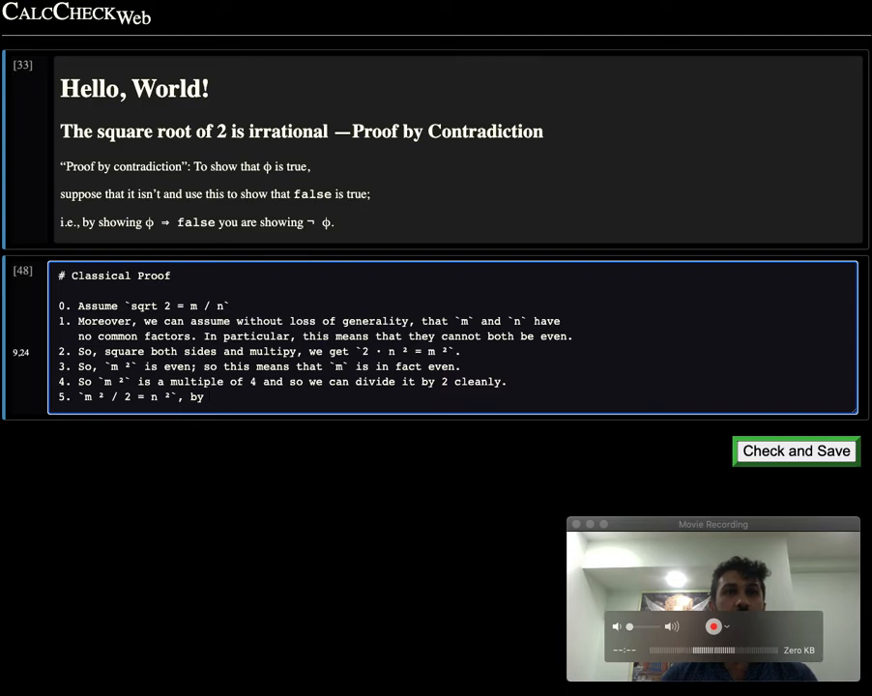
{"action": "type", "text": "(2), and so `n ²` is even, and so"}
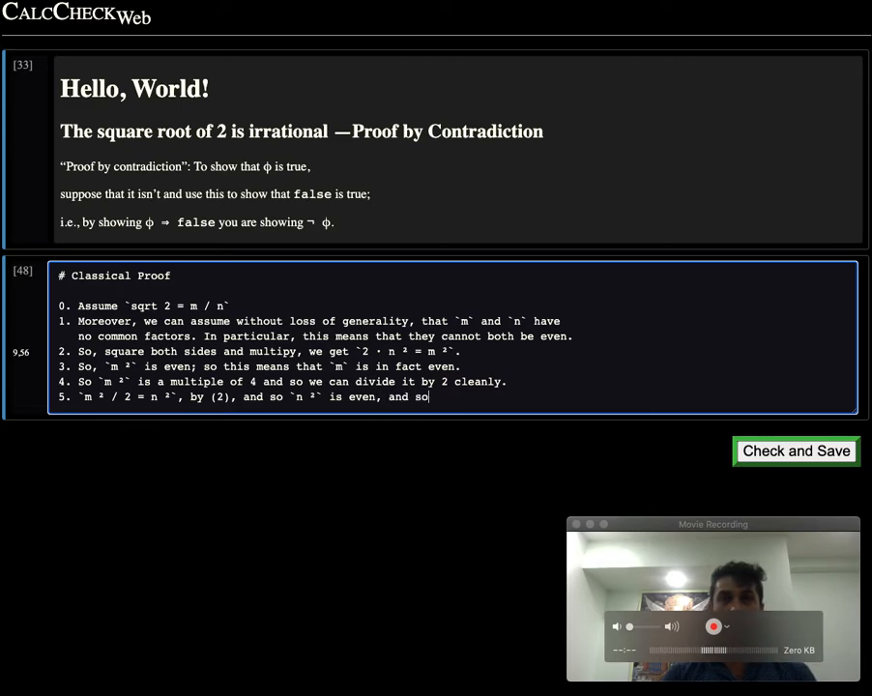
{"action": "type", "text": "`n` is even."}
{"action": "type", "text": "6."}
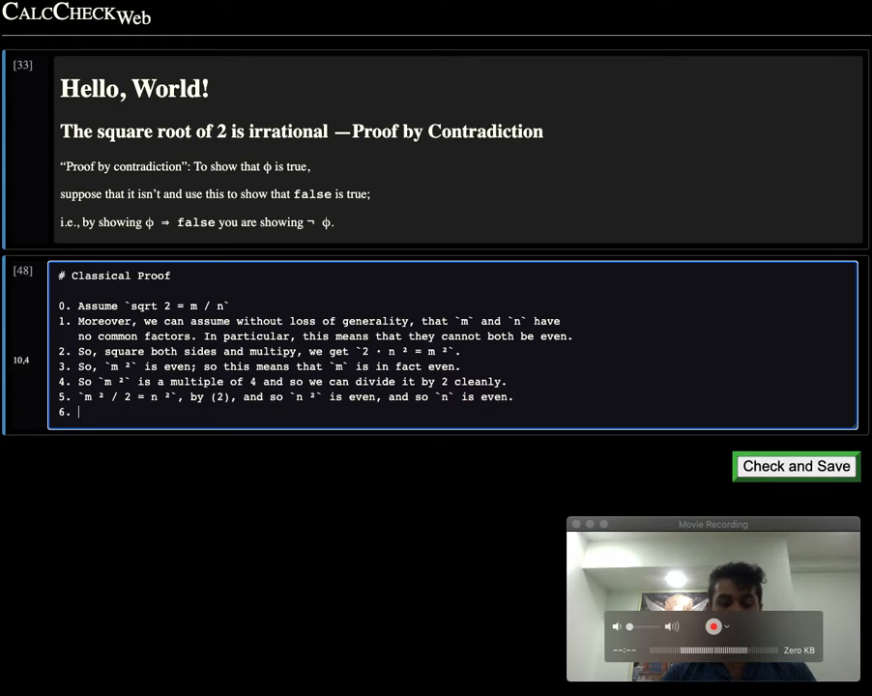
Begin step 6, noting this clashes with what step 1 said
{"action": "type", "text": "But wait, we"}
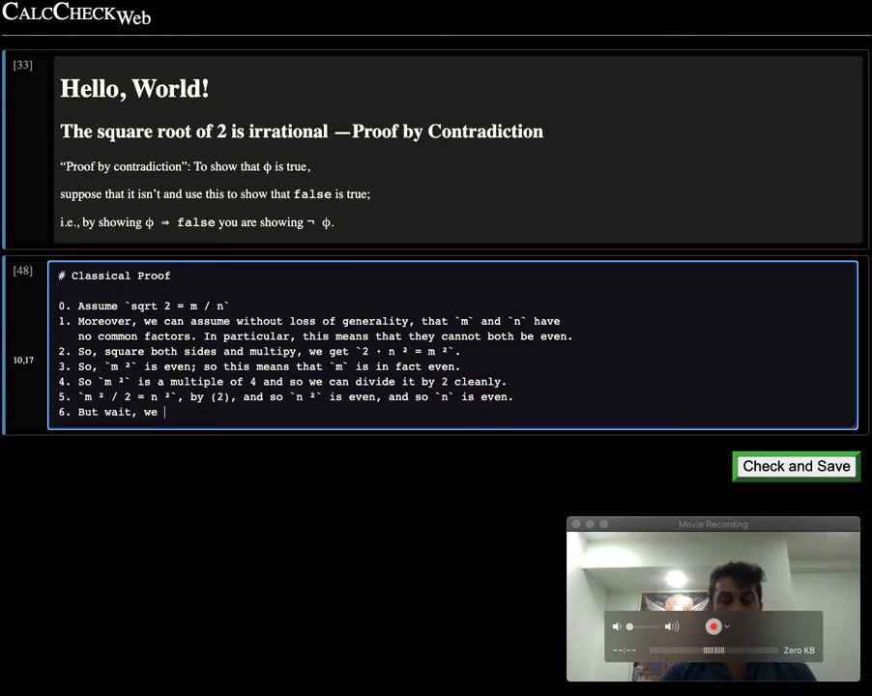
{"action": "type", "text": "sa"}
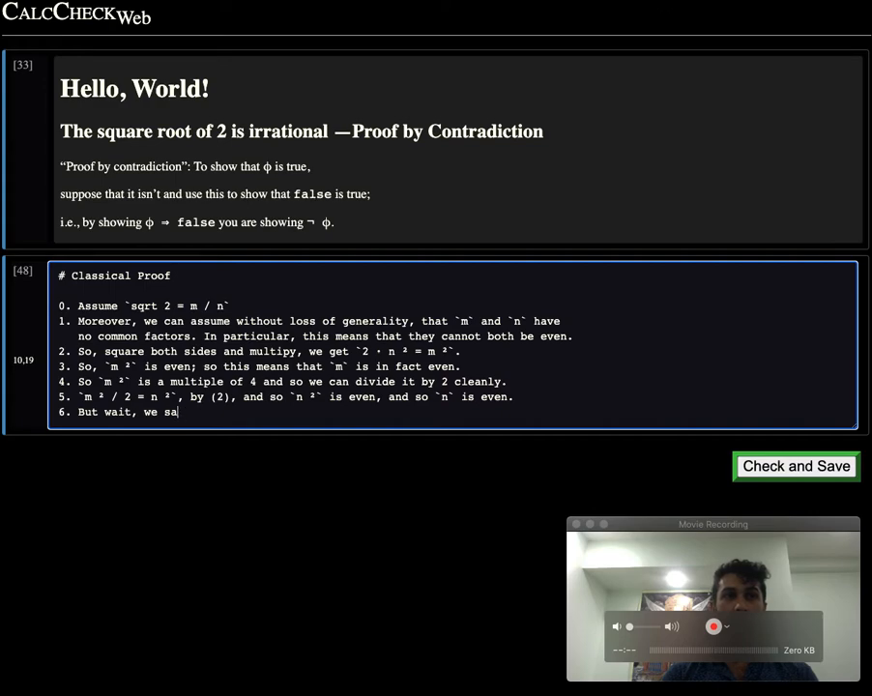
{"action": "type", "text": "i"}
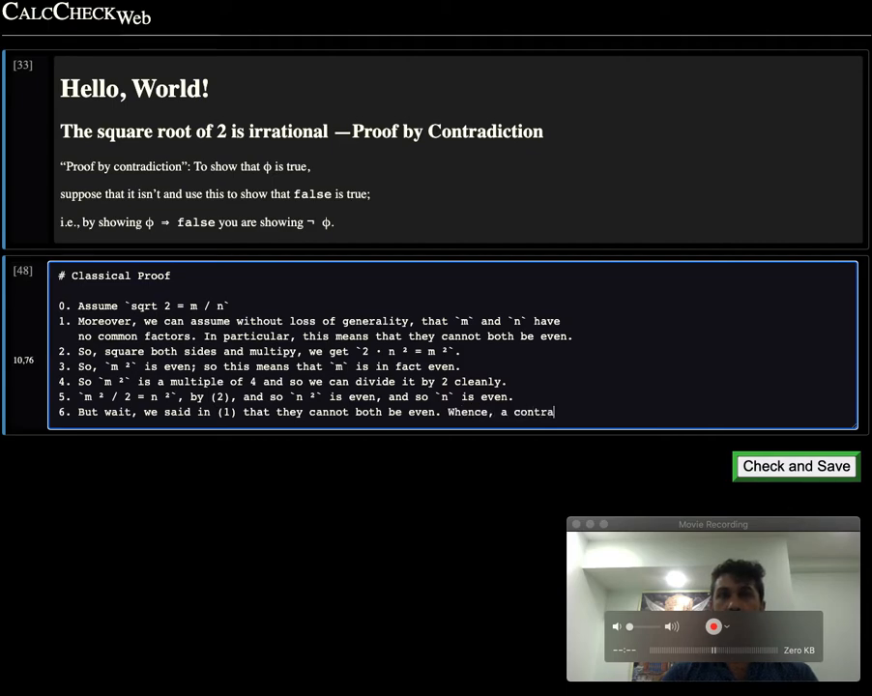
Render the Classical Proof cell as formatted text and add an empty cell below it
{"action": "left_click", "coordinate": [796, 466]}
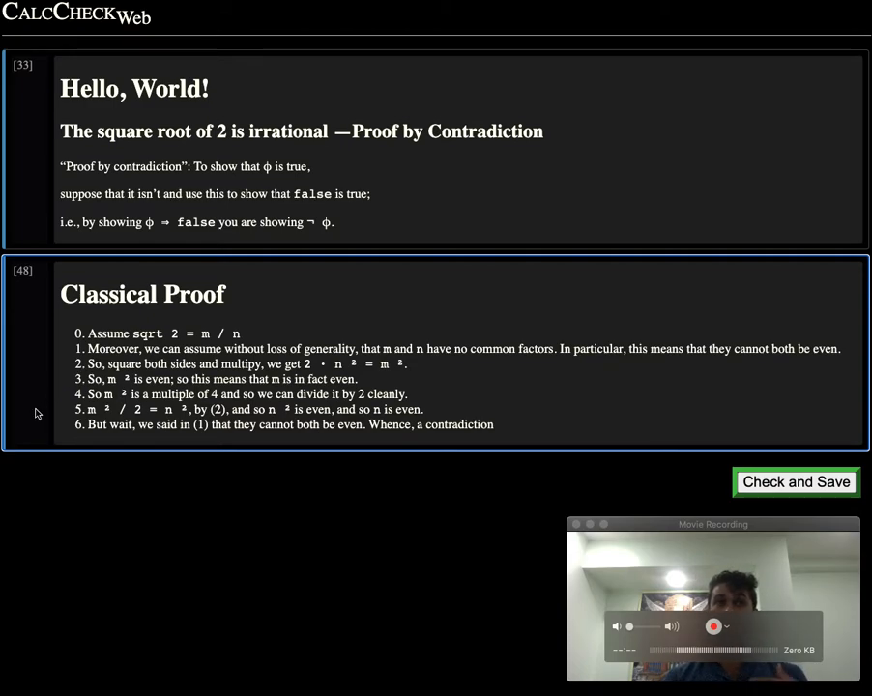
{"action": "left_click", "coordinate": [796, 481]}
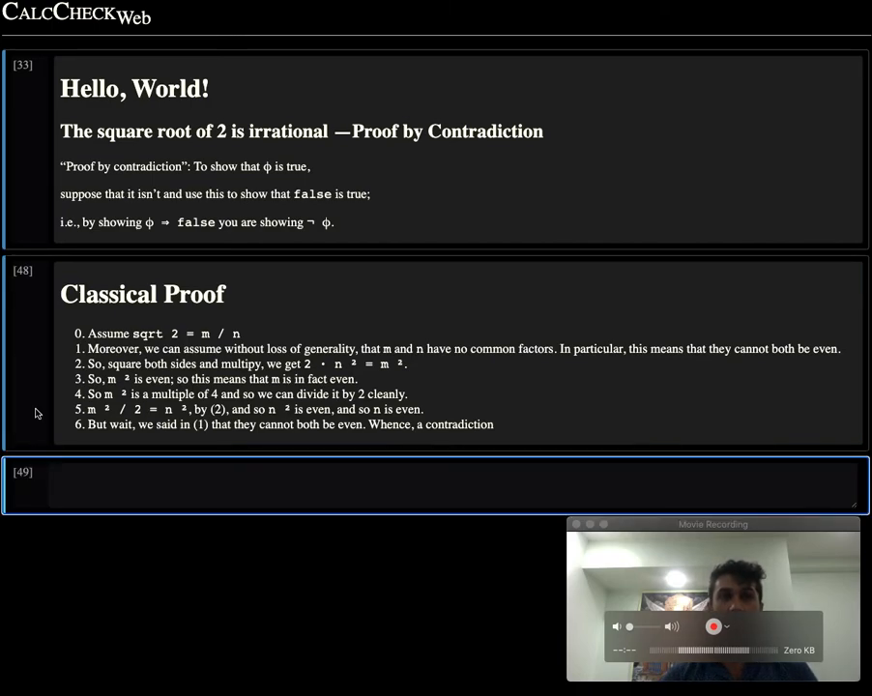
Enter an 'Imports' heading in the new cell below the proof
{"action": "type", "text": "Imports"}
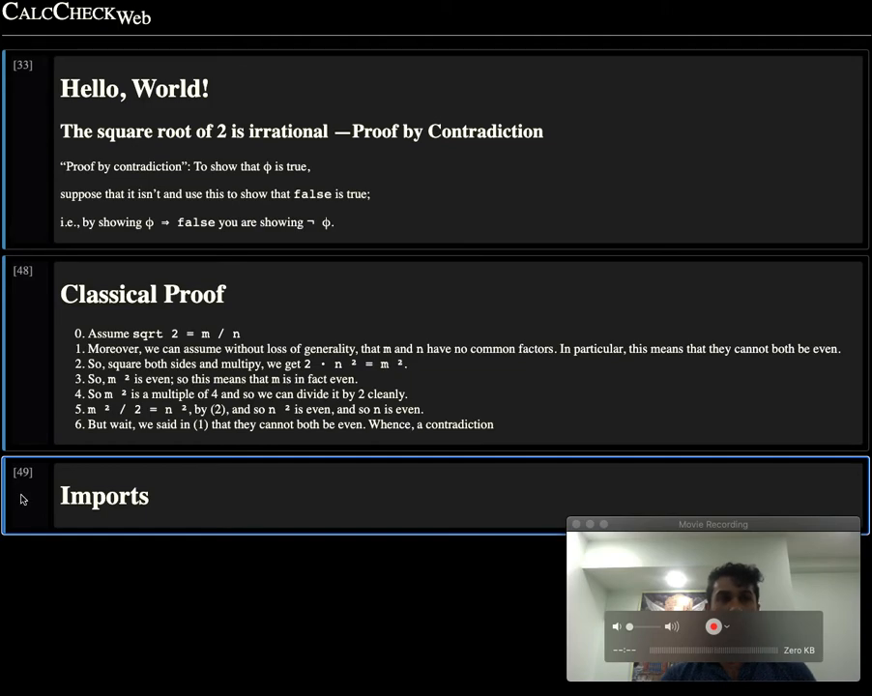
{"action": "scroll", "scroll_direction": "down", "scroll_amount": 3}
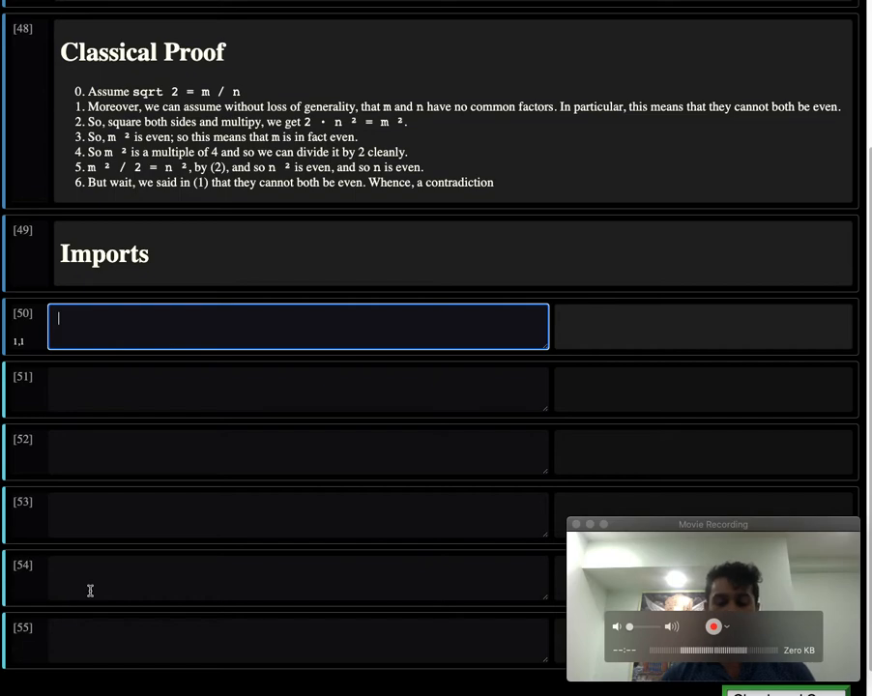
Write Open import lines for FunctionApplication, Equality, Natural.Propositional and PropLogic.All
{"action": "type", "text": "Open"}
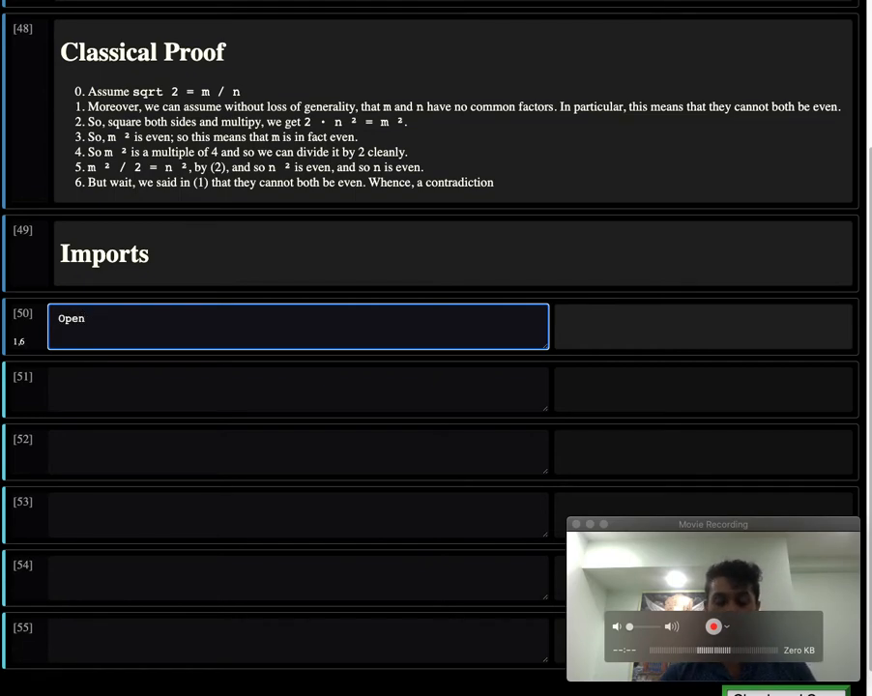
{"action": "type", "text": "import Func"}
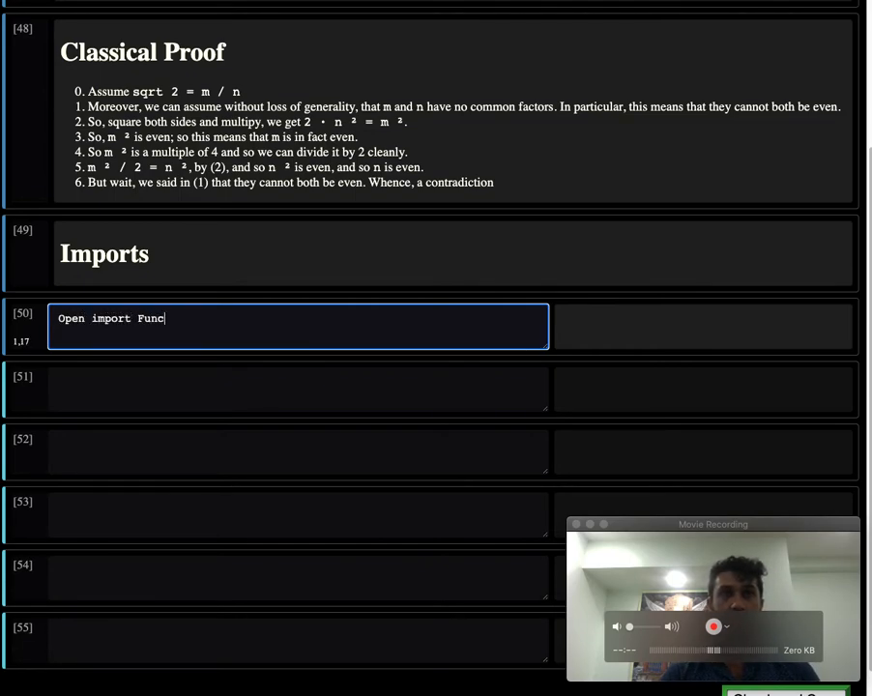
{"action": "type", "text": "tionApplicatio"}
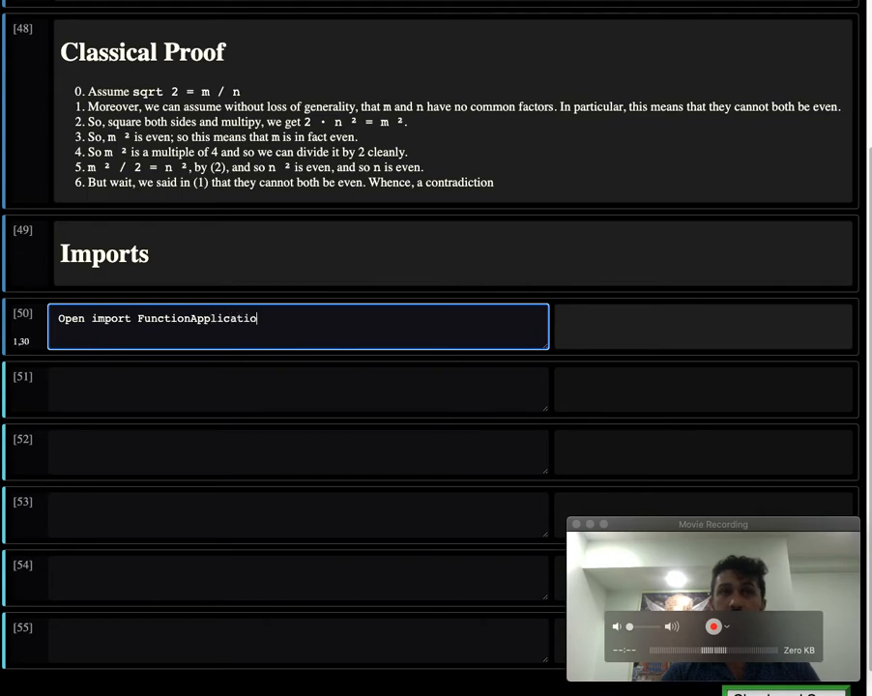
{"action": "type", "text": "n"}
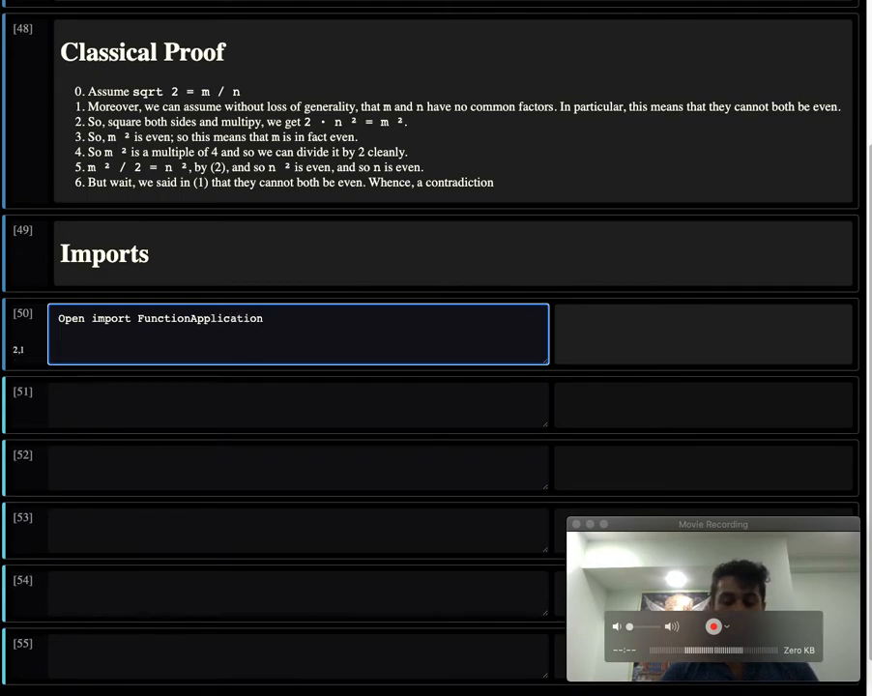
{"action": "type", "text": "Open import Equality"}
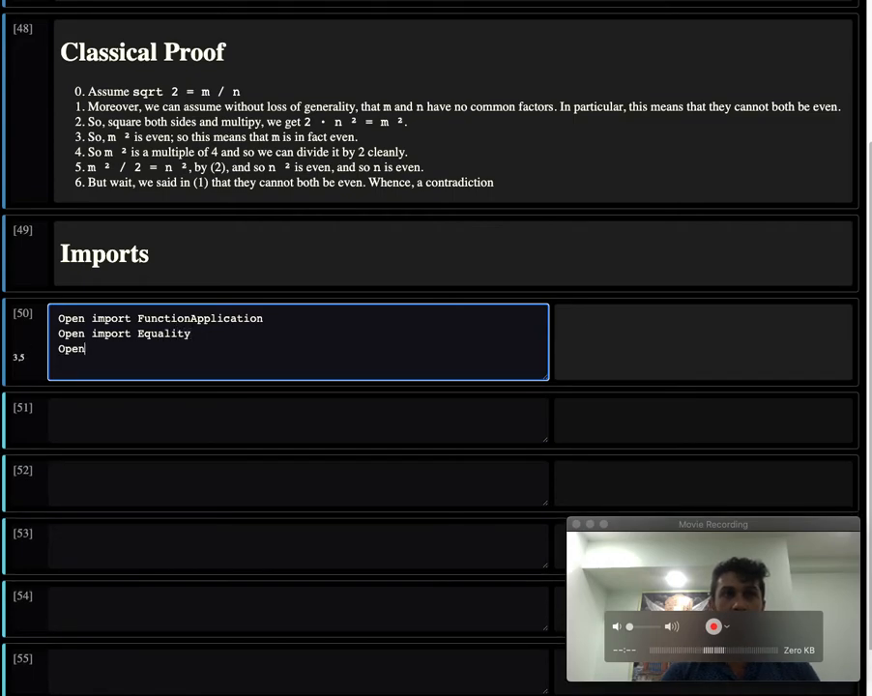
{"action": "type", "text": "Natural.Pro"}
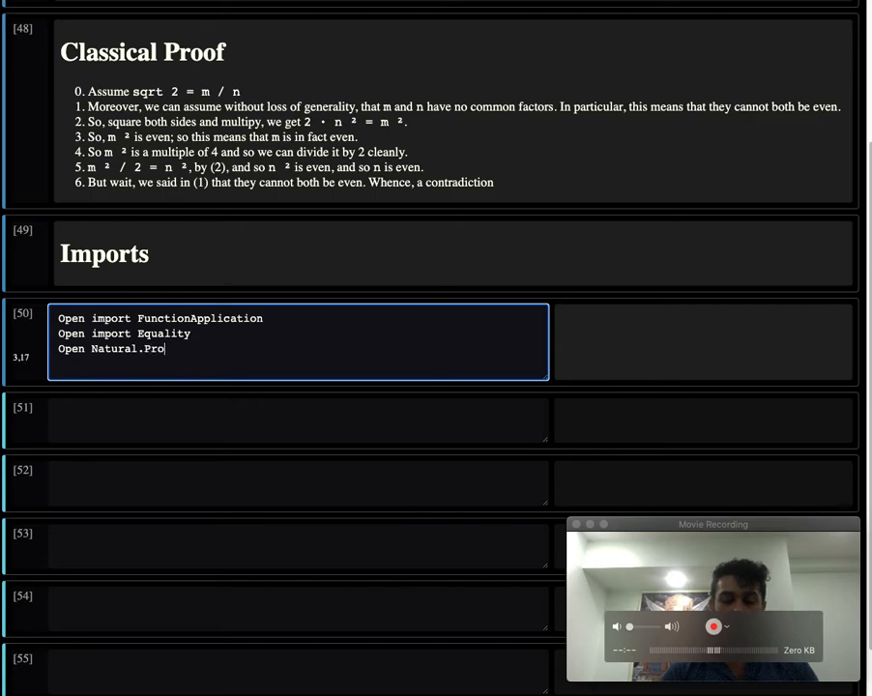
{"action": "type", "text": "si"}
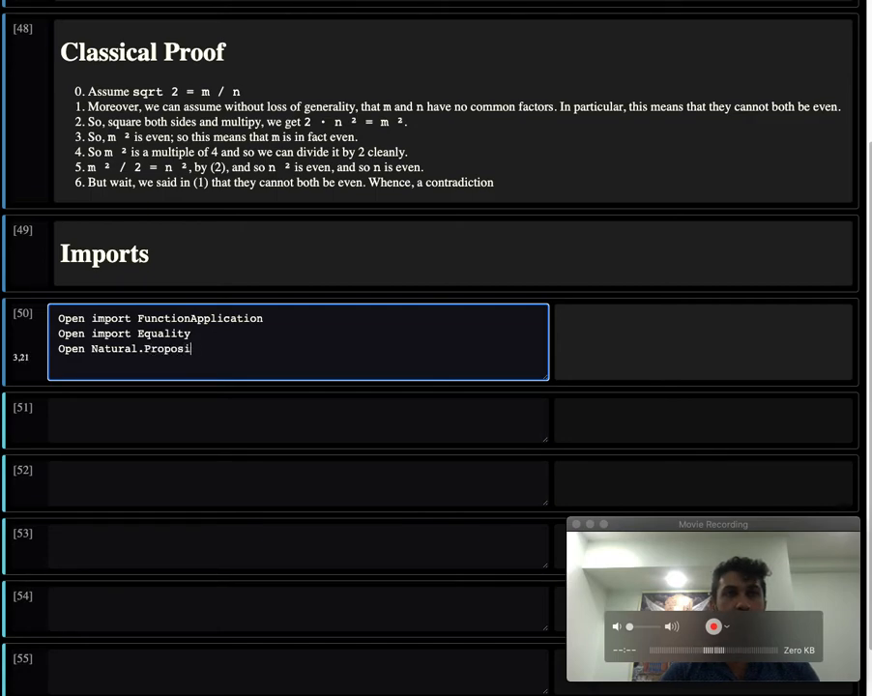
{"action": "type", "text": "tional"}
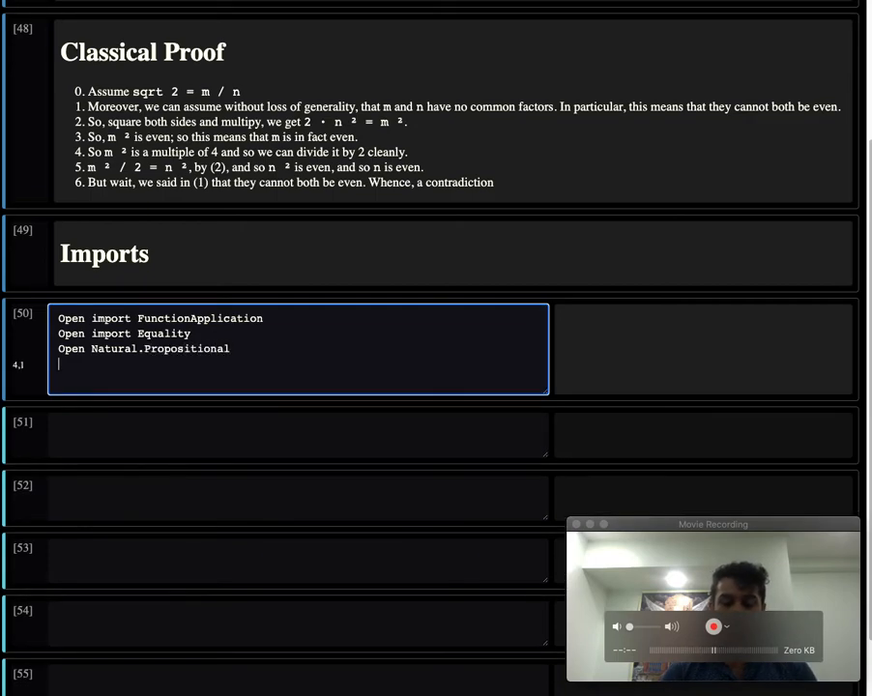
{"action": "type", "text": "Open im"}
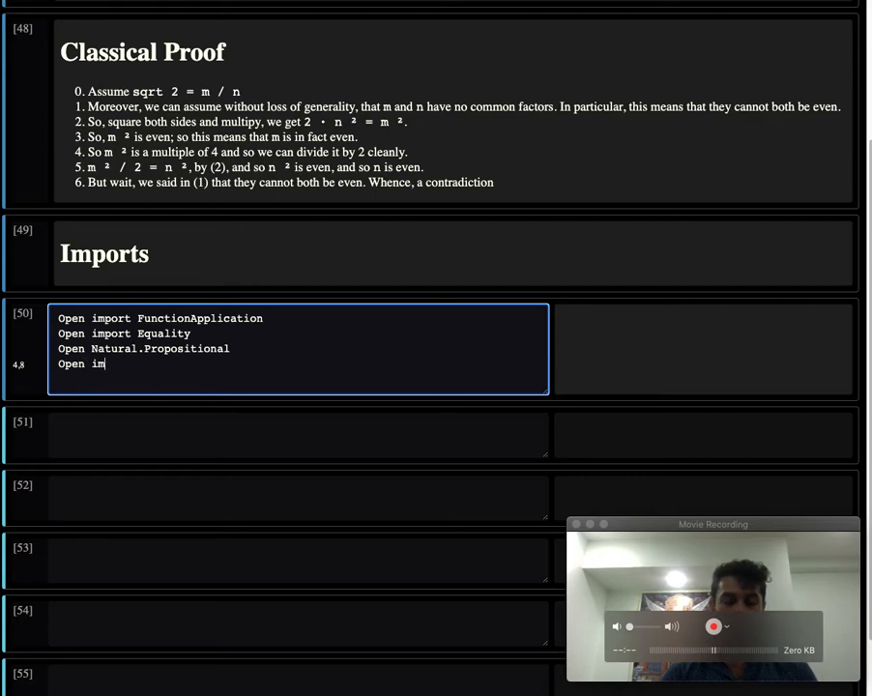
{"action": "type", "text": "port PropA"}
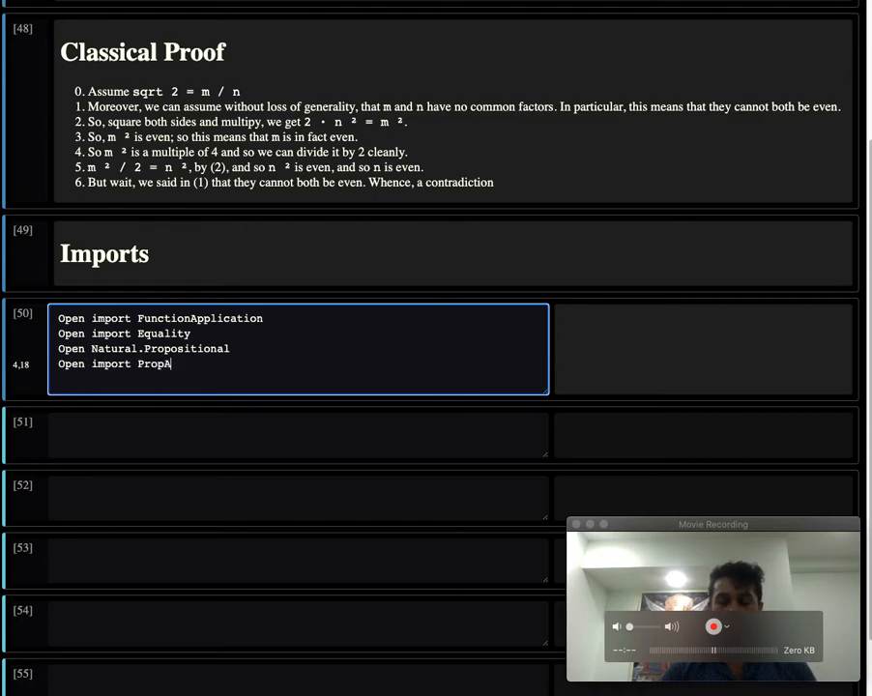
{"action": "type", "text": "Logic"}
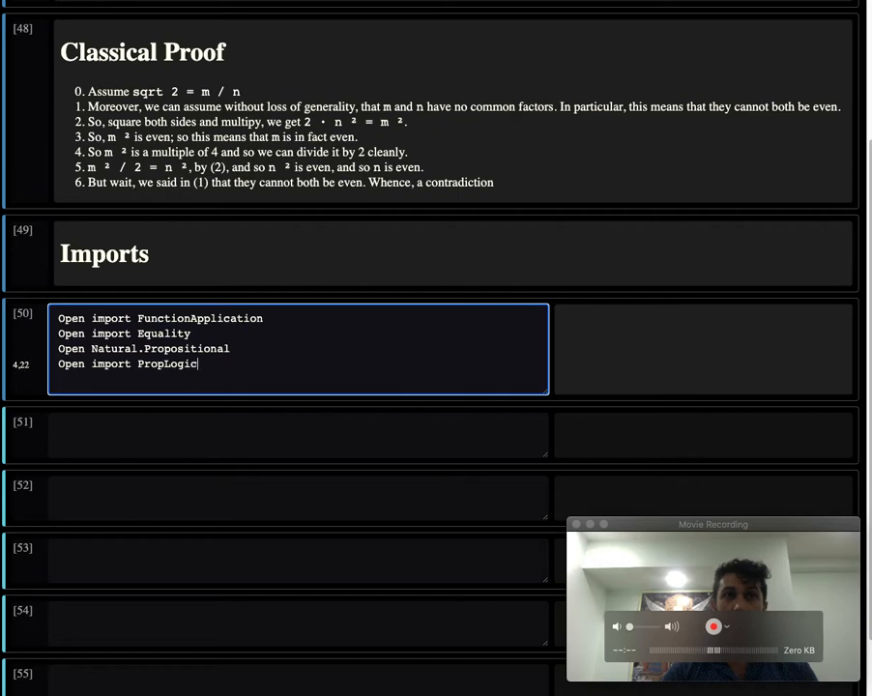
{"action": "type", "text": ".All"}
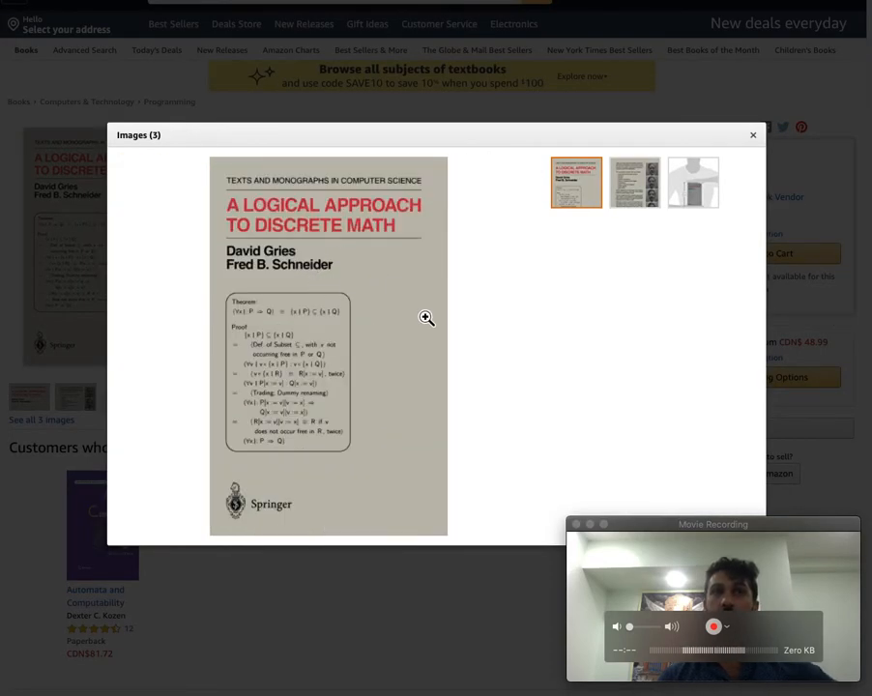
Enlarge the Amazon cover image of A Logical Approach to Discrete Math
{"action": "left_click", "coordinate": [426, 318]}
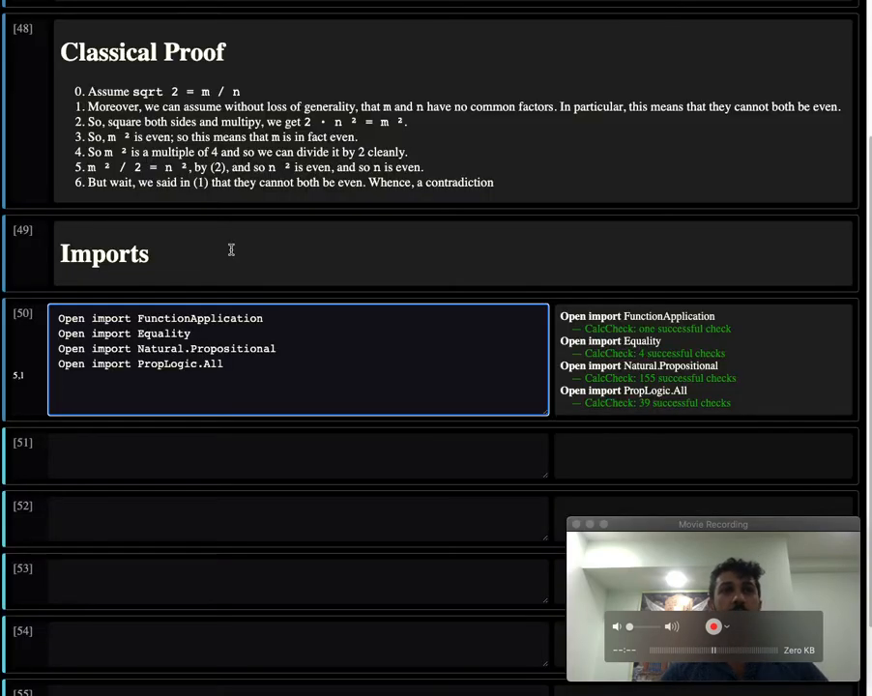
{"action": "mouse_move", "coordinate": [117, 523]}
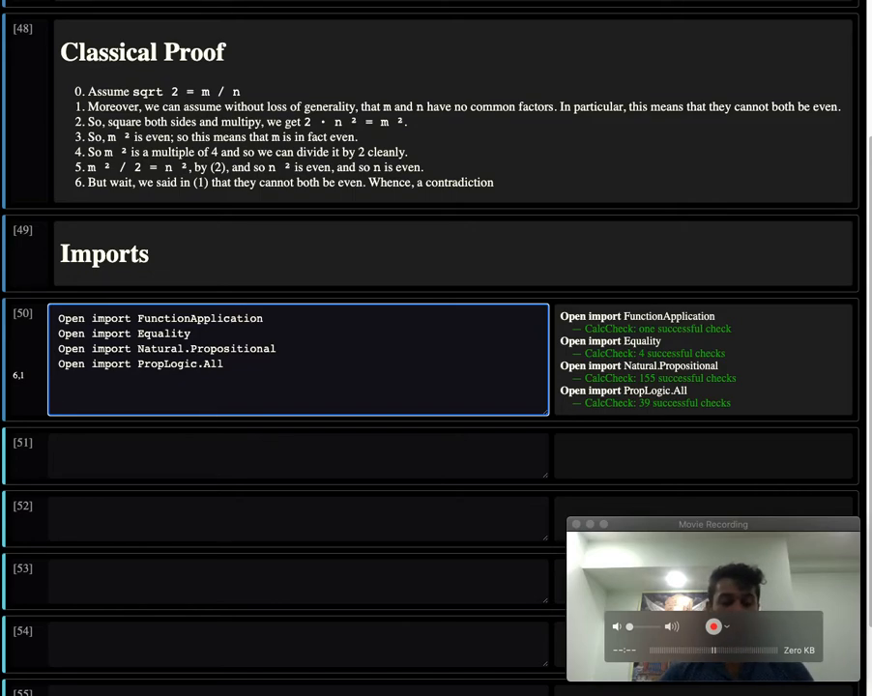
Declare Axiom 'Equals for equals': x = y ⇒ f x = f y below the imports
{"action": "type", "text": "Axiom \\"}
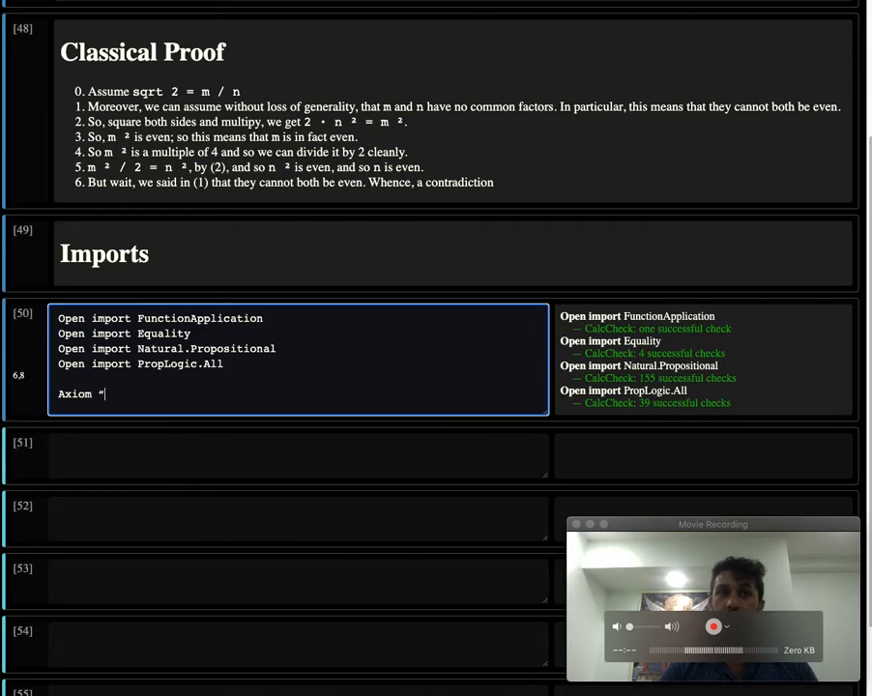
{"action": "type", "text": "Equal"}
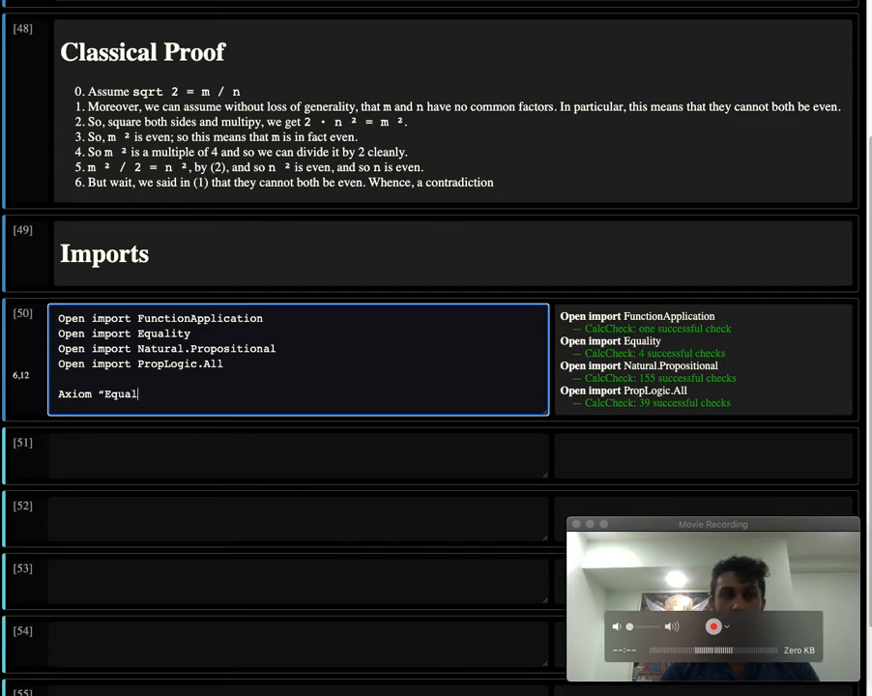
{"action": "type", "text": "s for equals”:"}
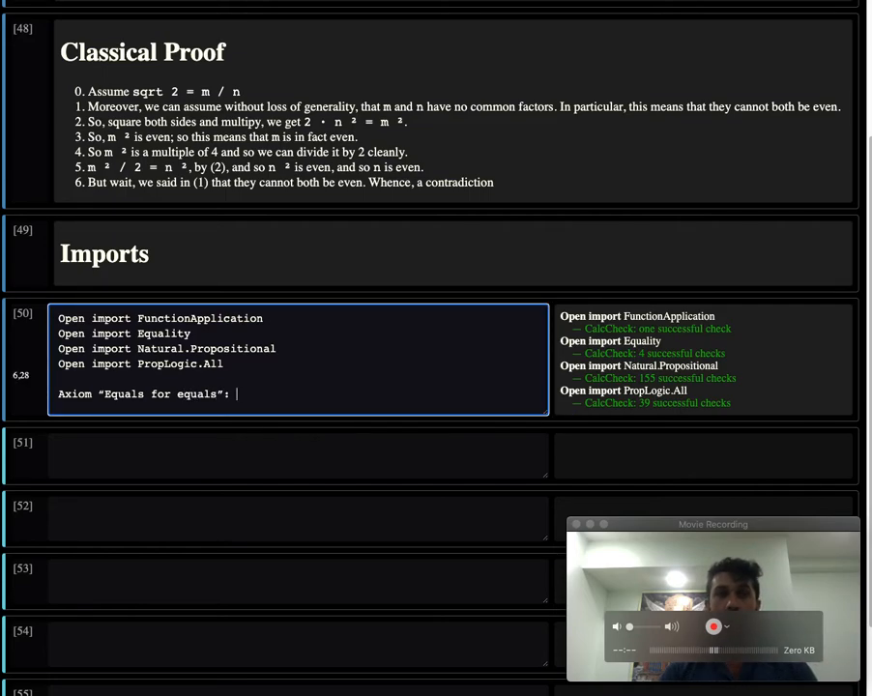
{"action": "type", "text": "x = y"}
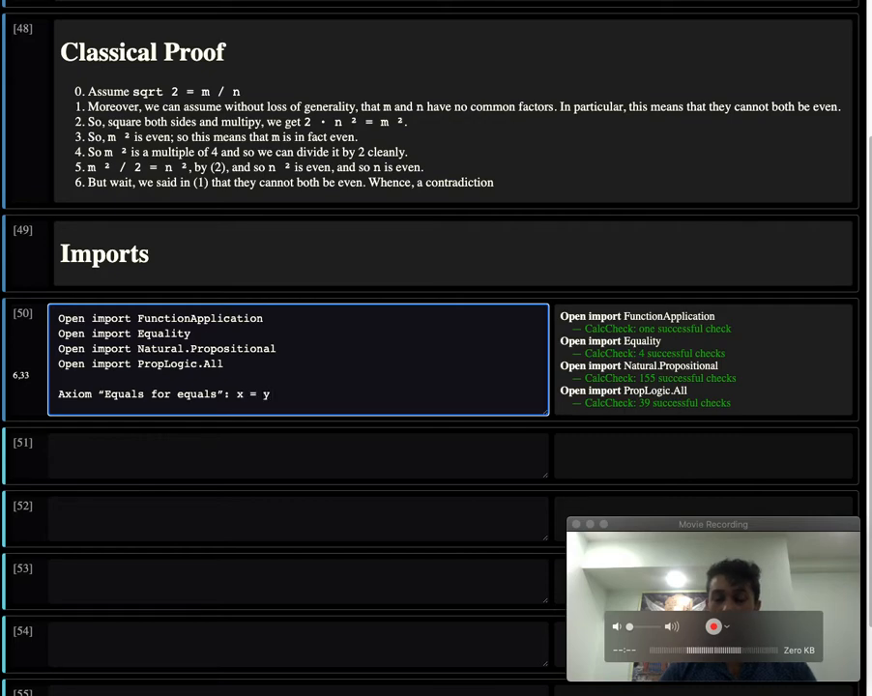
{"action": "type", "text": "⇒ df"}
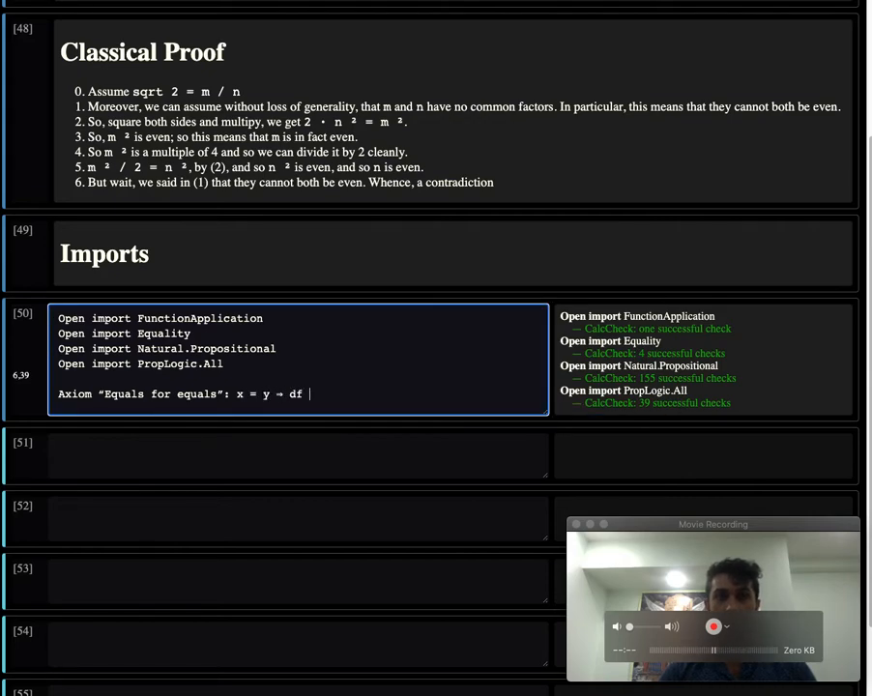
{"action": "type", "text": "f x = f y"}
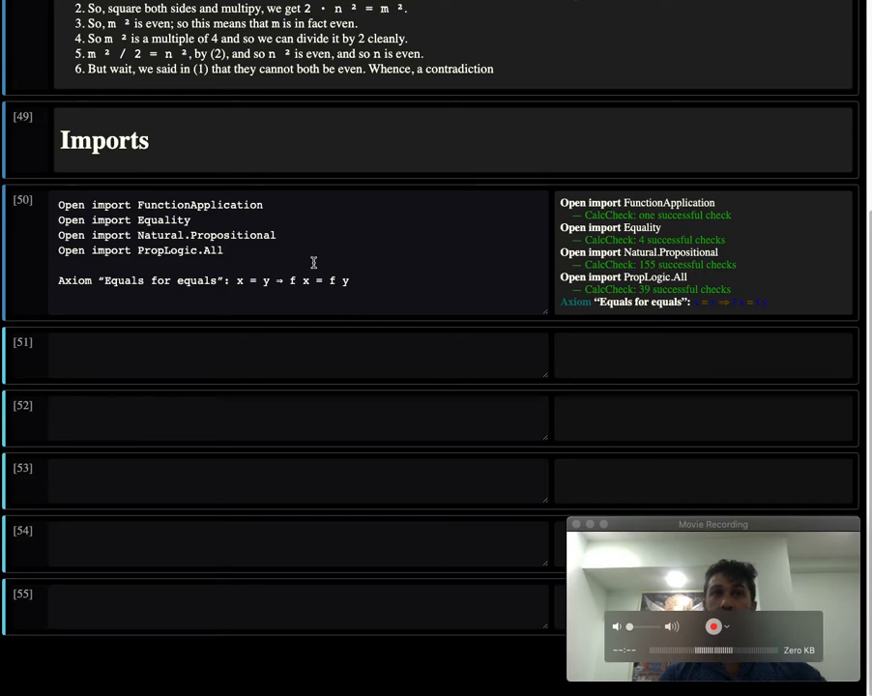
{"action": "left_click", "coordinate": [263, 281]}
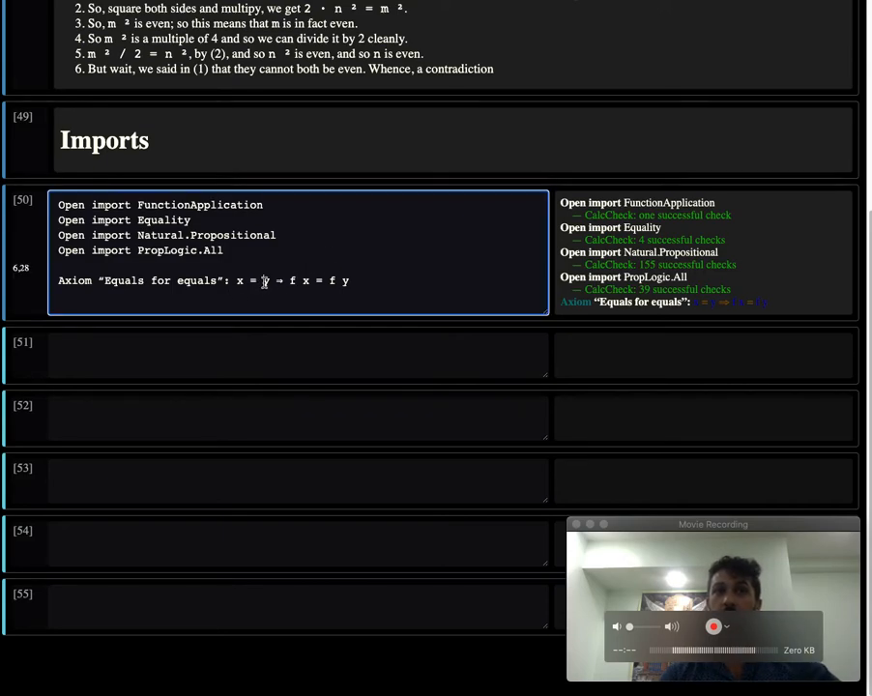
{"action": "double_click", "coordinate": [290, 280]}
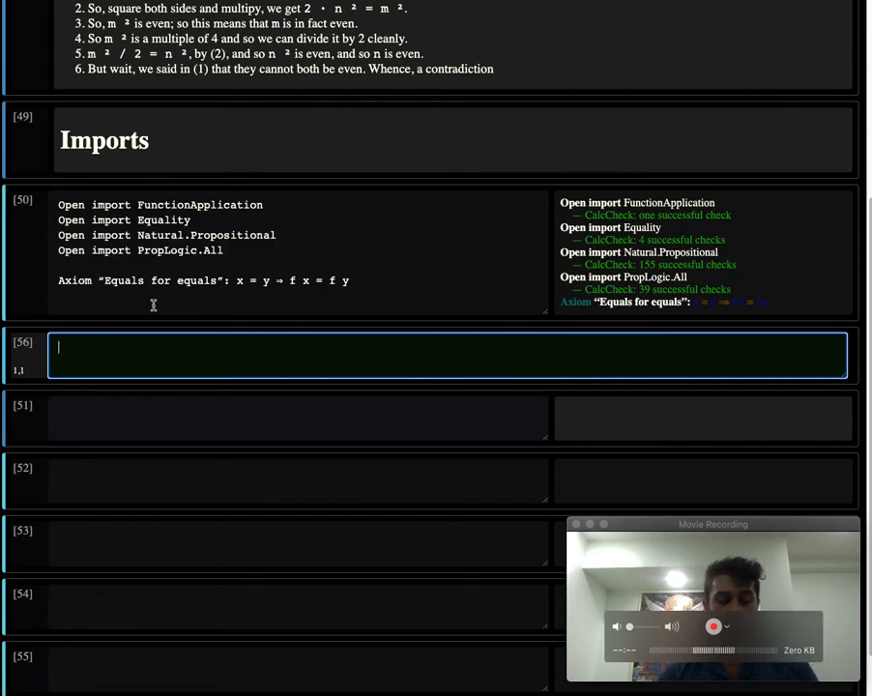
Add a '# Functions' heading and begin a Declaration of even, odd in the next cell
{"action": "type", "text": "# Functio"}
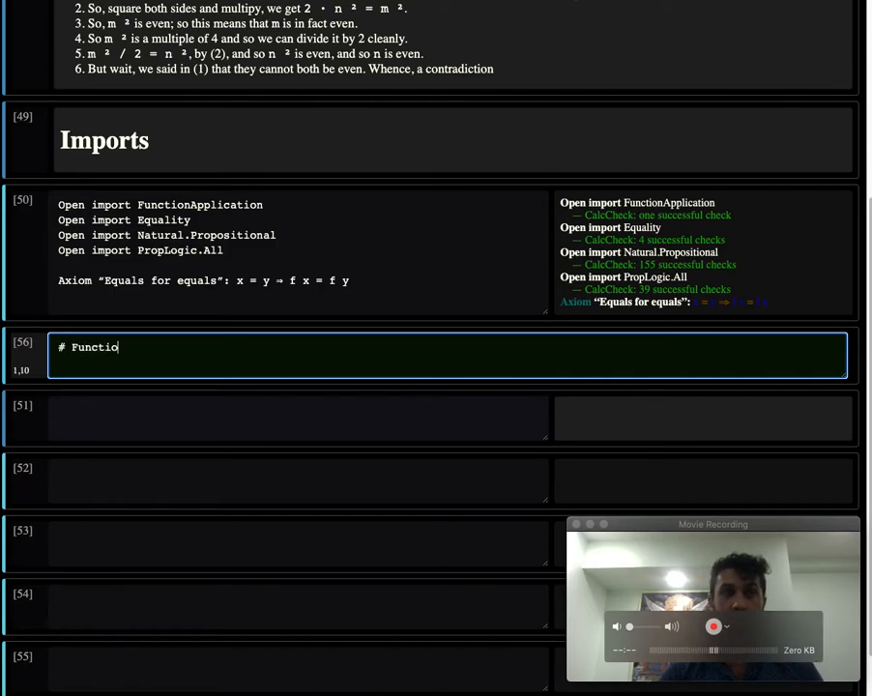
{"action": "type", "text": "ns"}
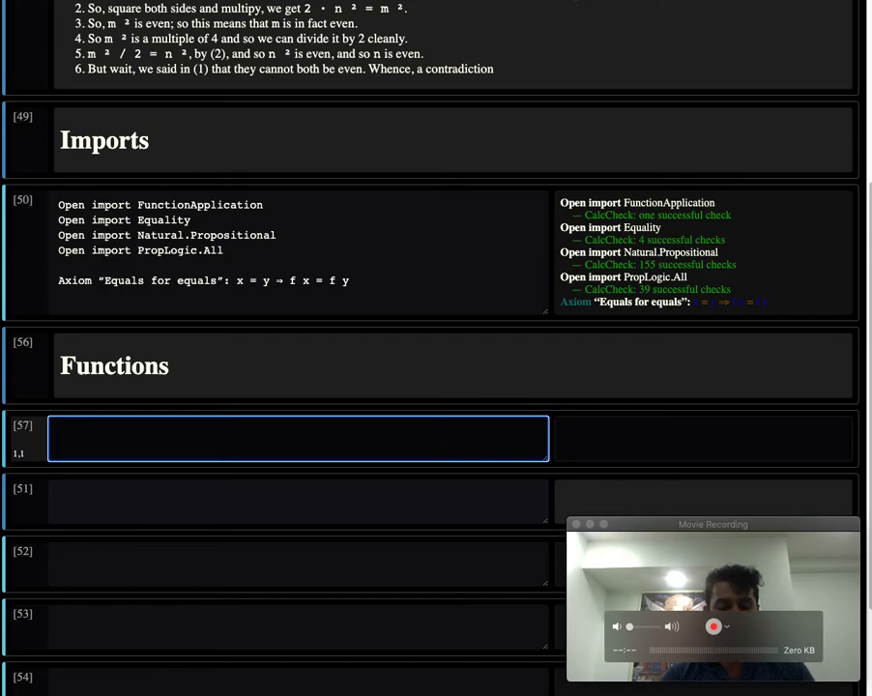
{"action": "type", "text": "Declaration:"}
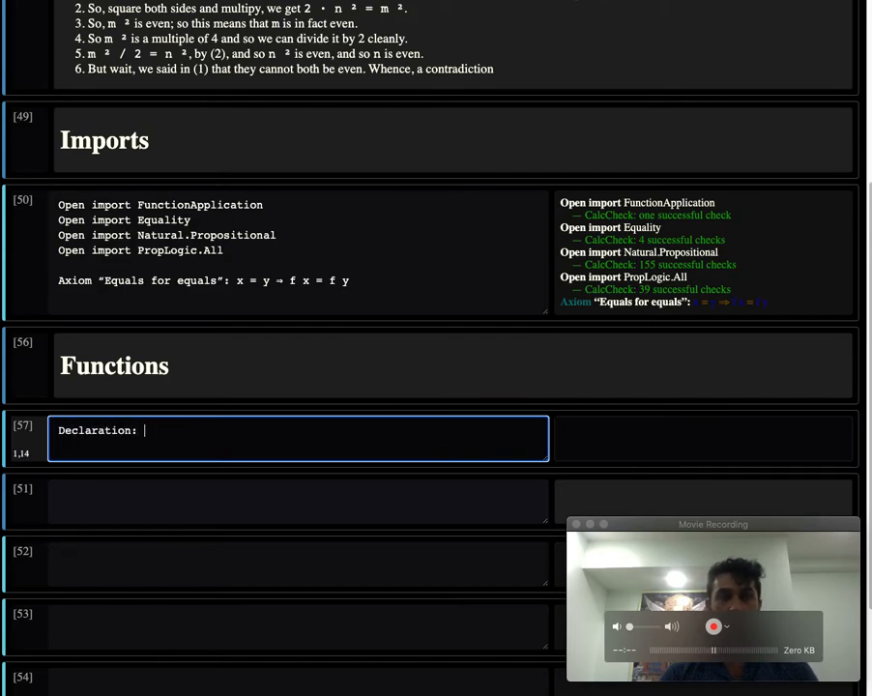
{"action": "type", "text": "even, odd : ℕ → 𝔹"}
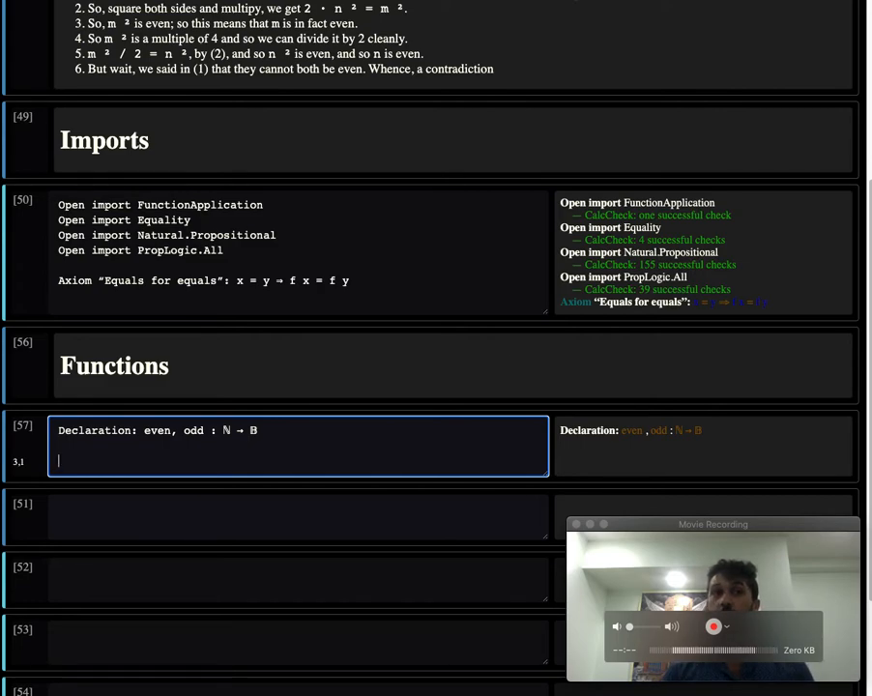
Add Axiom 'Evens and odds follow each other': even (1 + x) = odd x
{"action": "type", "text": "Axiom “Evens and"}
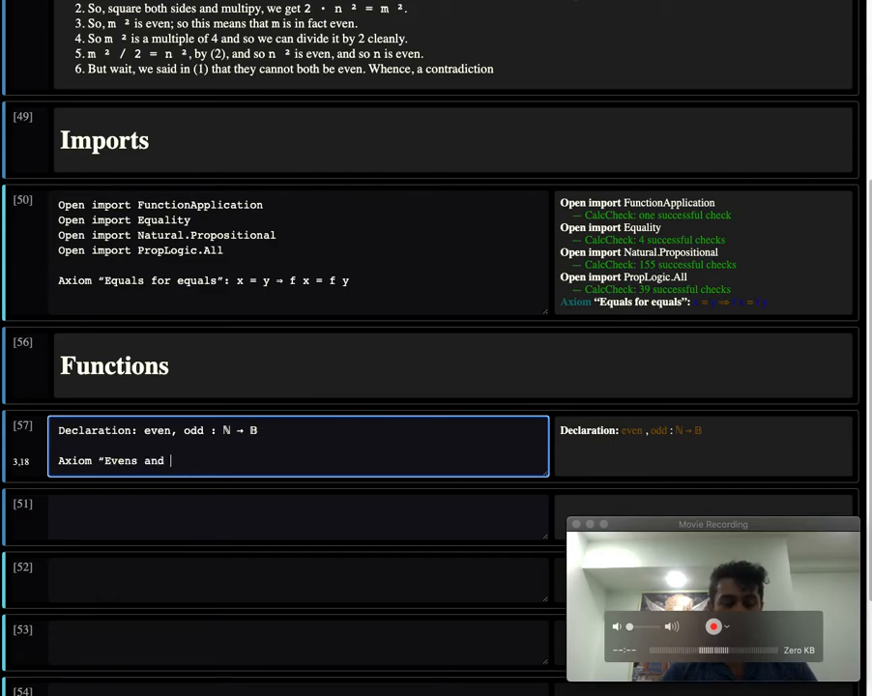
{"action": "type", "text": "odds follow each other”:"}
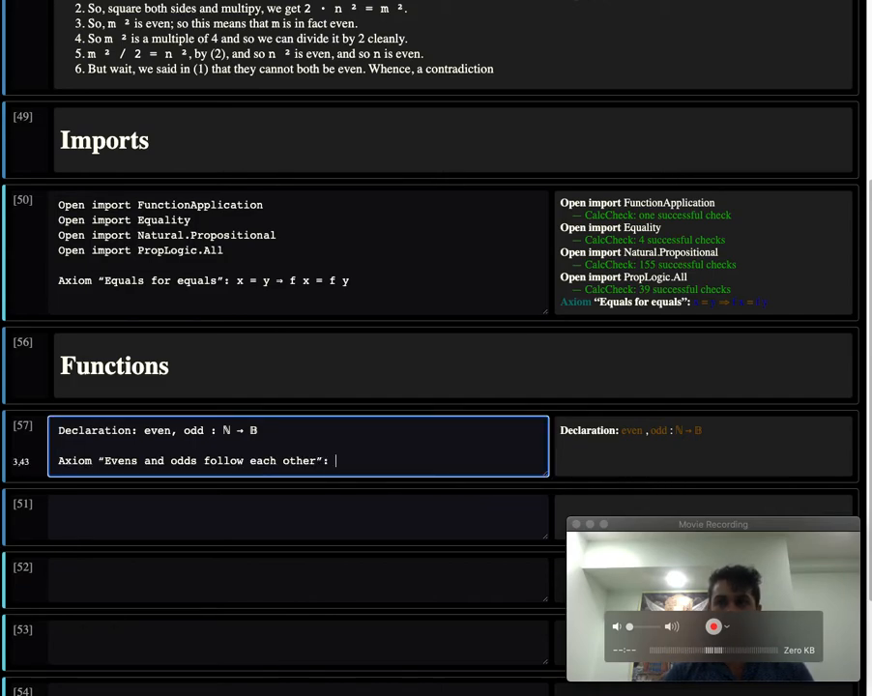
{"action": "type", "text": "even ("}
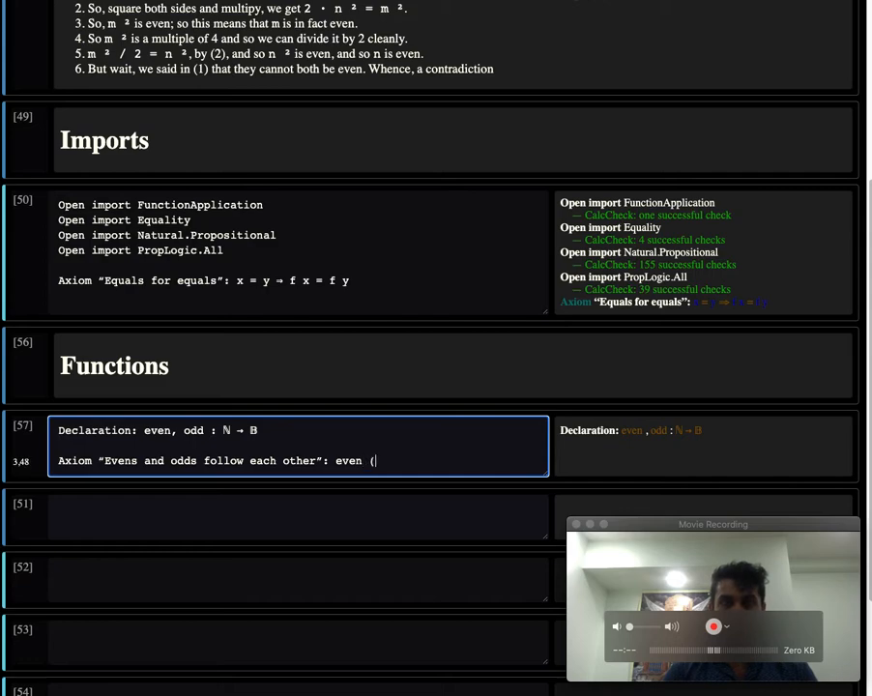
{"action": "type", "text": "1 + x) = odd x"}
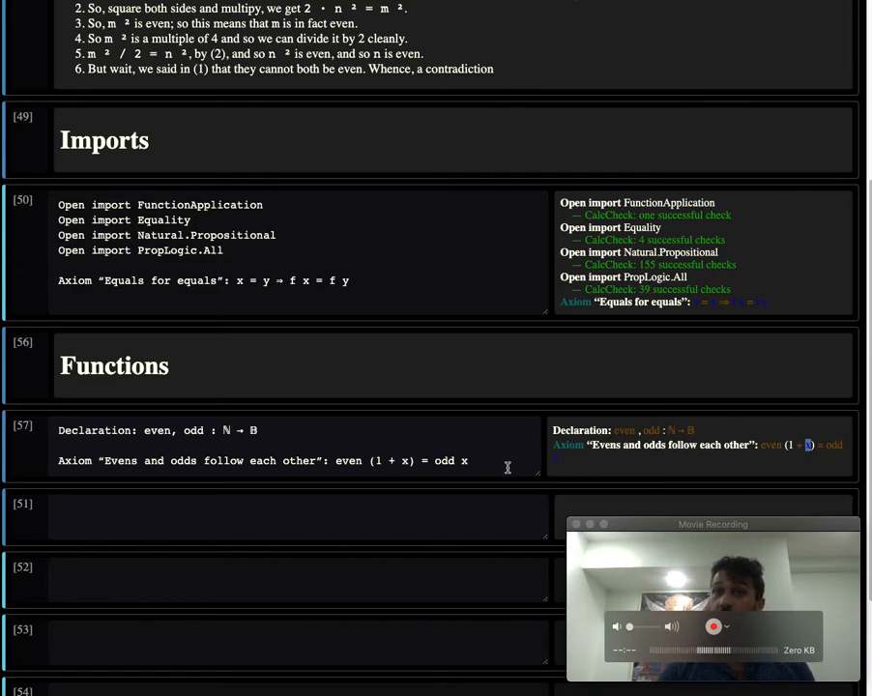
Add Axiom 'Odds and evens are different': (odd x = even y) = false
{"action": "type", "text": "Axi"}
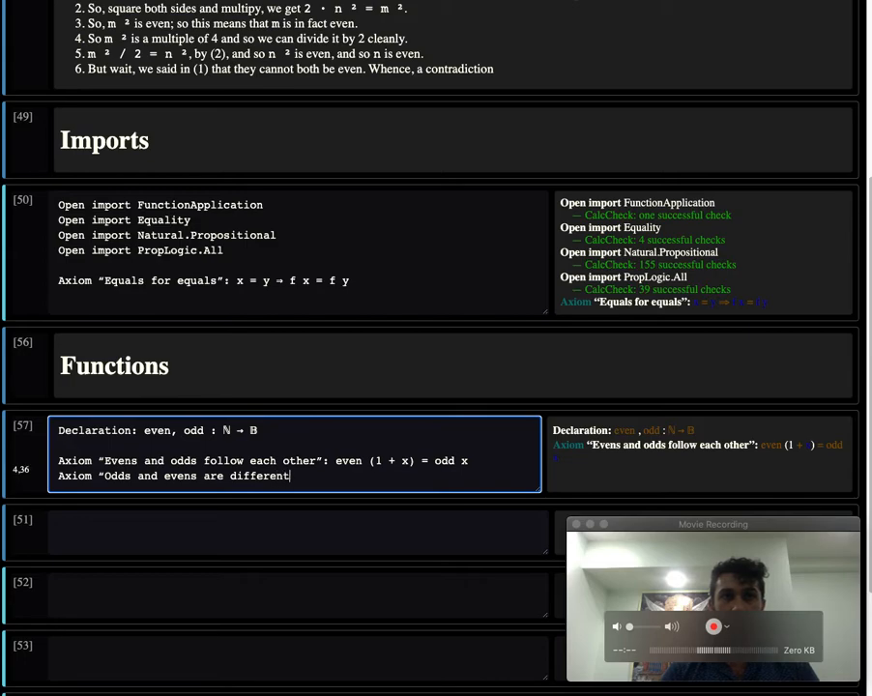
{"action": "type", "text": "\""}
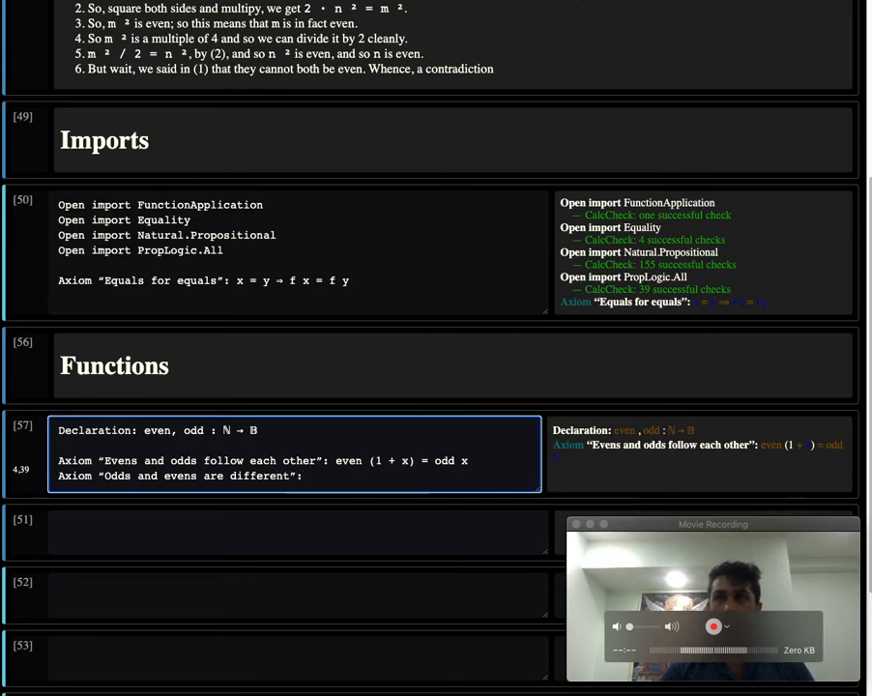
{"action": "type", "text": "(odd x = even y"}
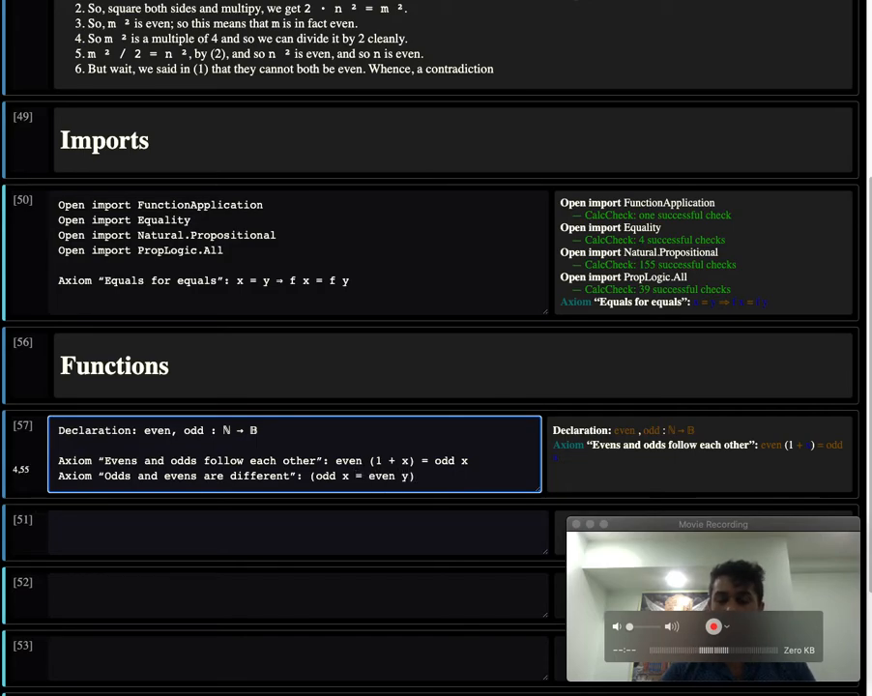
{"action": "type", "text": "= false"}
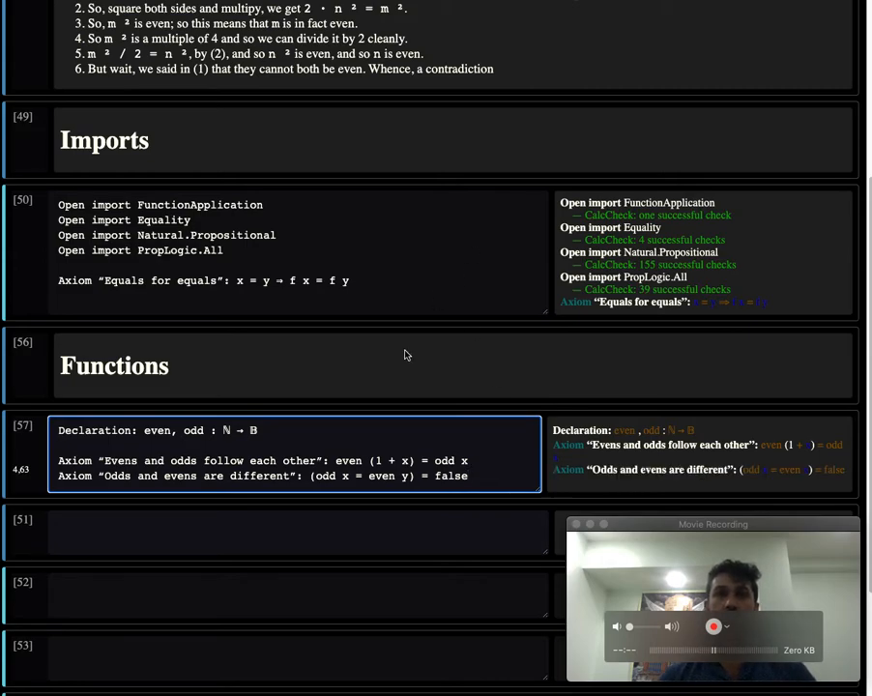
{"action": "mouse_move", "coordinate": [381, 537]}
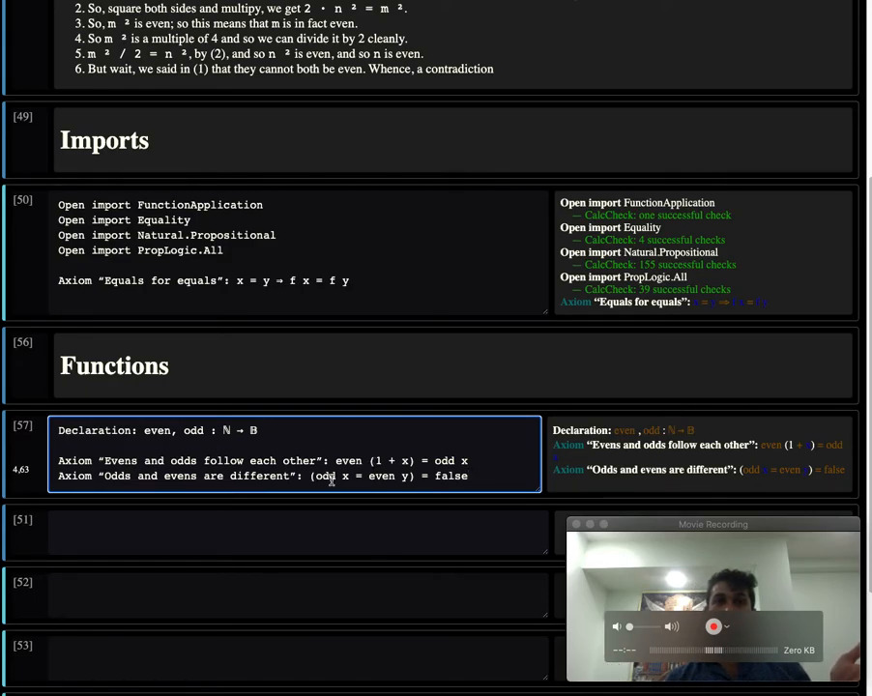
{"action": "double_click", "coordinate": [337, 475]}
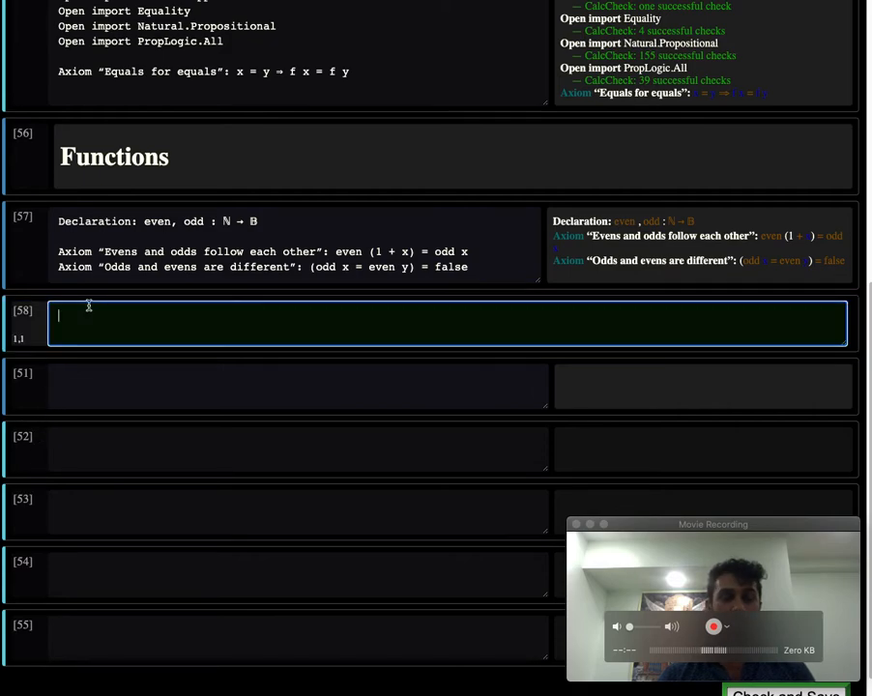
Add a '# Mixfix Operators' heading cell and start the empty cell beneath it
{"action": "type", "text": "# Mixfix Oper"}
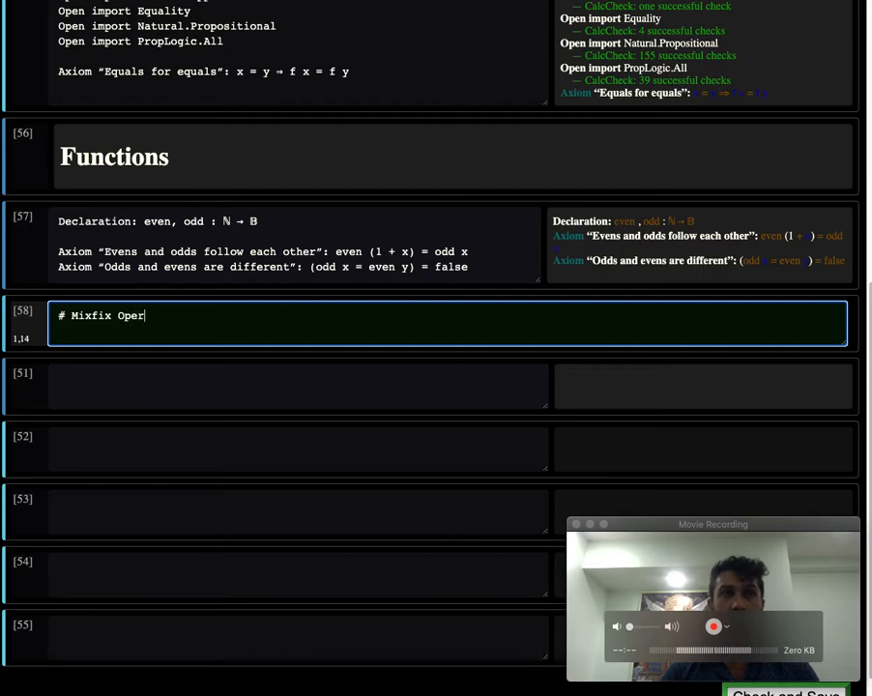
{"action": "type", "text": "ators"}
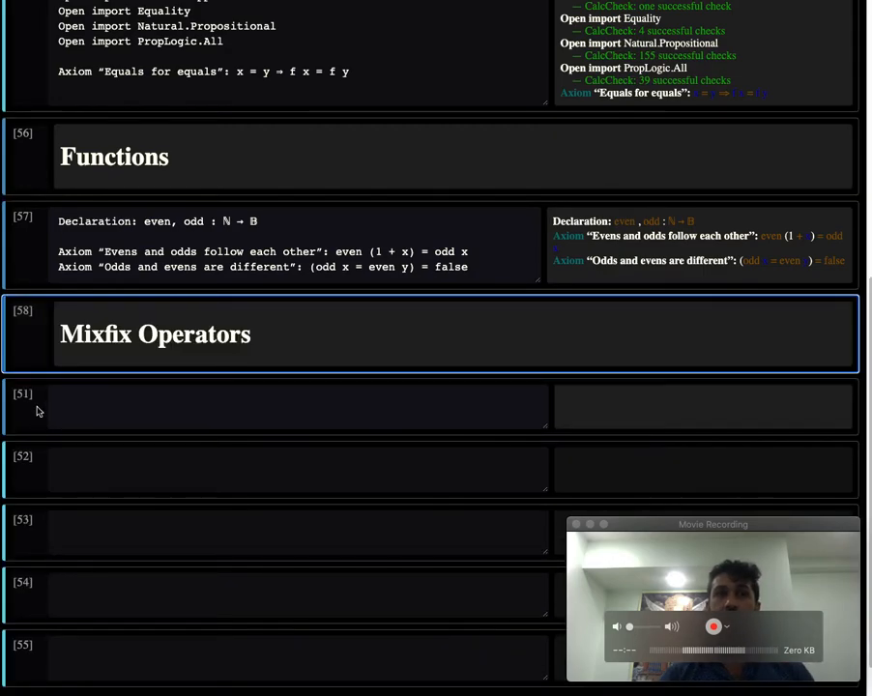
{"action": "left_click", "coordinate": [290, 405]}
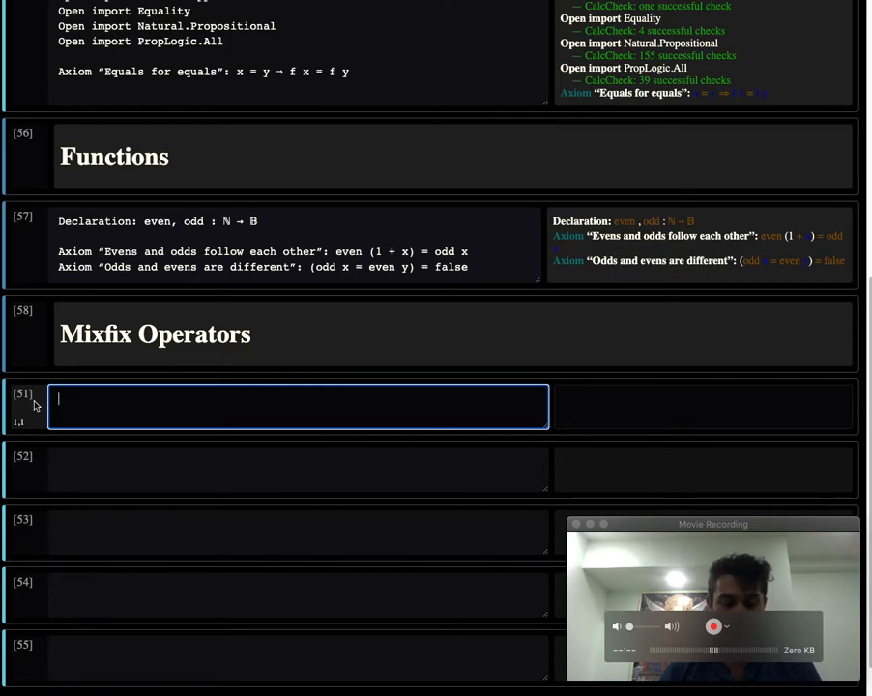
Declare _² : ℕ → ℕ and add Axiom “Definition of _²”: x ² = x · x
{"action": "type", "text": "Declaration:"}
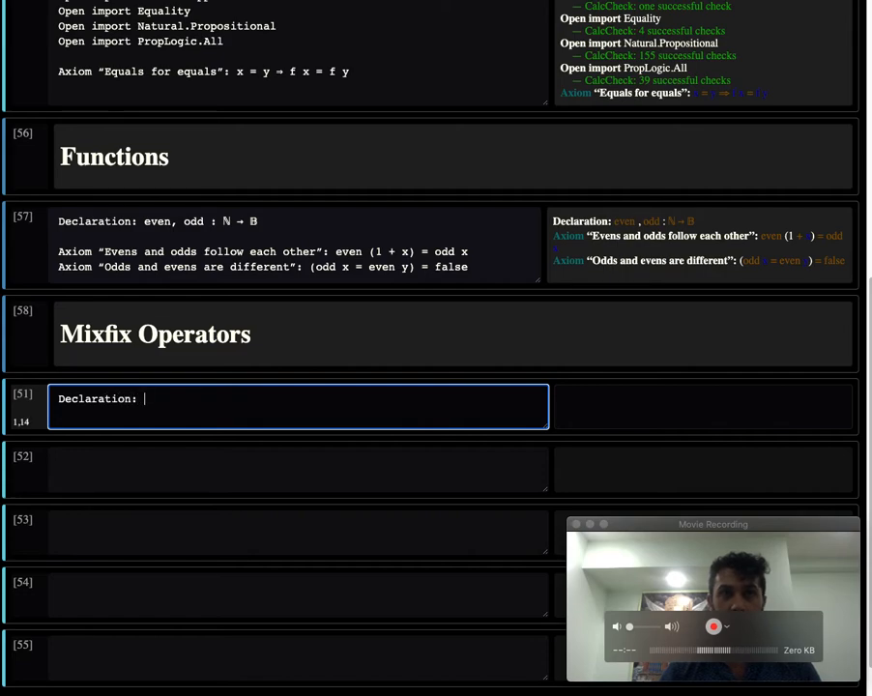
{"action": "type", "text": "_² : ℕ → ℕ"}
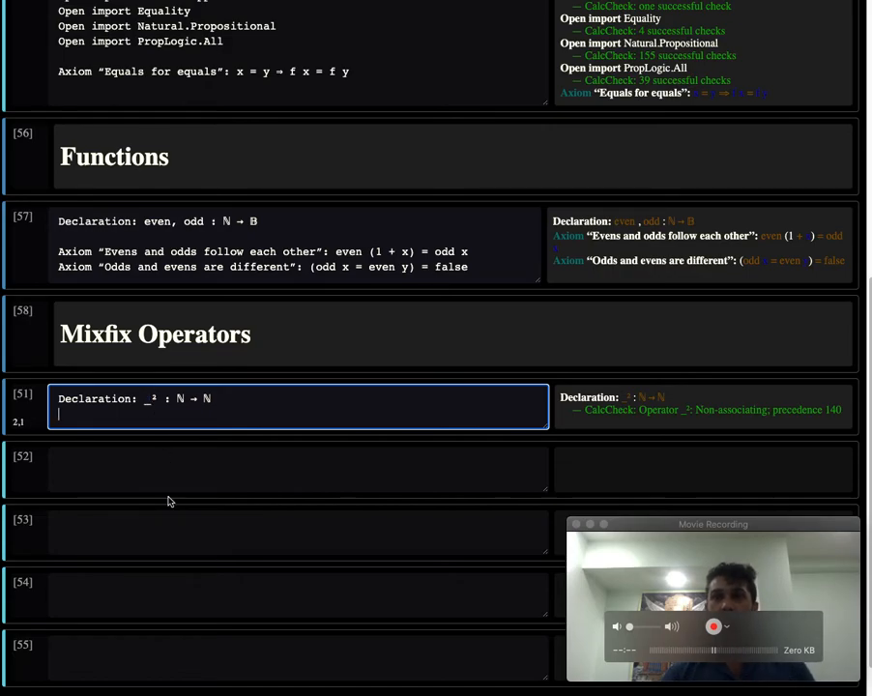
{"action": "type", "text": "Axiom “"}
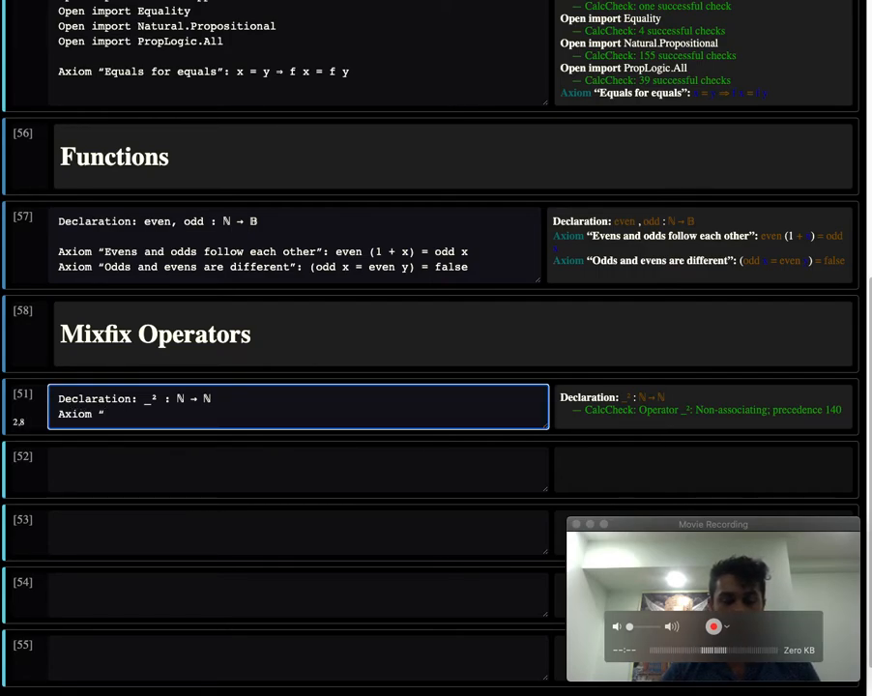
{"action": "type", "text": "Definiti"}
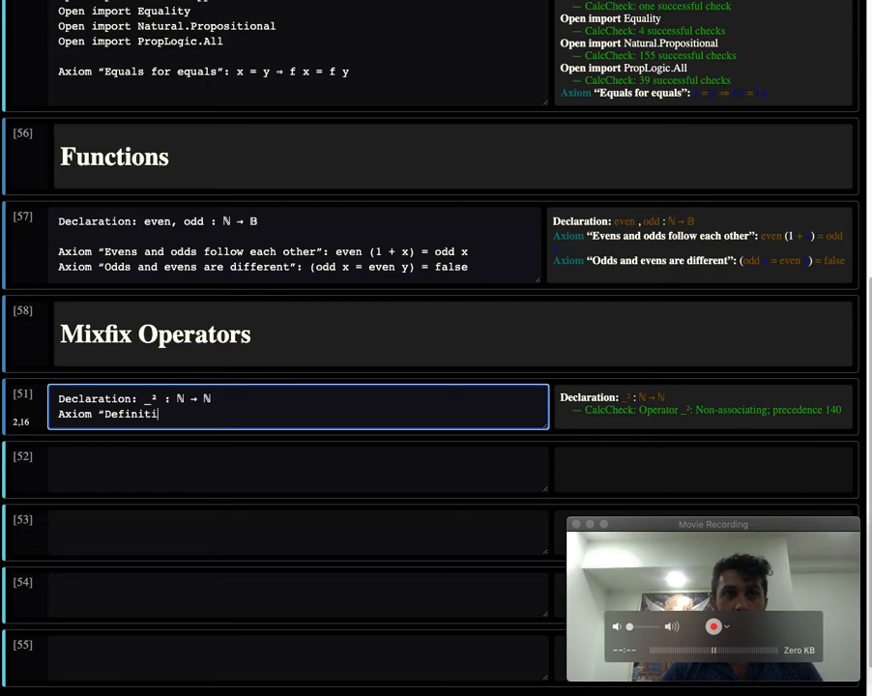
{"action": "type", "text": "on of _"}
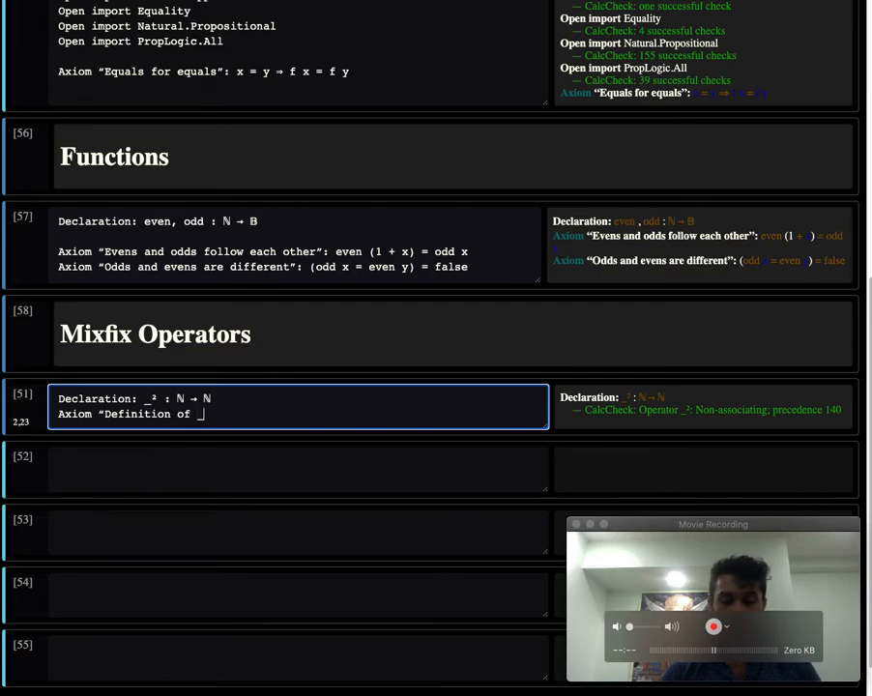
{"action": "type", "text": "\\rdq"}
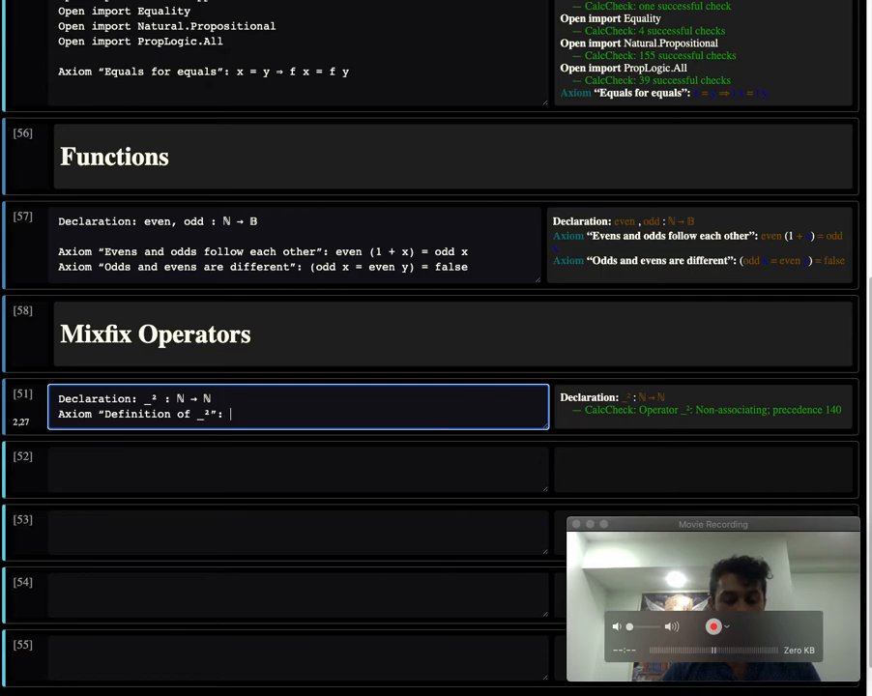
{"action": "type", "text": "x \\^"}
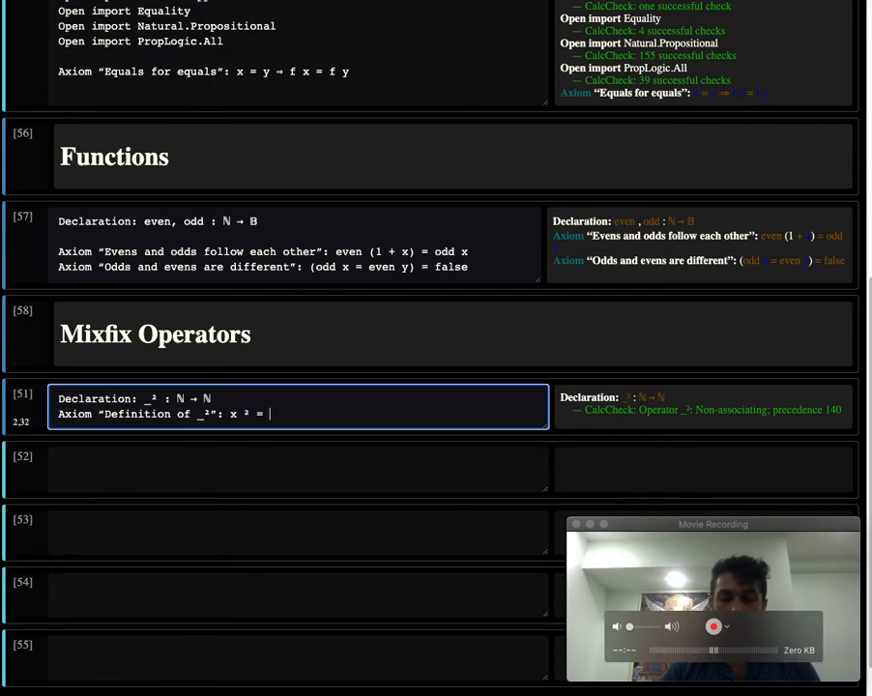
{"action": "type", "text": "x · x"}
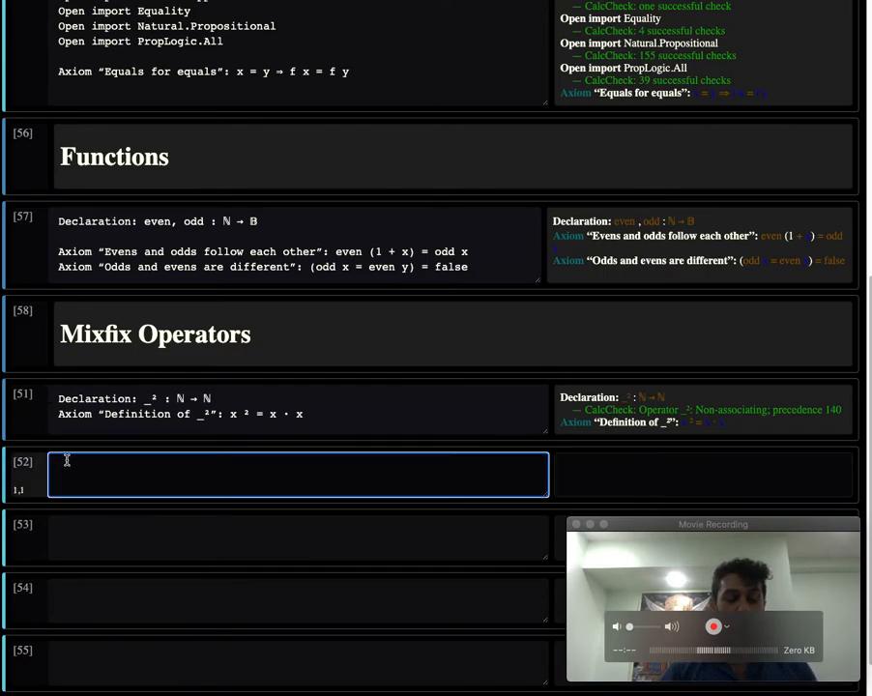
Type '# Explicit Documentation' into the next cell and render it as a heading
{"action": "type", "text": "# Expl"}
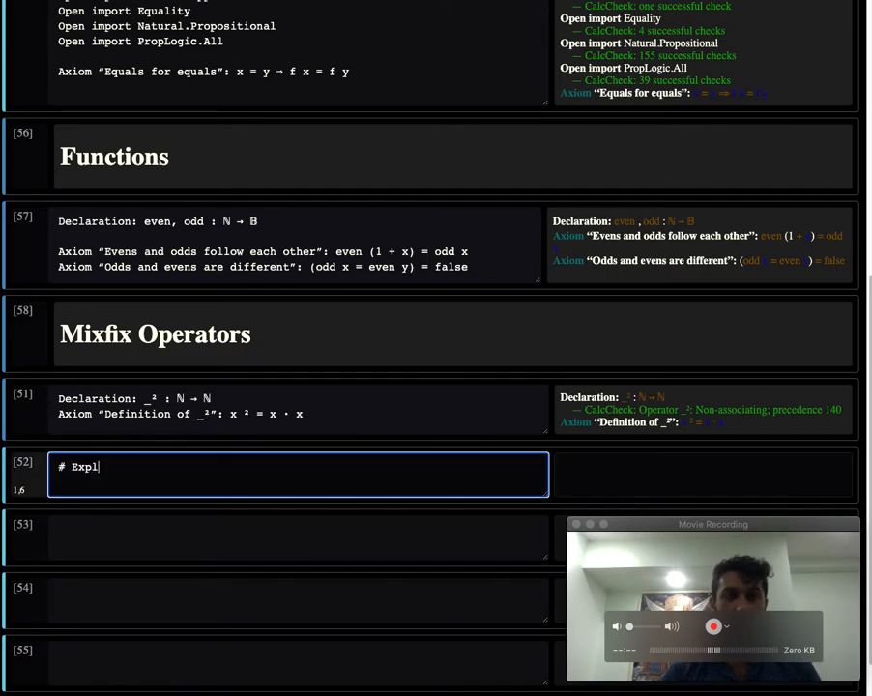
{"action": "type", "text": "icit Document"}
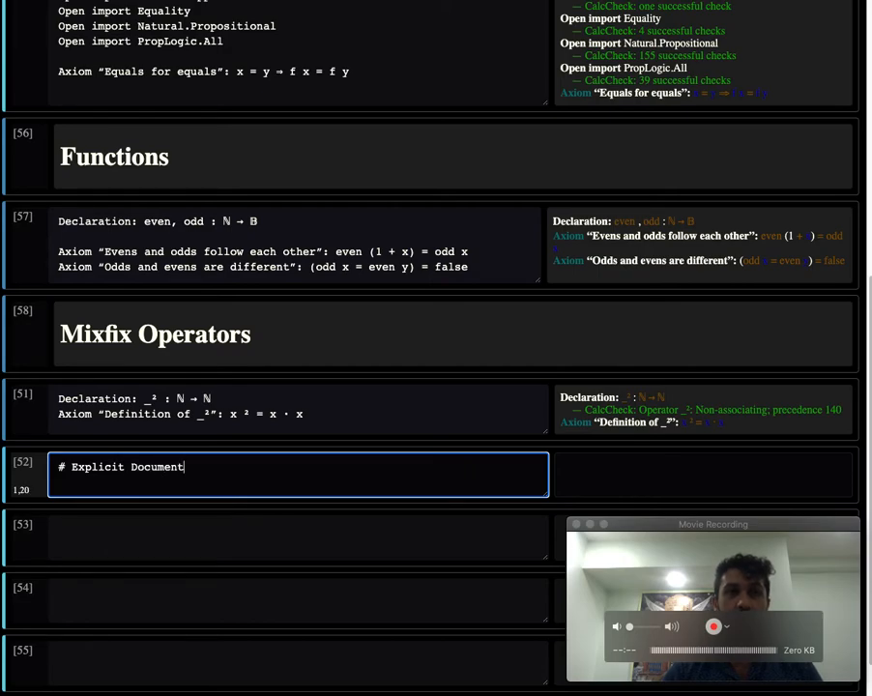
{"action": "type", "text": "ation"}
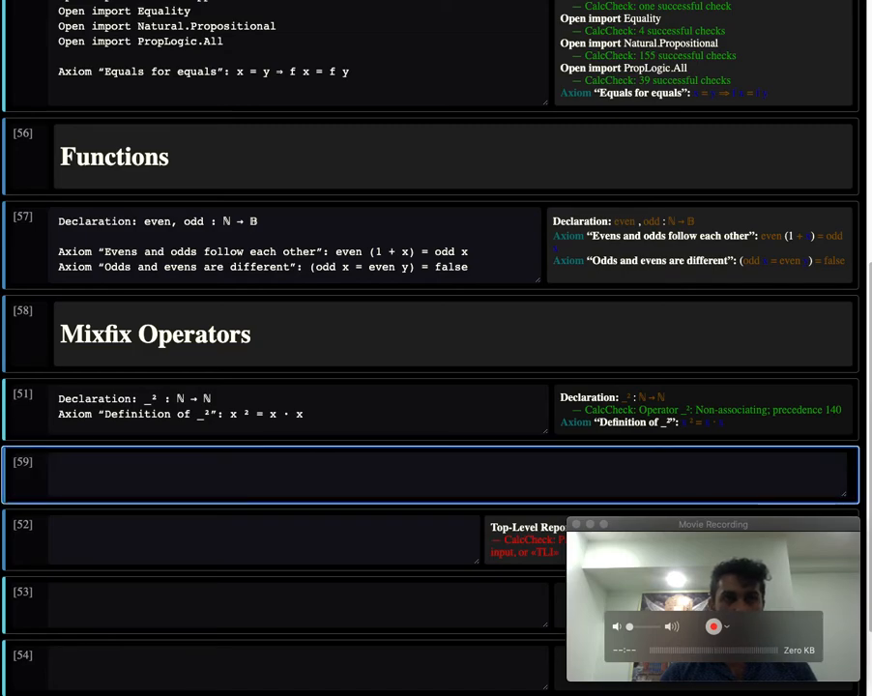
{"action": "type", "text": "# Explicit Documentation"}
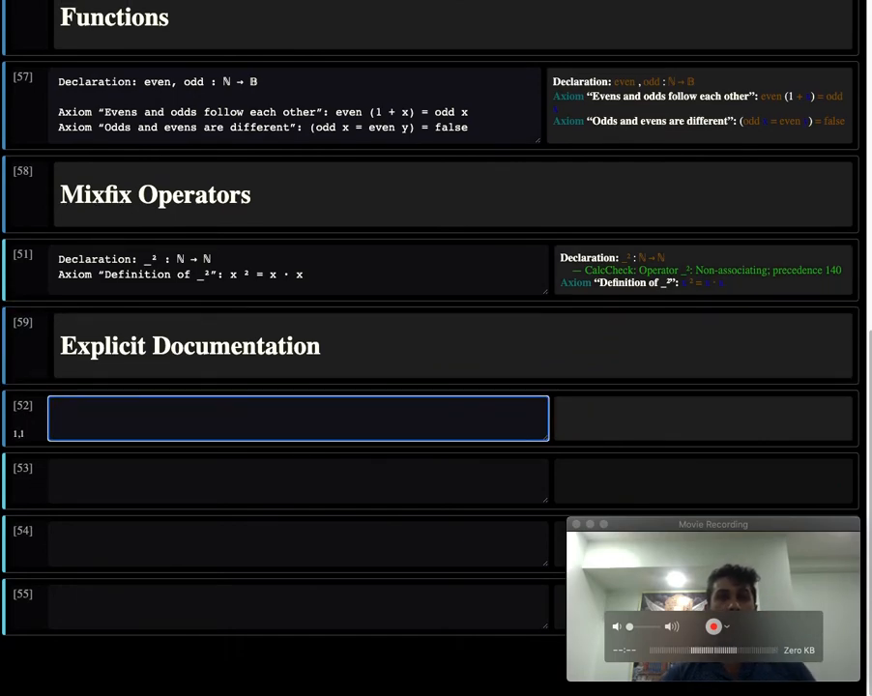
{"action": "mouse_move", "coordinate": [44, 513]}
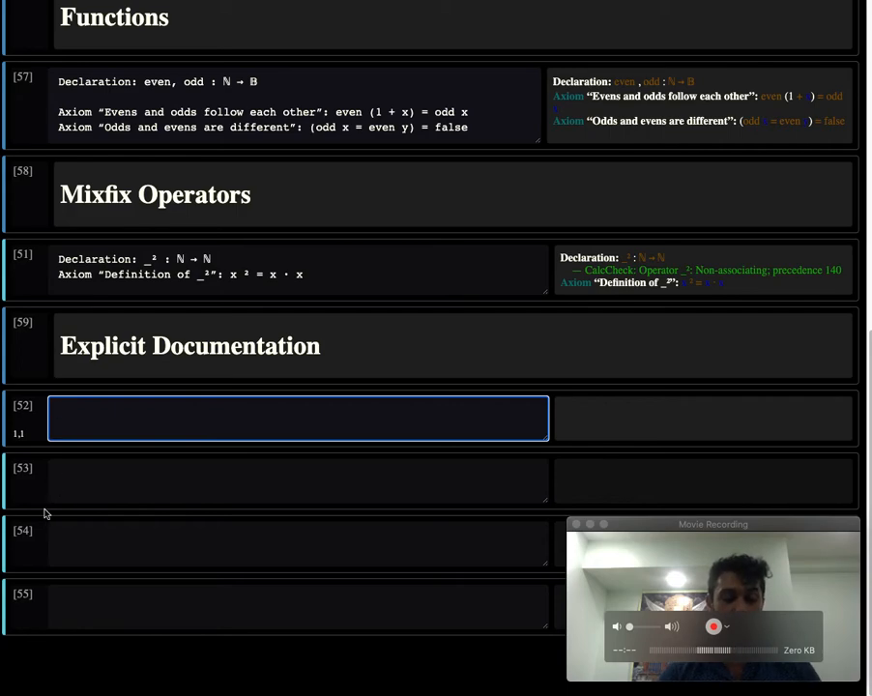
Declare exp : ℕ → ℕ in the cell below the heading
{"action": "type", "text": "Declaration"}
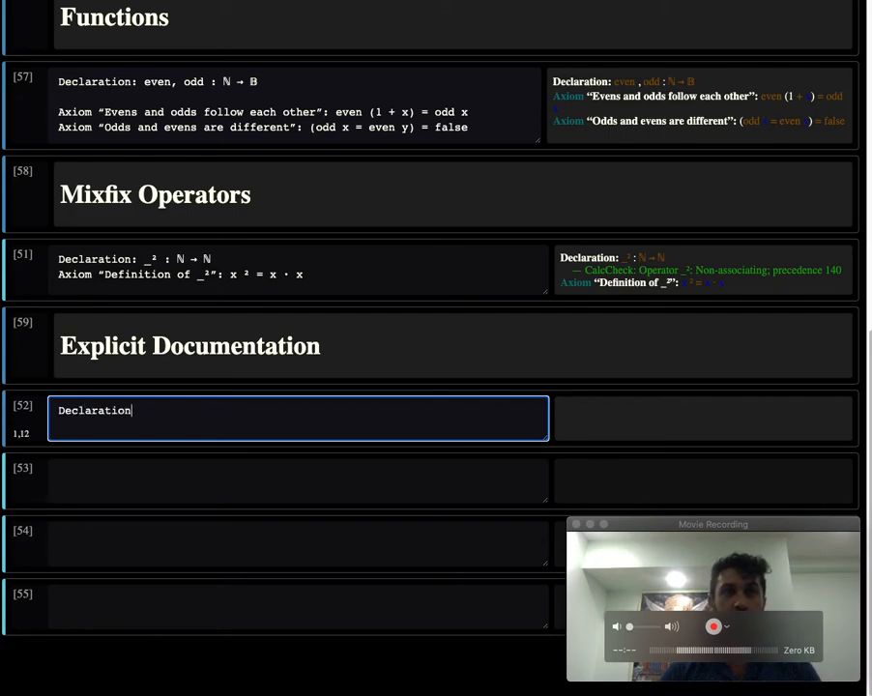
{"action": "type", "text": "exp : ℕ → ℕ"}
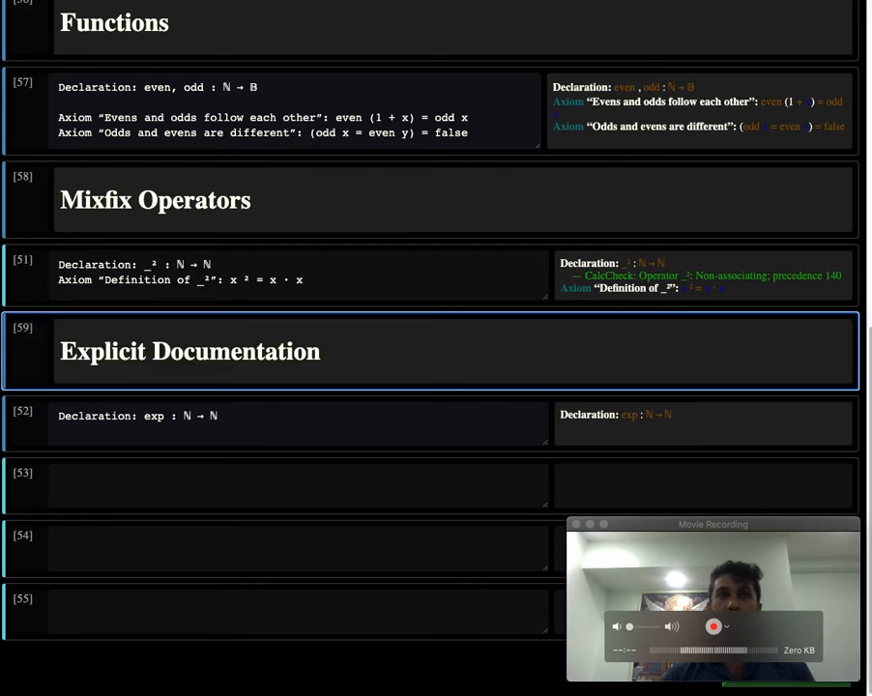
{"action": "left_click", "coordinate": [244, 432]}
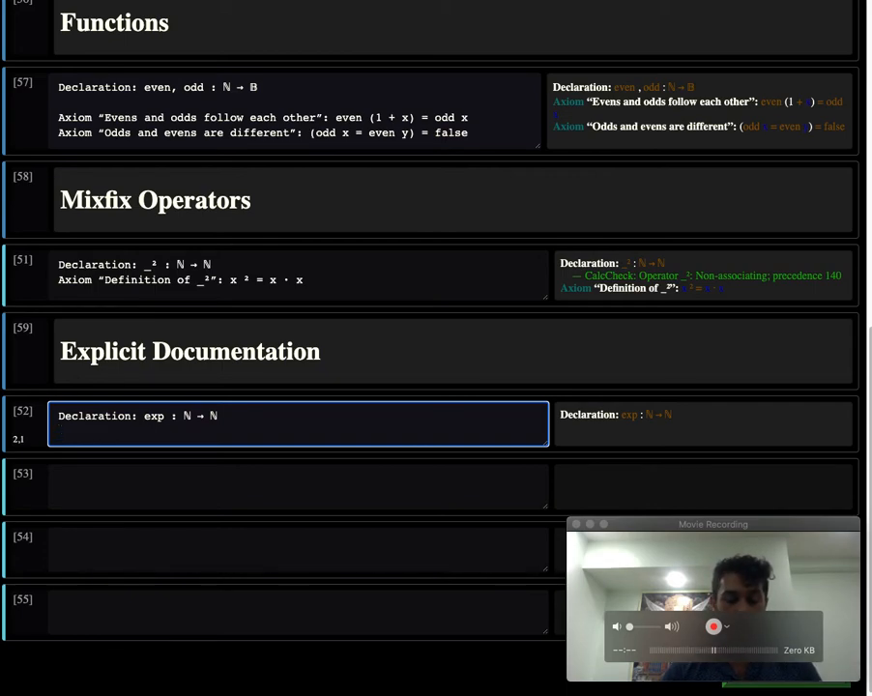
Add Explanation: exp x = “The number of times that 2 divides x”
{"action": "type", "text": "Explanati"}
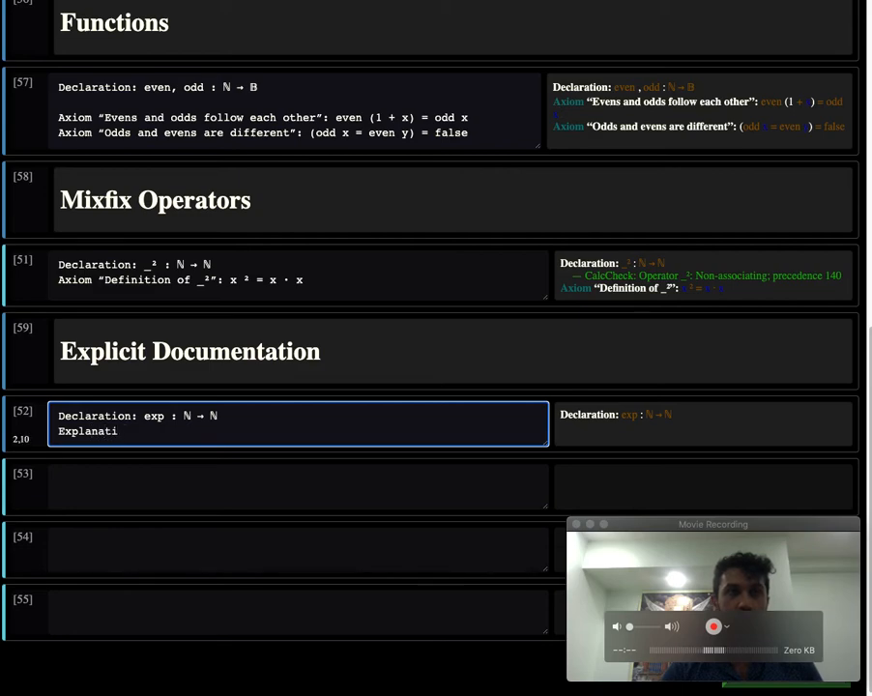
{"action": "type", "text": "on"}
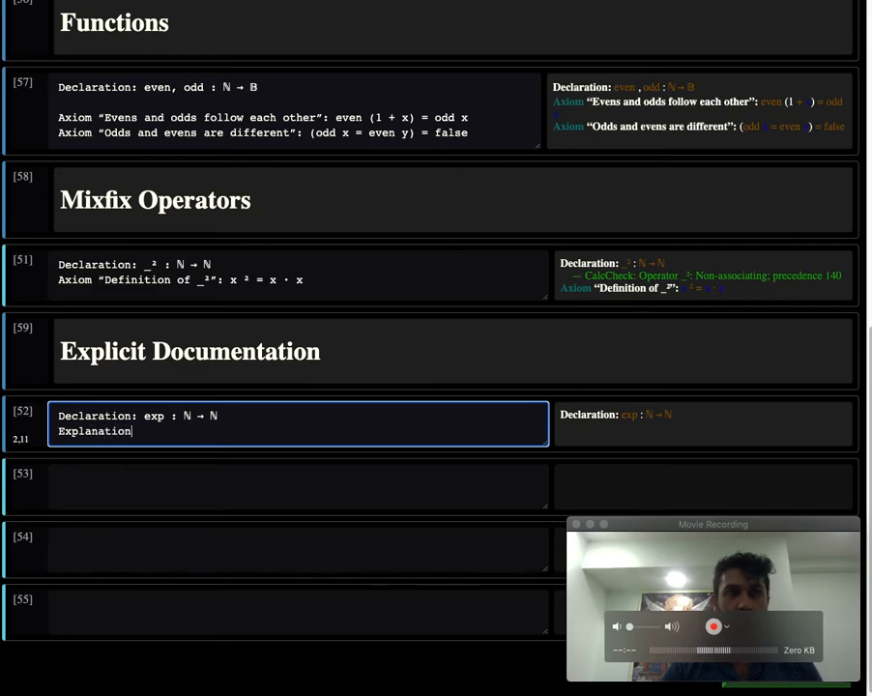
{"action": "type", "text": "exp x = “"}
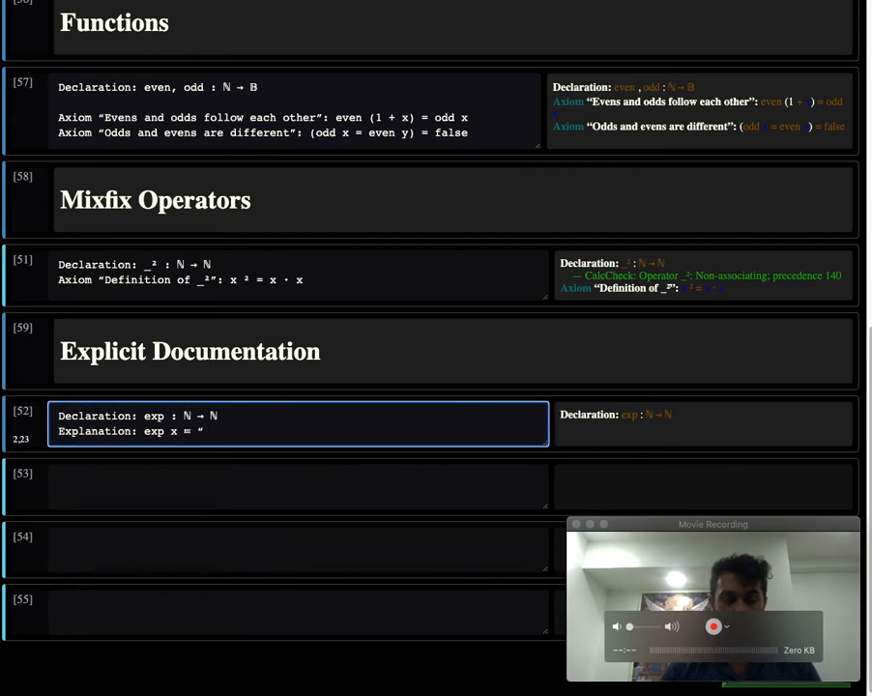
{"action": "type", "text": "The"}
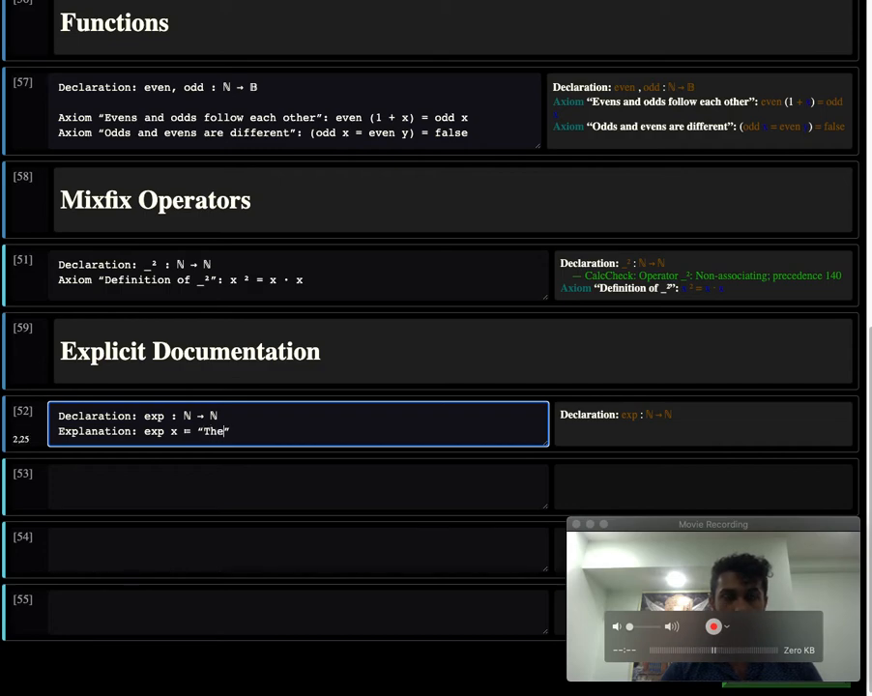
{"action": "type", "text": "number of times"}
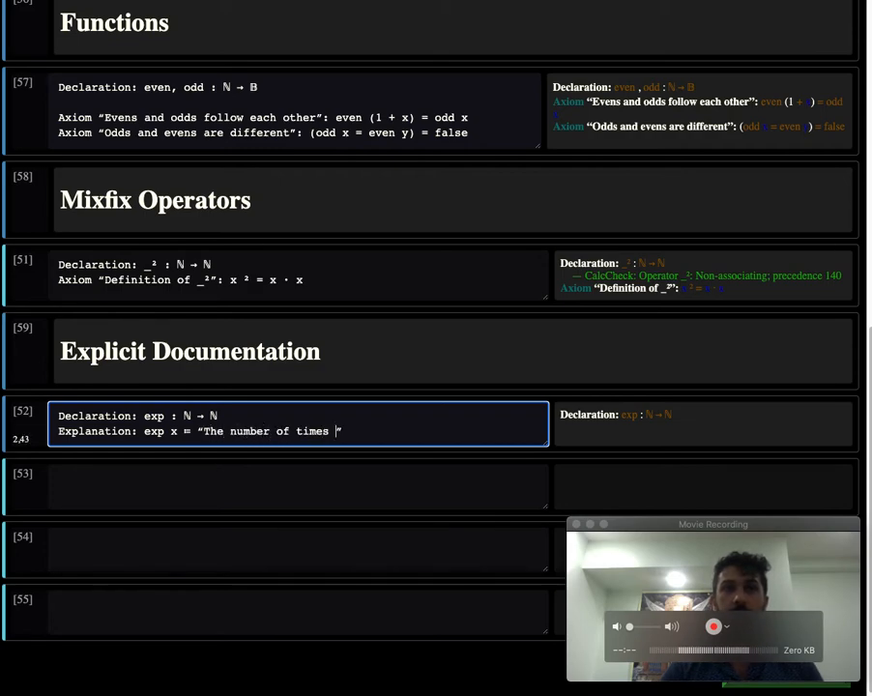
{"action": "type", "text": "that 2 divides"}
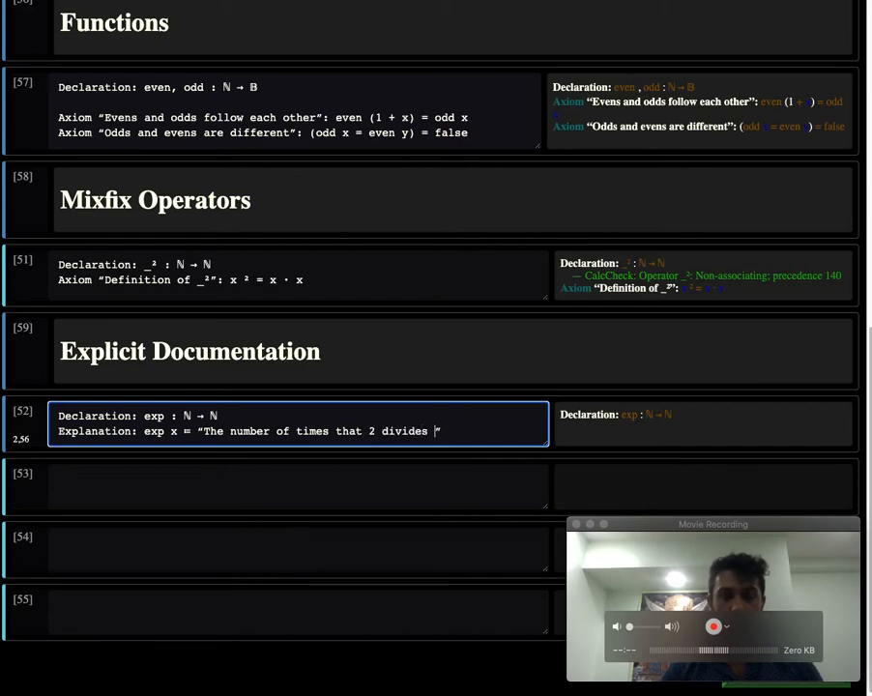
{"action": "type", "text": "x"}
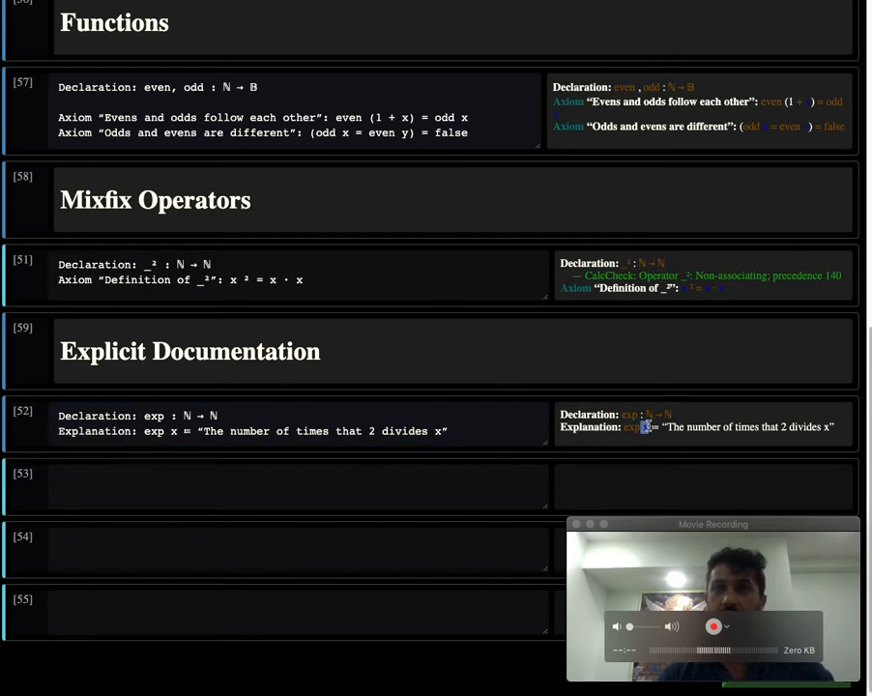
{"action": "left_click", "coordinate": [242, 431]}
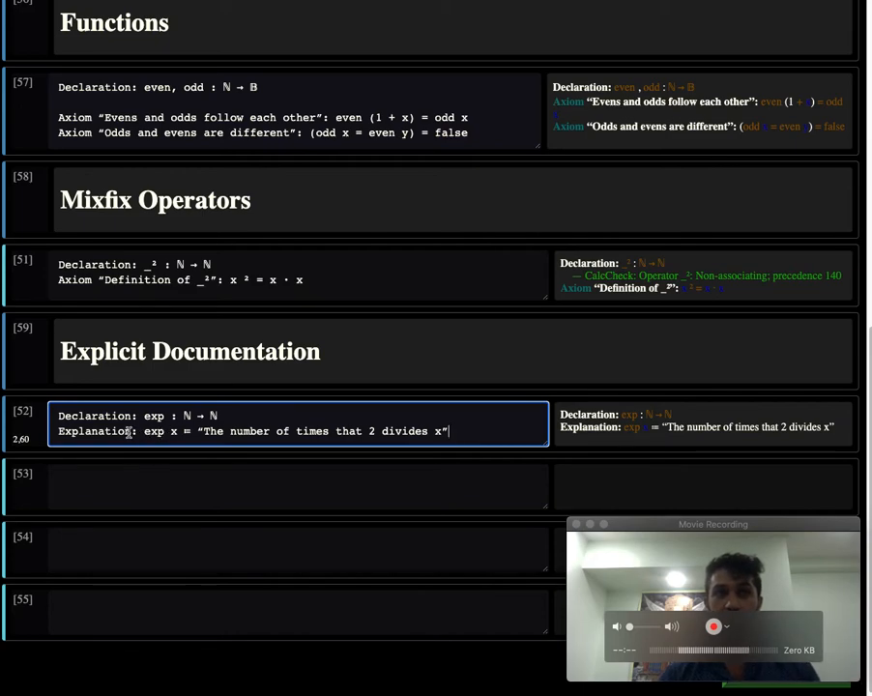
Add Axiom “exp on evens”: exp (2 · x) = 1 + exp x
{"action": "left_click_drag", "start_coordinate": [143, 432], "coordinate": [459, 432]}
{"action": "type", "text": "Axiom “"}
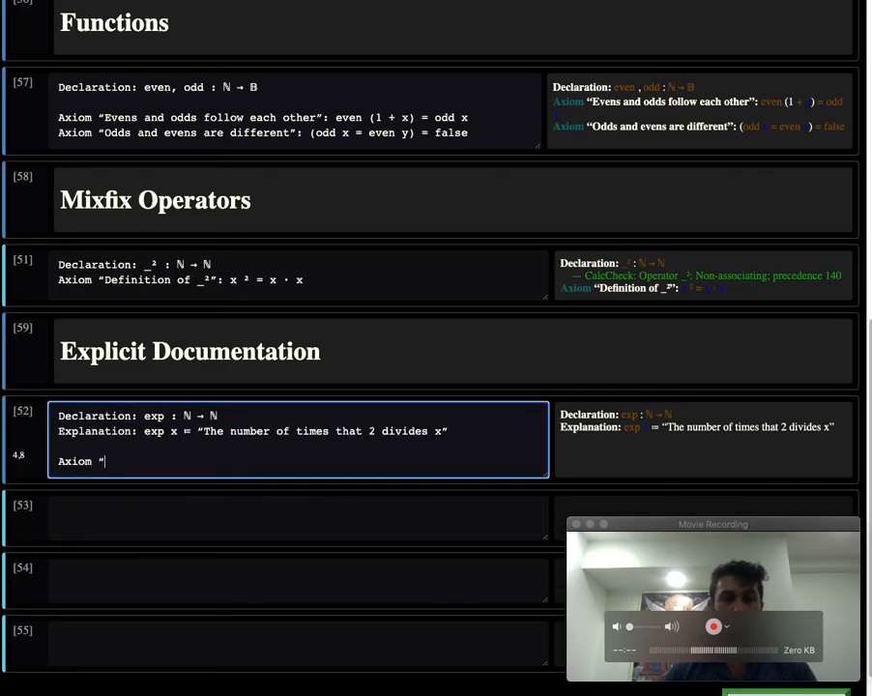
{"action": "type", "text": "exp on evens”: exp (2 \\"}
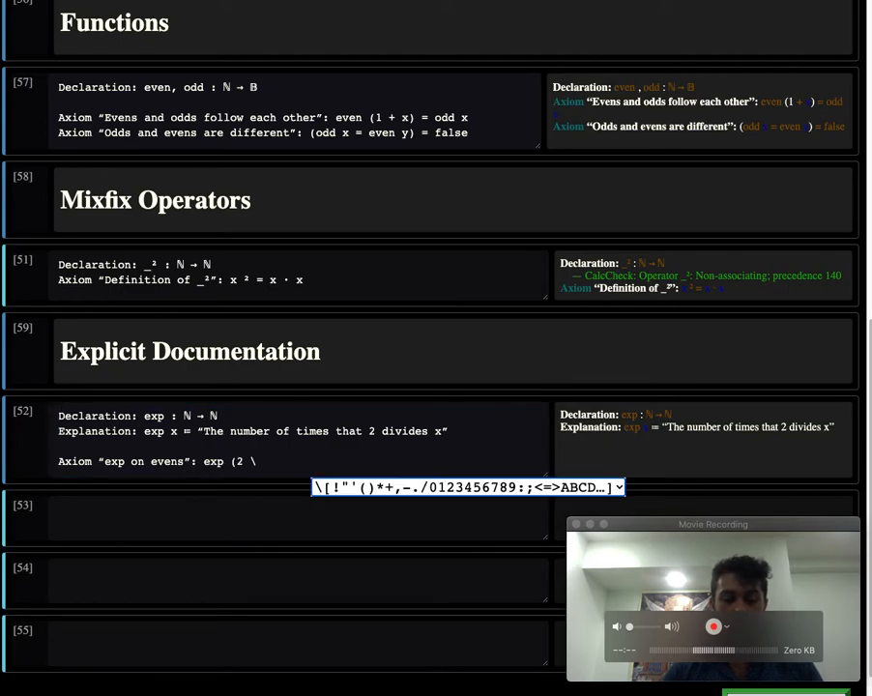
{"action": "type", "text": "· x)"}
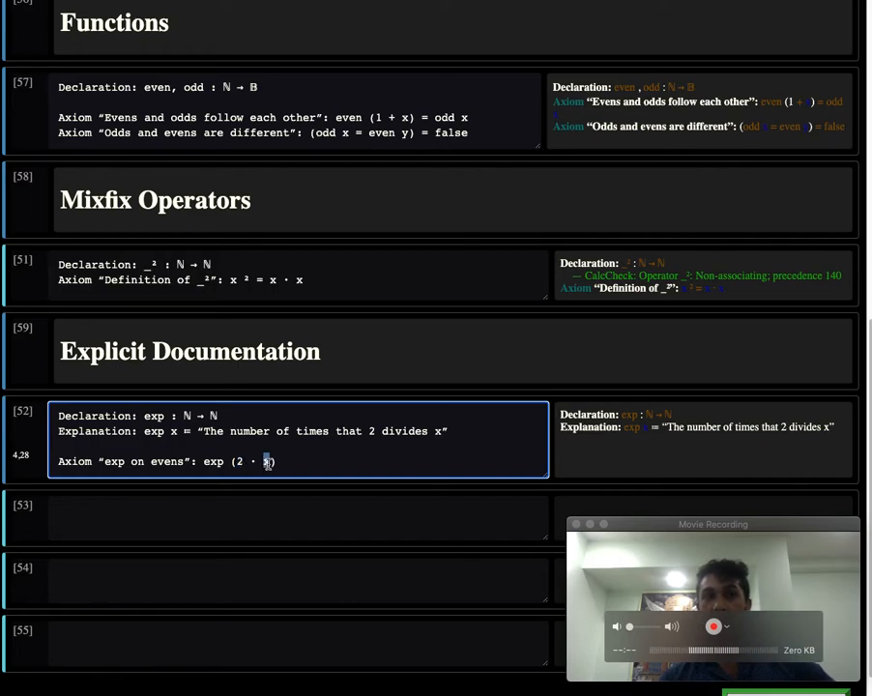
{"action": "type", "text": ")"}
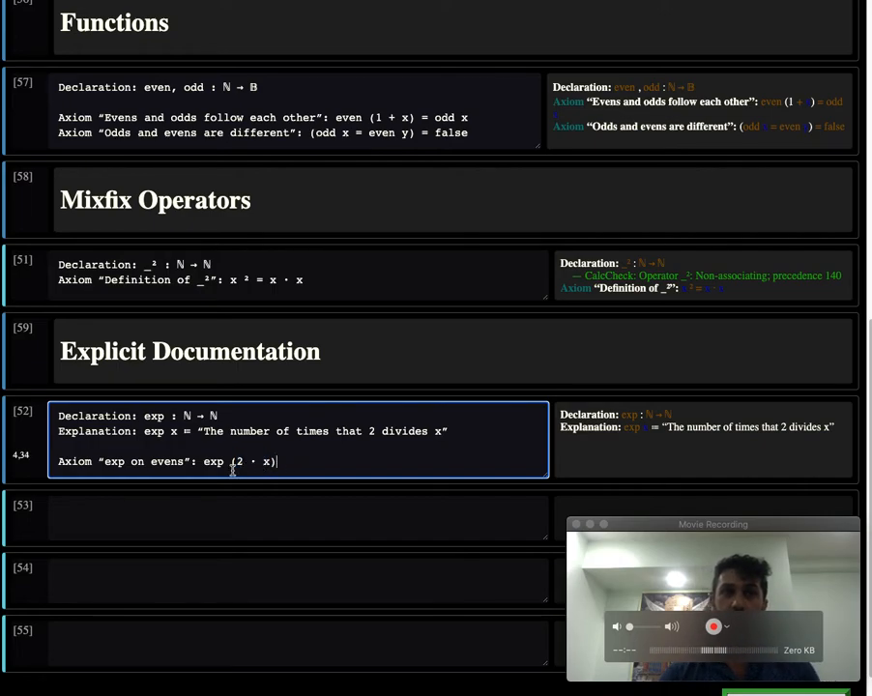
{"action": "double_click", "coordinate": [238, 461]}
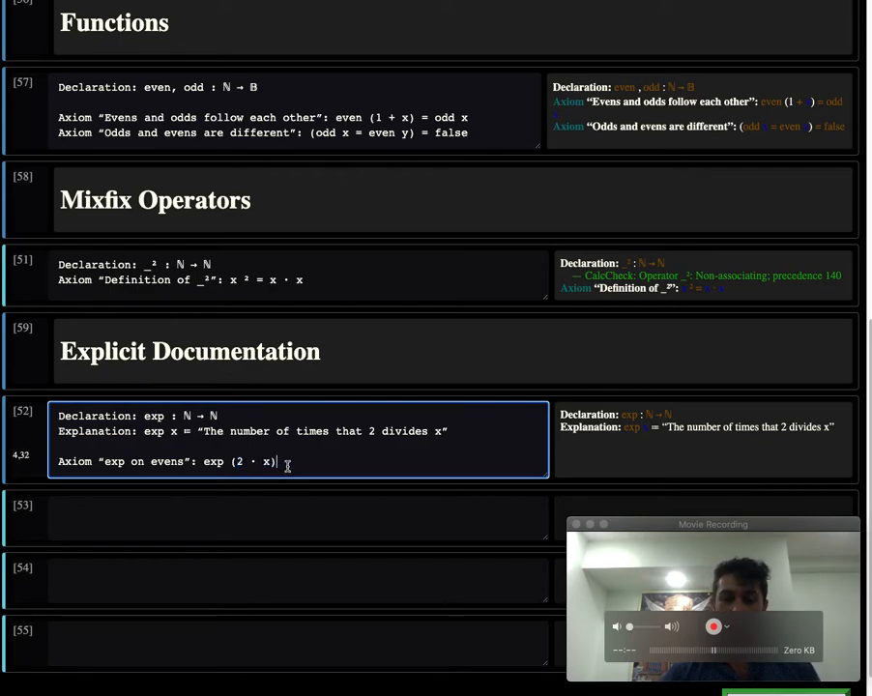
{"action": "type", "text": "="}
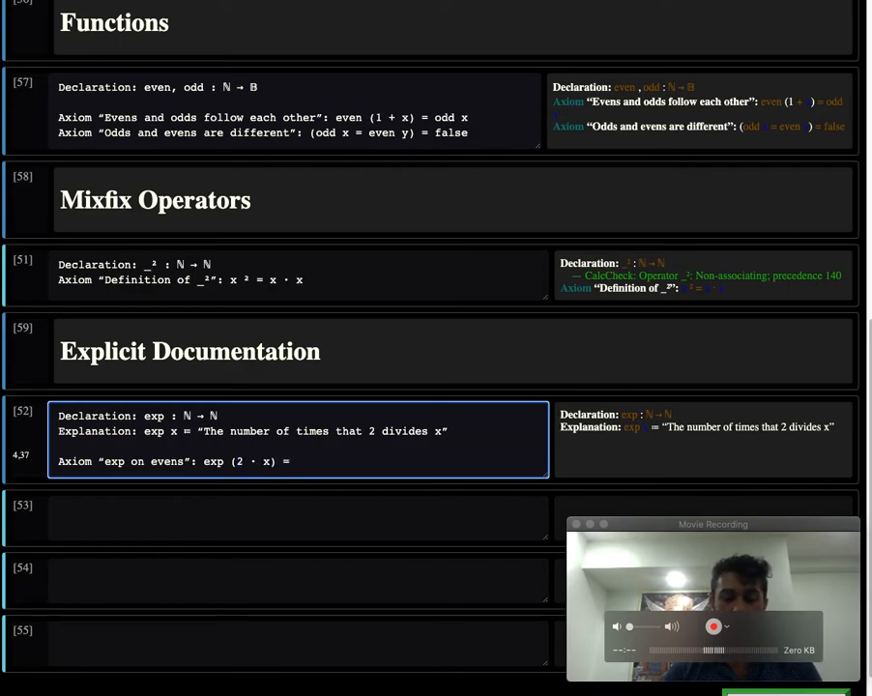
{"action": "type", "text": "1 + exp"}
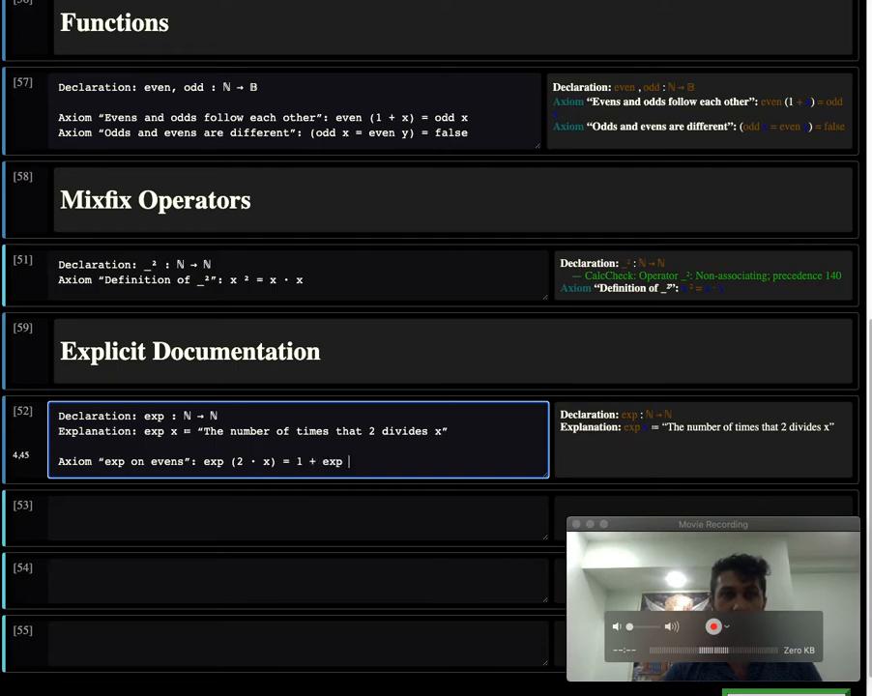
{"action": "type", "text": "x"}
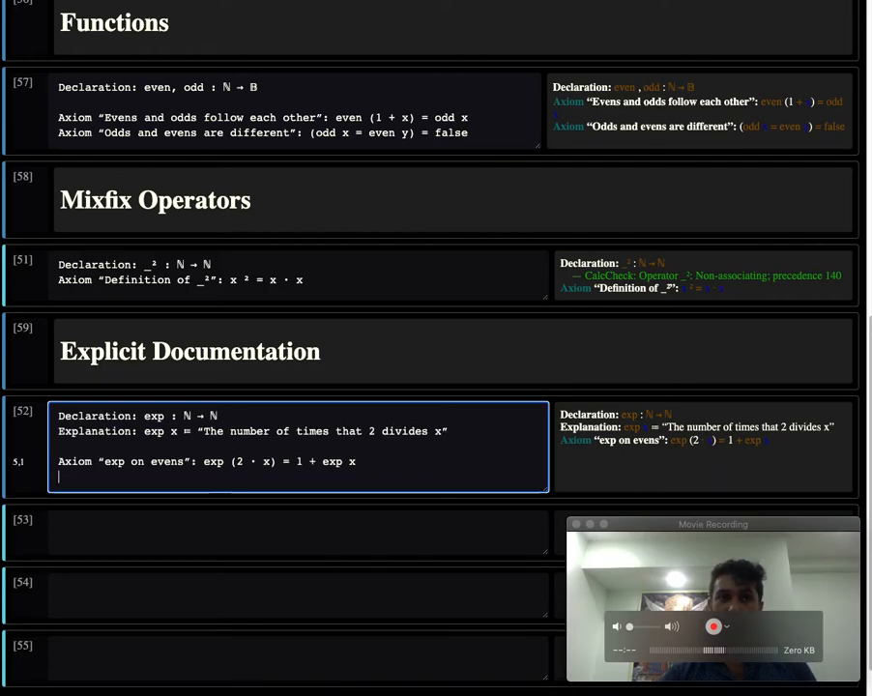
Add Axiom “exp on ·”: exp (x · y) = exp x + exp y
{"action": "type", "text": "\\ld"}
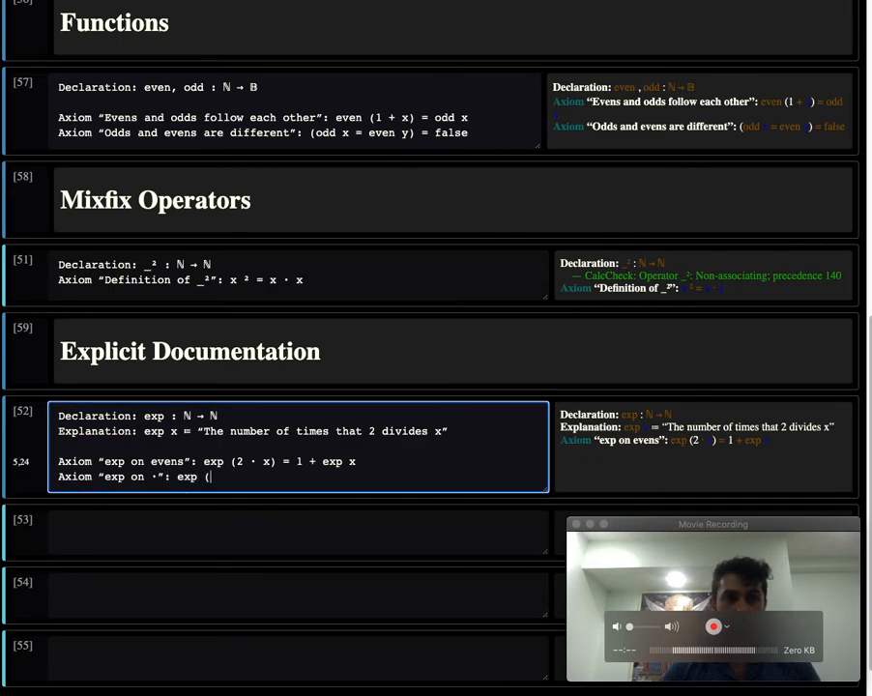
{"action": "type", "text": "x · y) = exp"}
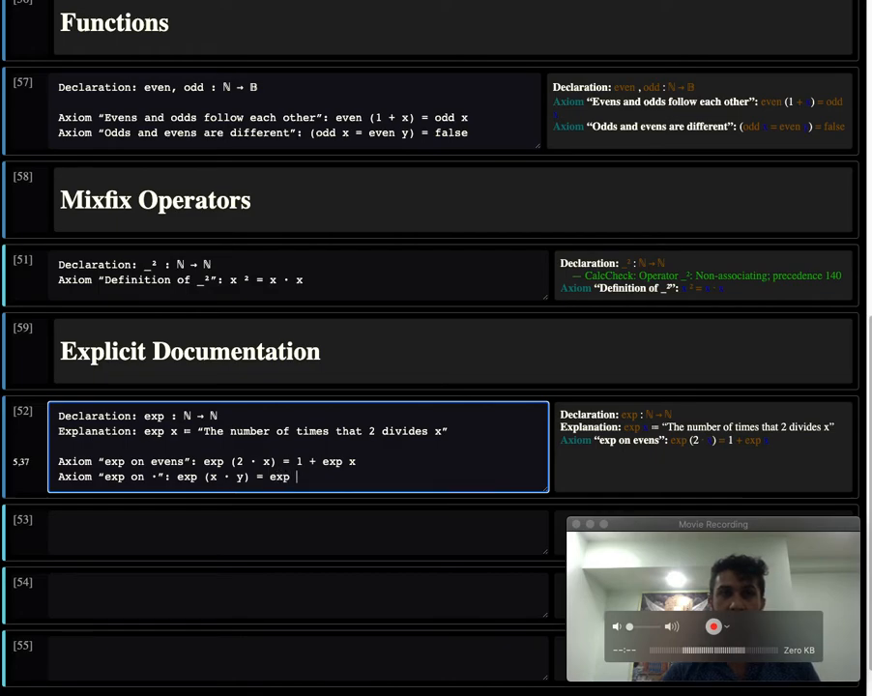
{"action": "type", "text": "x + exp"}
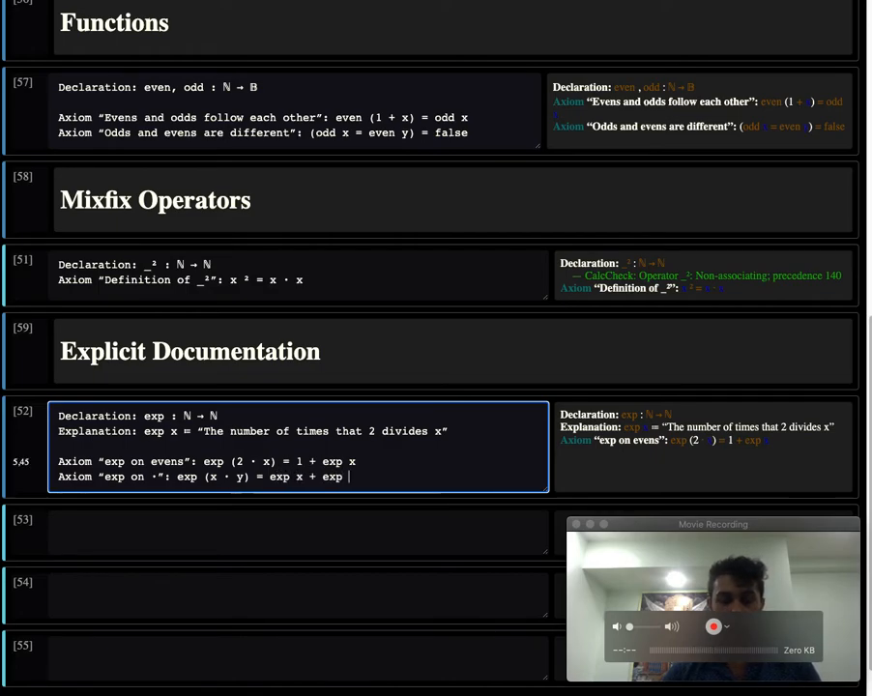
{"action": "type", "text": "y"}
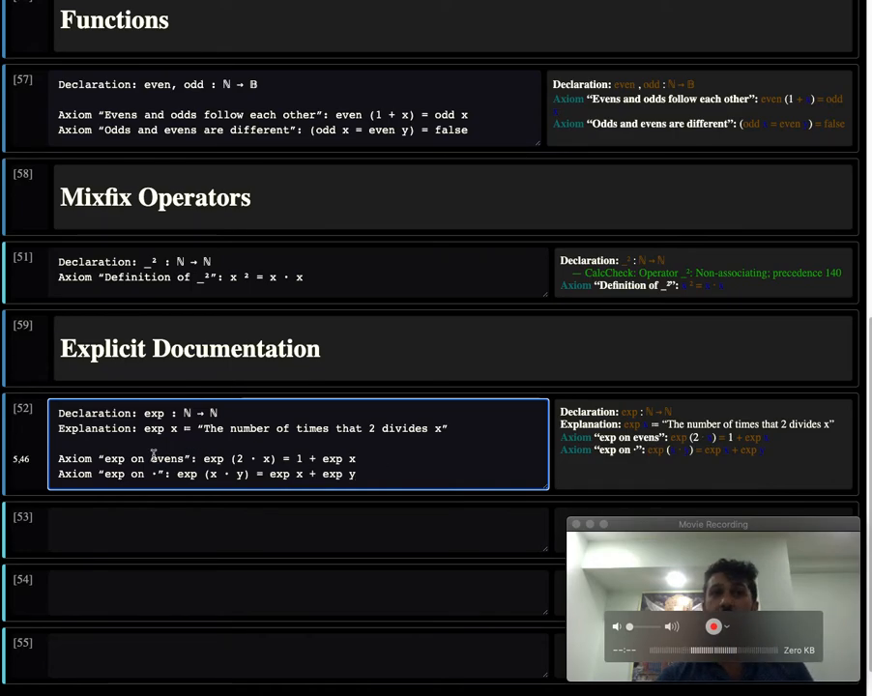
{"action": "mouse_move", "coordinate": [170, 459]}
{"action": "type", "text": " “Definition of exp”"}
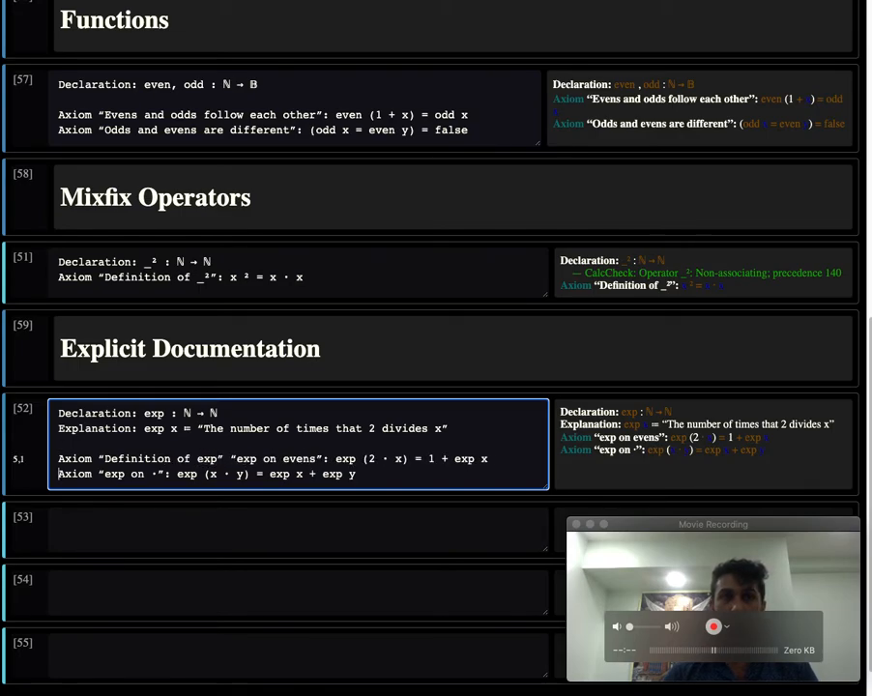
Insert the extra name “Definition of exp” before each exp axiom's label
{"action": "type", "text": "\\ldq"}
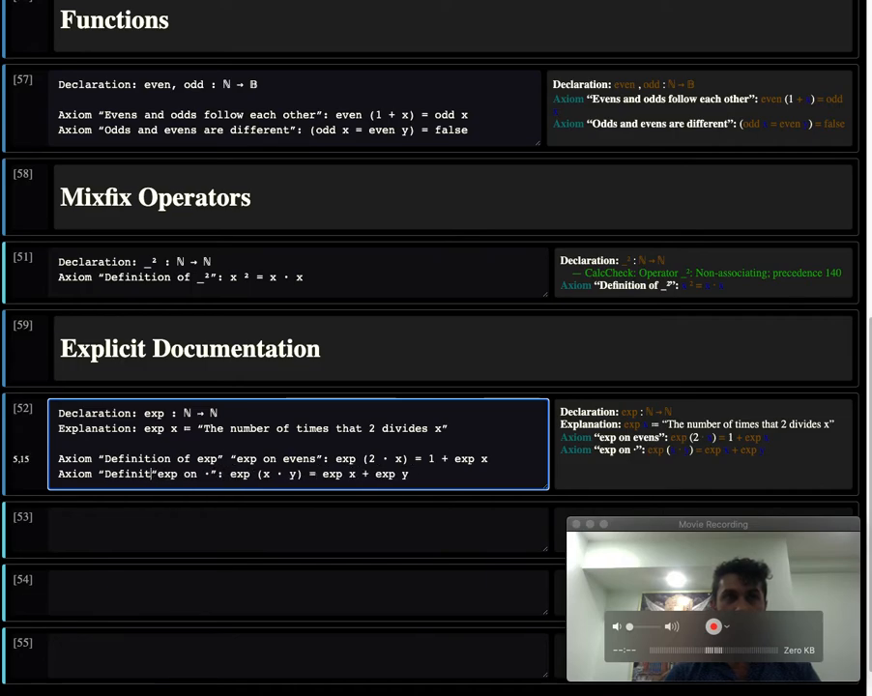
{"action": "type", "text": "\\r"}
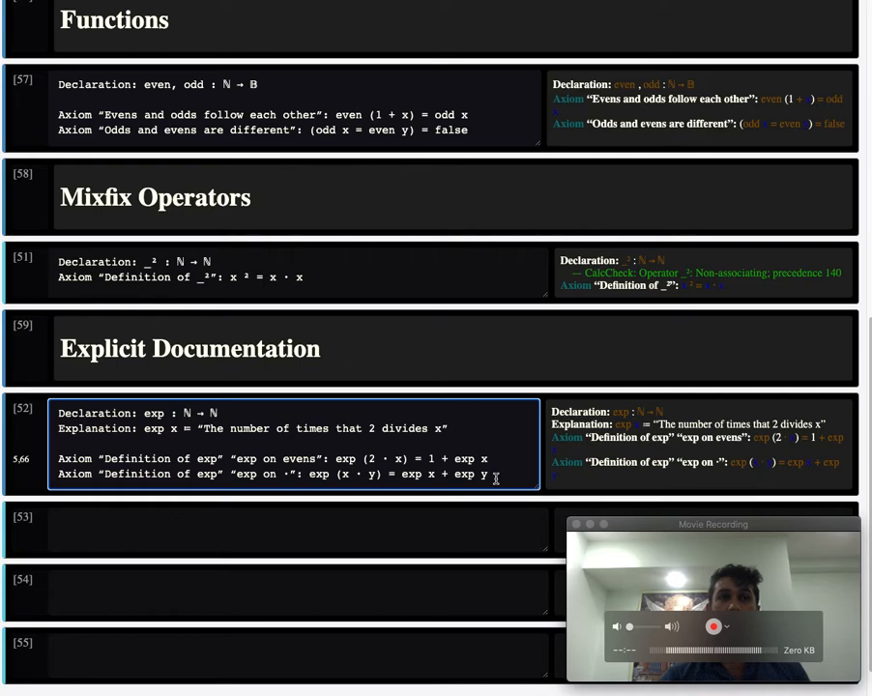
{"action": "double_click", "coordinate": [274, 459]}
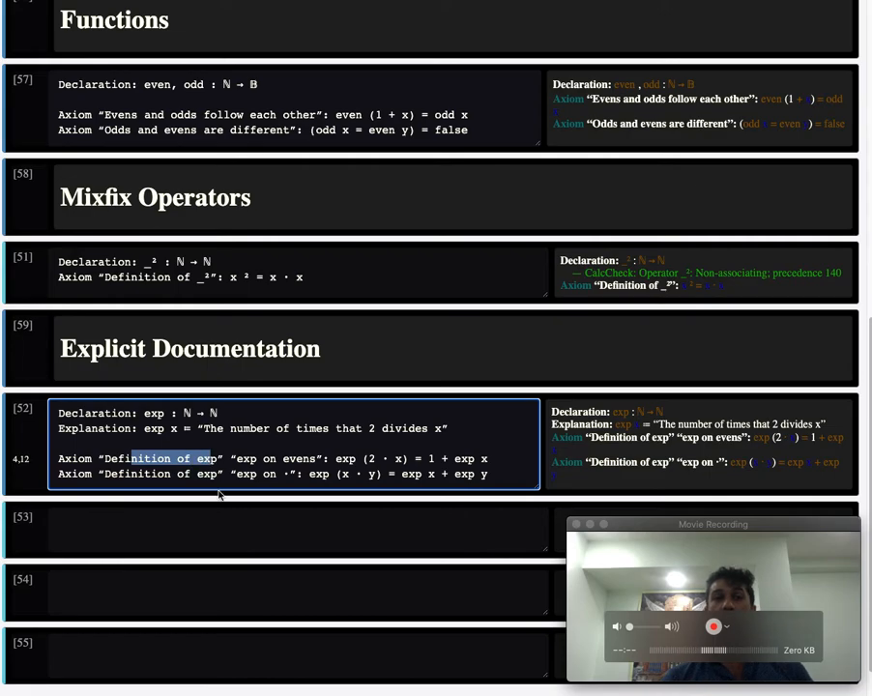
{"action": "mouse_move", "coordinate": [512, 480]}
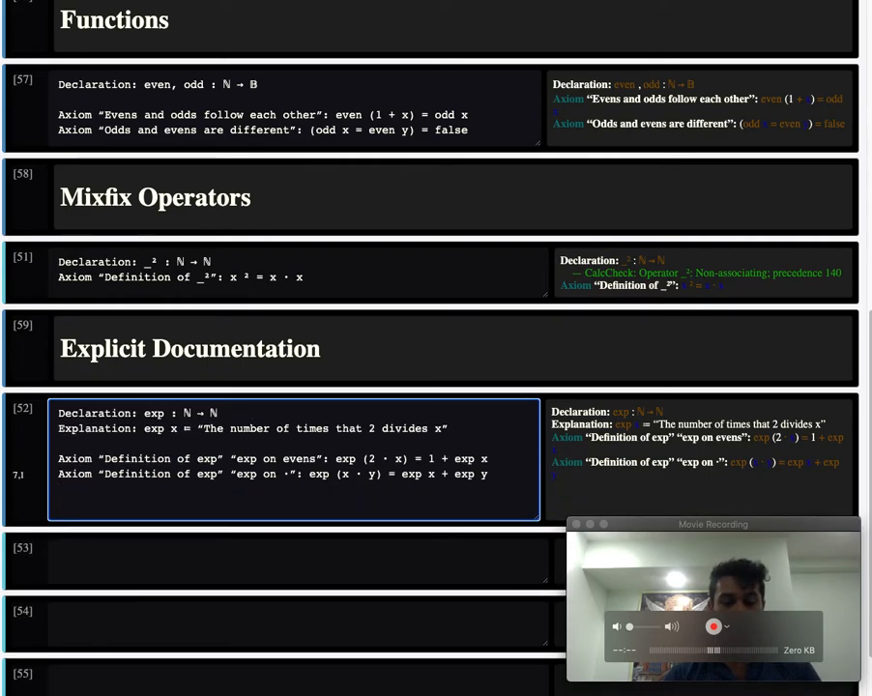
State Theorem “Definition of exp”: exp (x ²) = 2 · x
{"action": "type", "text": "Theorem \\ldq"}
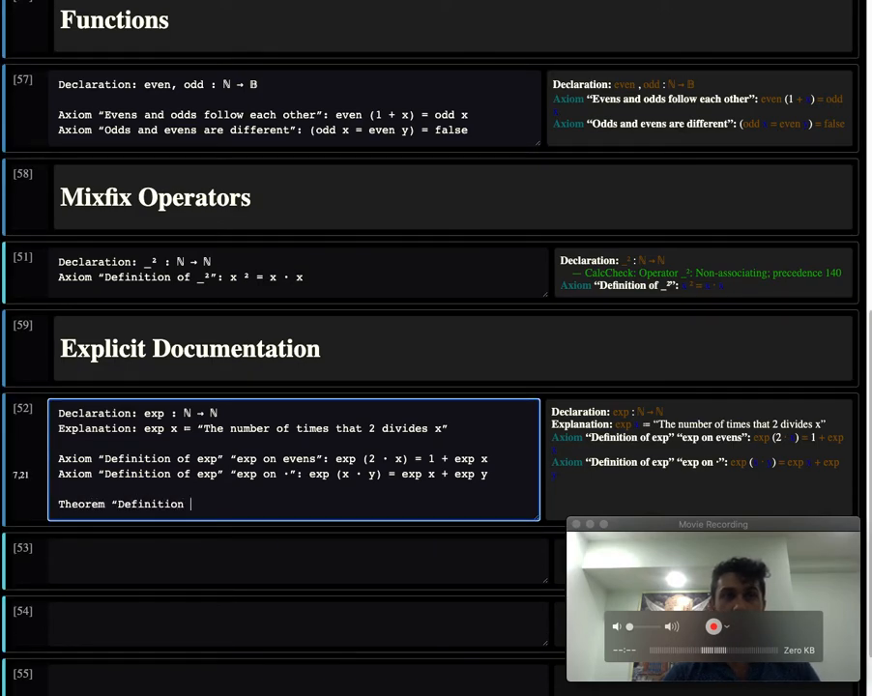
{"action": "type", "text": "of exp”:"}
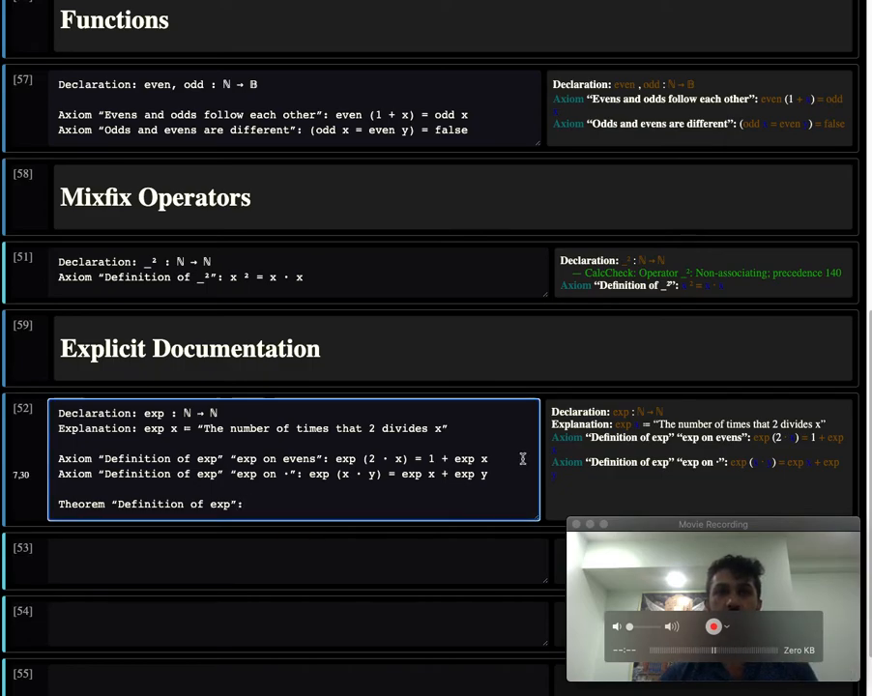
{"action": "left_click_drag", "start_coordinate": [310, 474], "coordinate": [491, 474]}
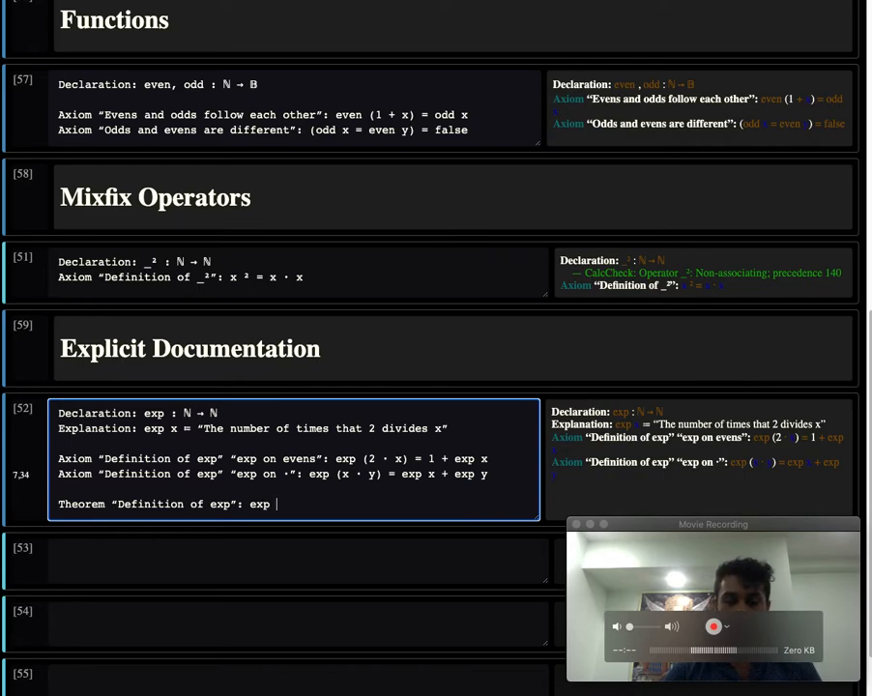
{"action": "type", "text": "(x \\"}
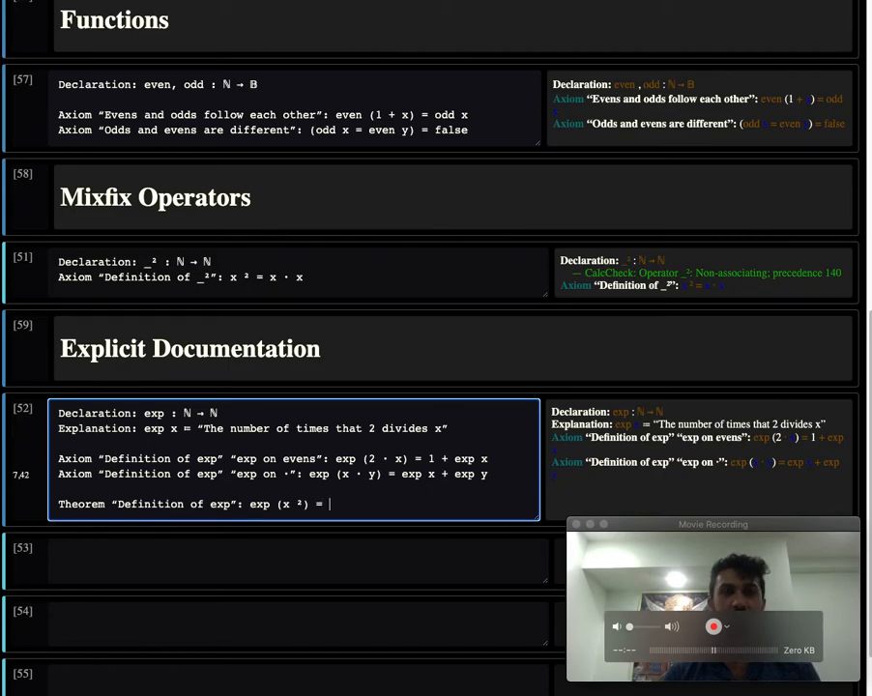
{"action": "type", "text": "2 ·"}
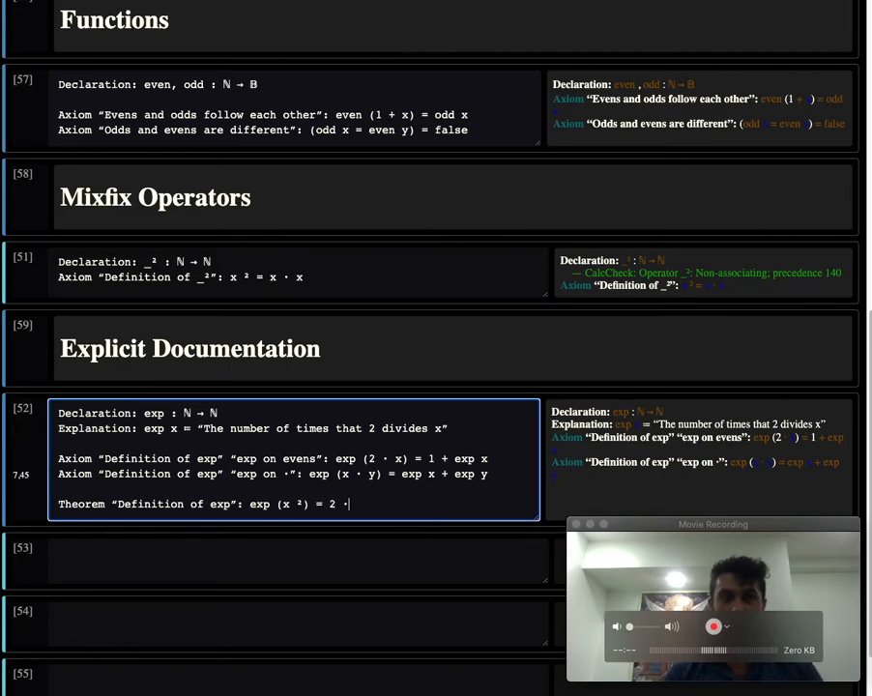
{"action": "type", "text": "x"}
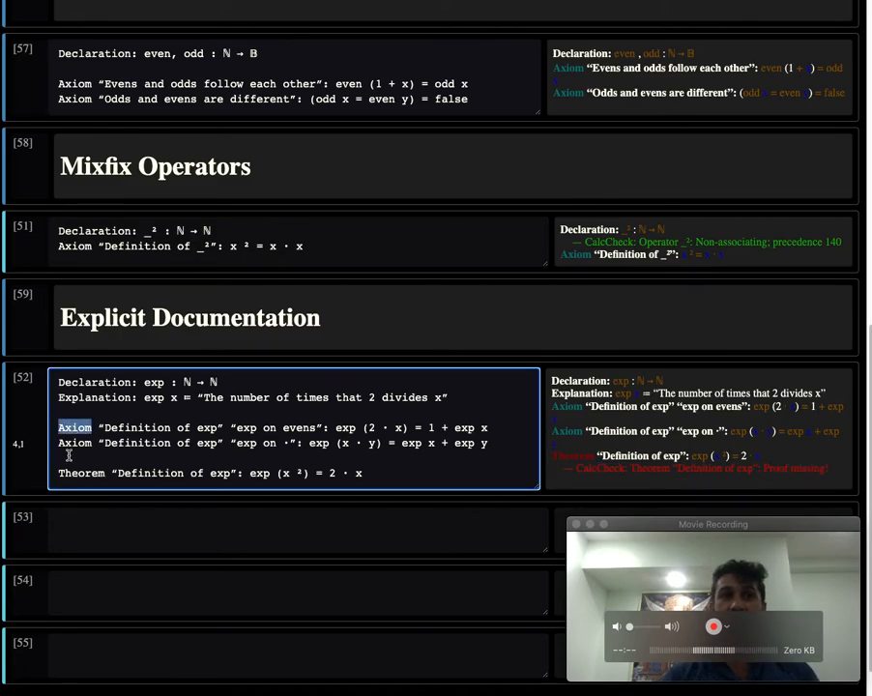
Try replacing the keyword Theorem with Fact
{"action": "double_click", "coordinate": [80, 473]}
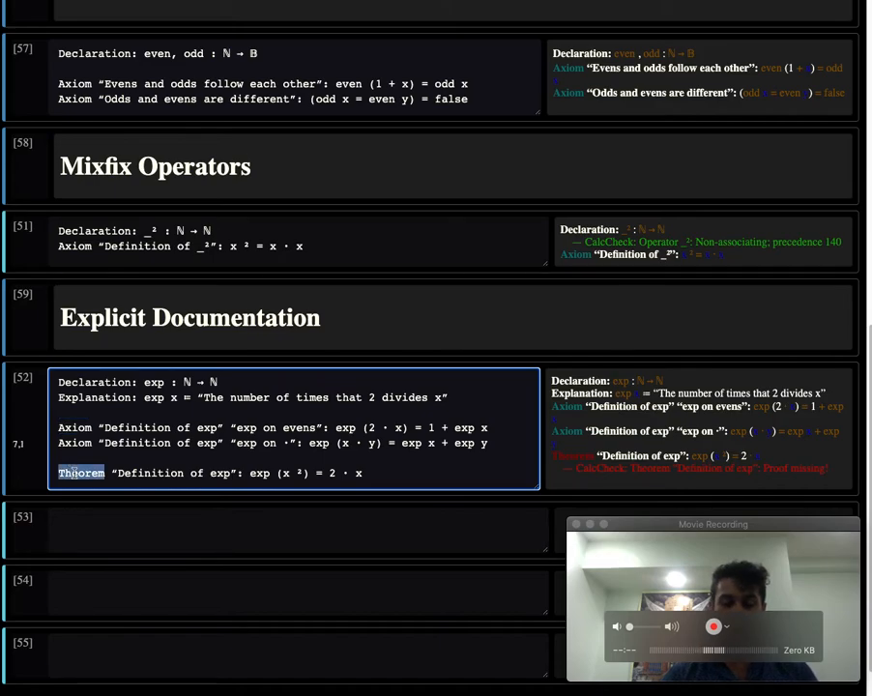
{"action": "type", "text": "Fact"}
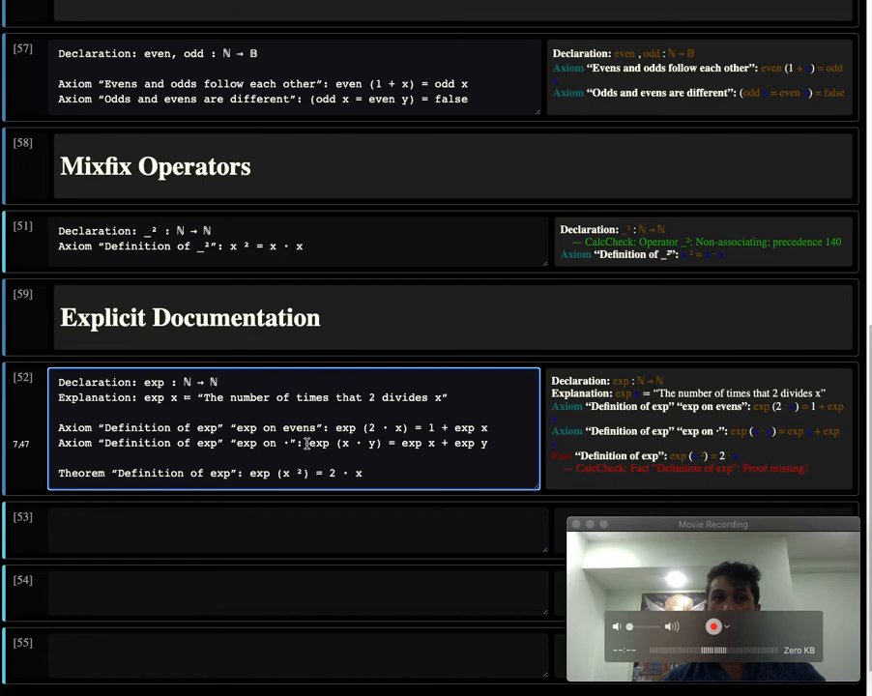
{"action": "left_click_drag", "start_coordinate": [309, 443], "coordinate": [488, 442]}
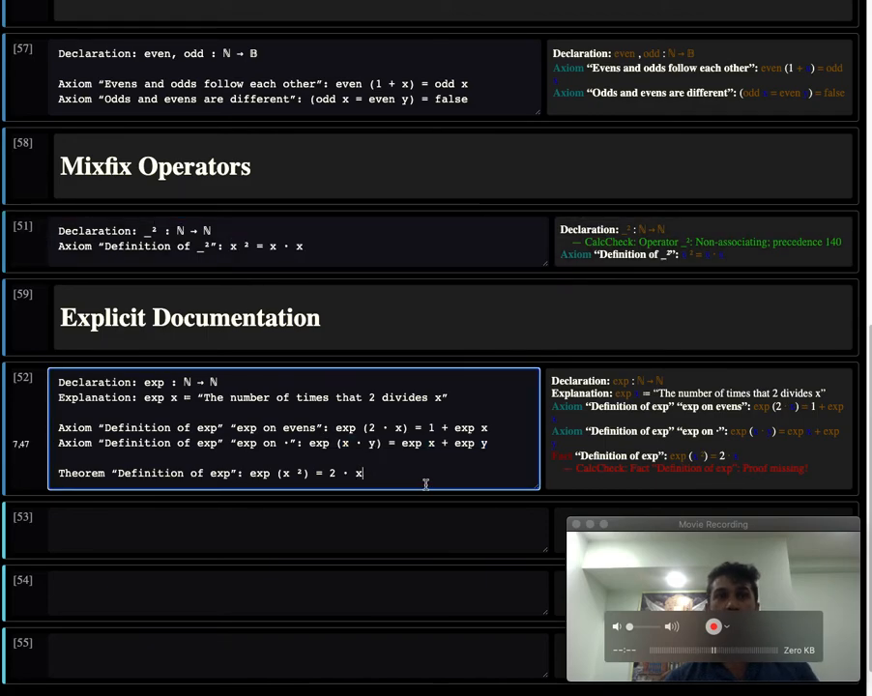
Give the exp theorem a placeholder 'Proof: ?' and move down to the new cell
{"action": "type", "text": "Proof:"}
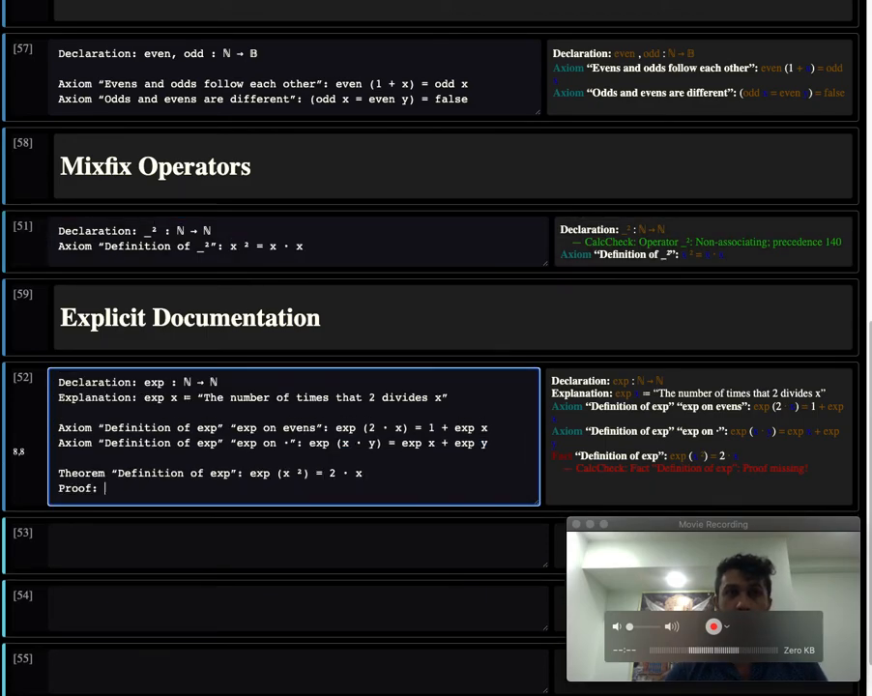
{"action": "type", "text": "?"}
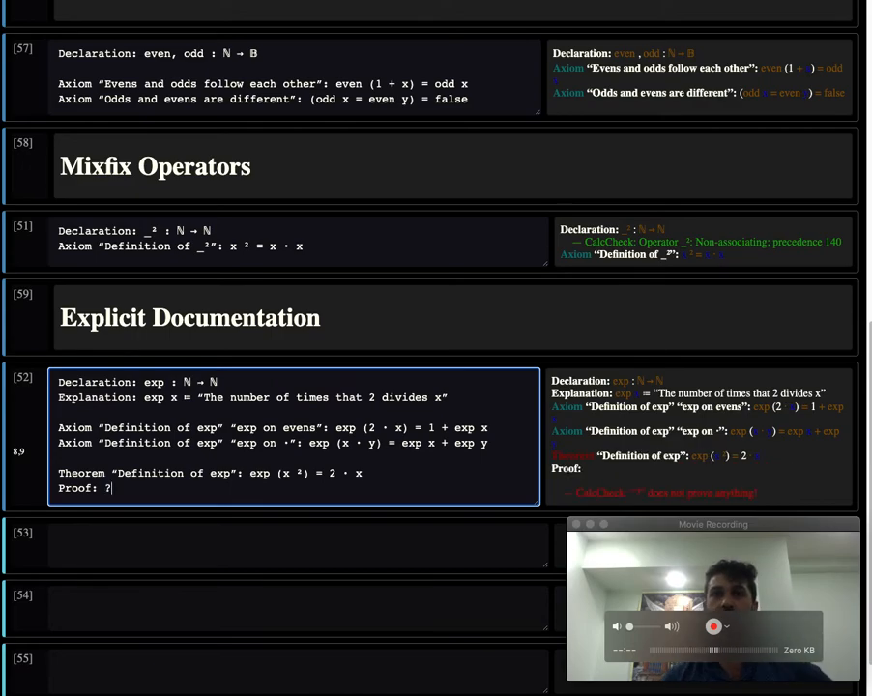
{"action": "scroll", "scroll_direction": "down", "scroll_amount": 3}
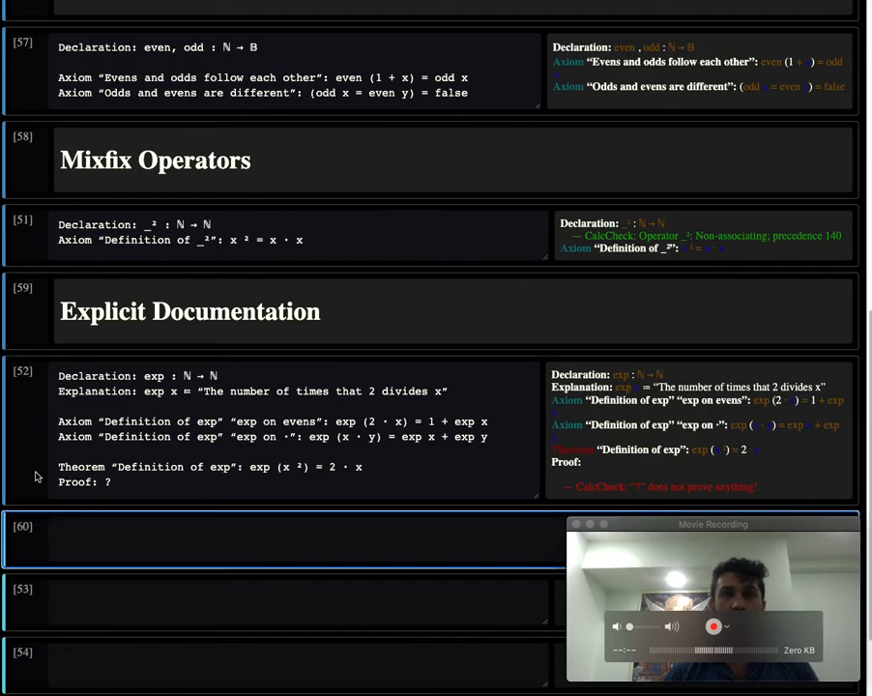
Type '# Main Theorem: The Irrationality of the square root of 2' as the heading
{"action": "type", "text": "# Main Theorem: The I"}
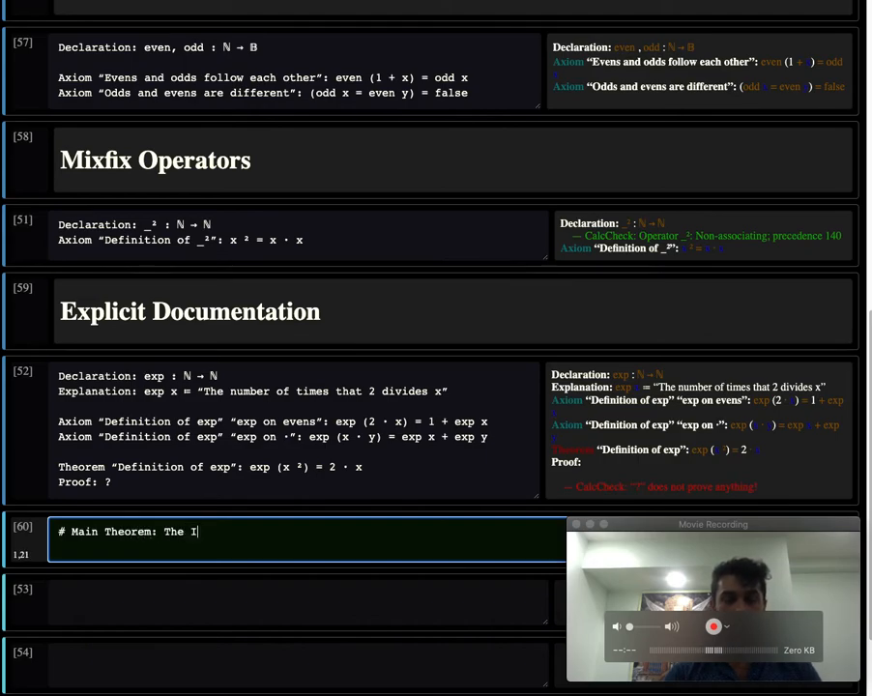
{"action": "type", "text": "rrationality of the square"}
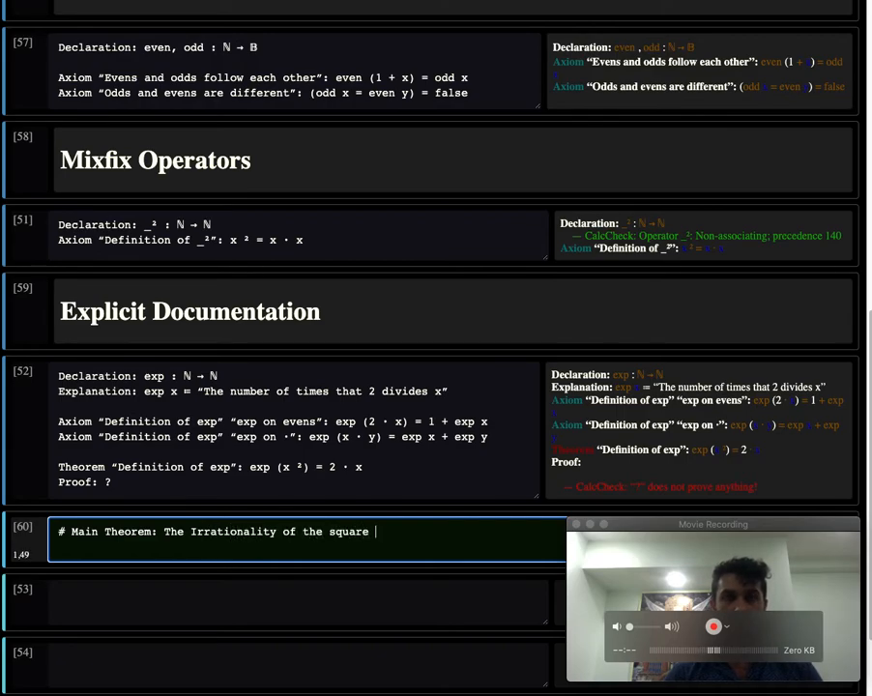
{"action": "type", "text": "root of 2"}
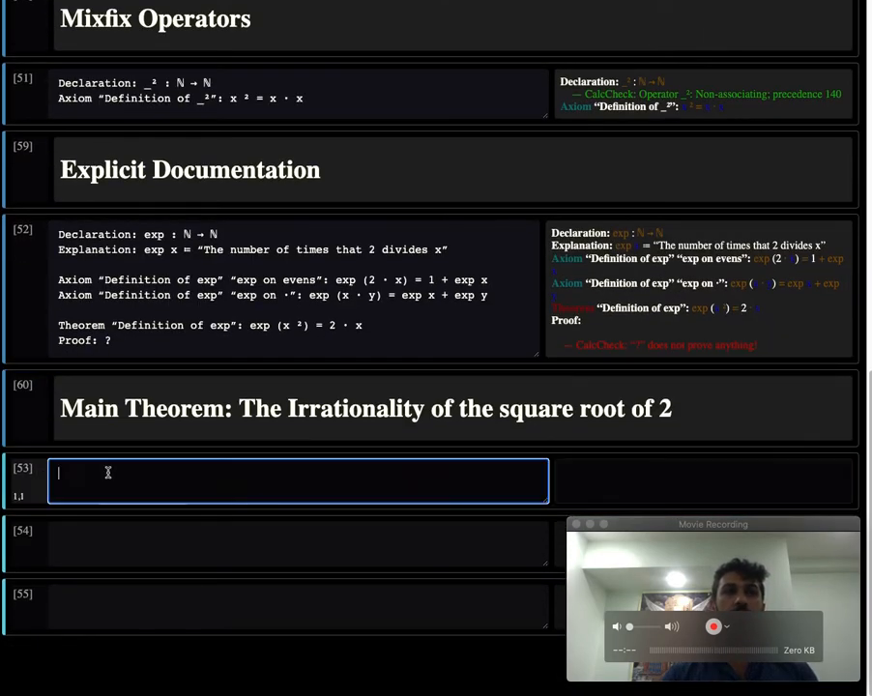
Begin the cell with 'Calculation:' followed by a ? hint
{"action": "type", "text": "c"}
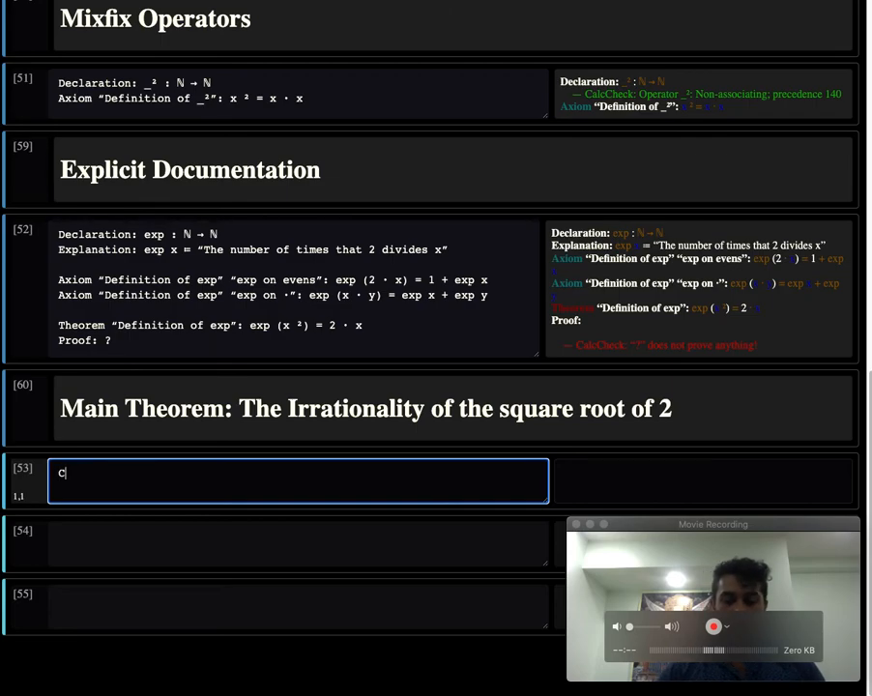
{"action": "type", "text": "alculation:"}
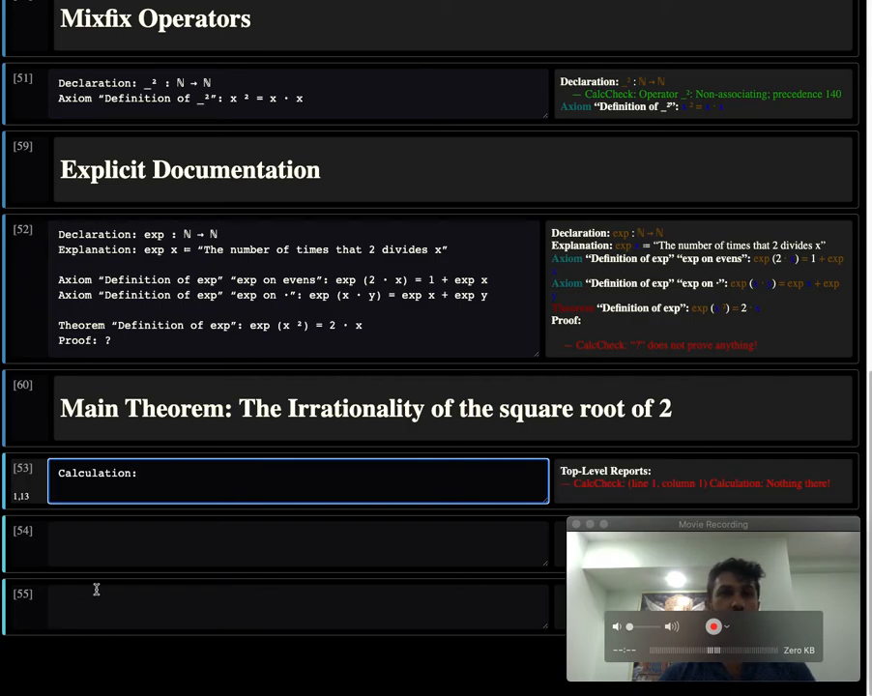
{"action": "type", "text": "?"}
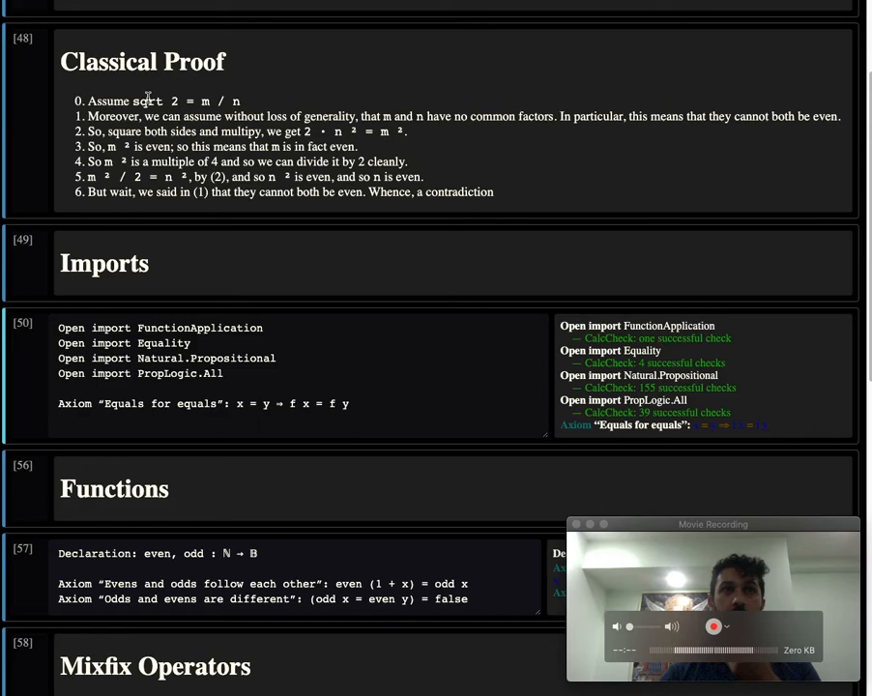
{"action": "mouse_move", "coordinate": [398, 145]}
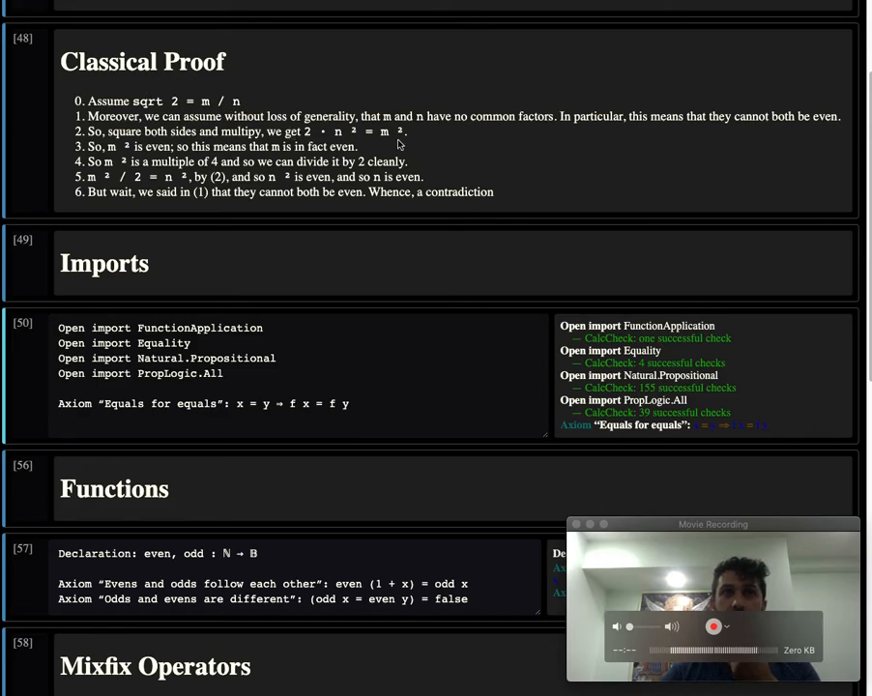
{"action": "mouse_move", "coordinate": [343, 207]}
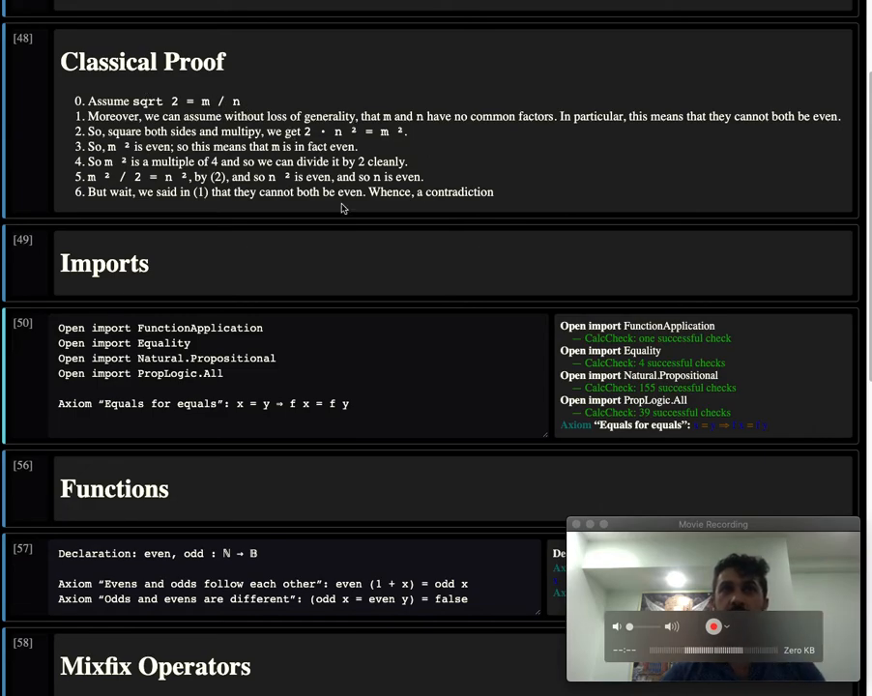
Enter 2 · n² = m² as the calculation's first expression, above the =⟨ ? ⟩ step
{"action": "scroll", "scroll_direction": "down", "scroll_amount": 3}
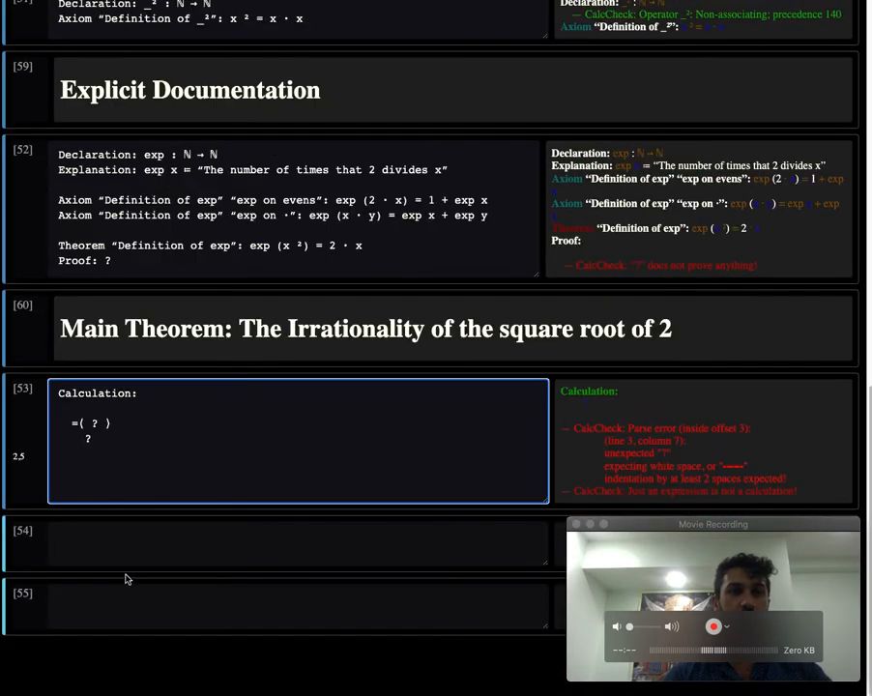
{"action": "type", "text": "\\"}
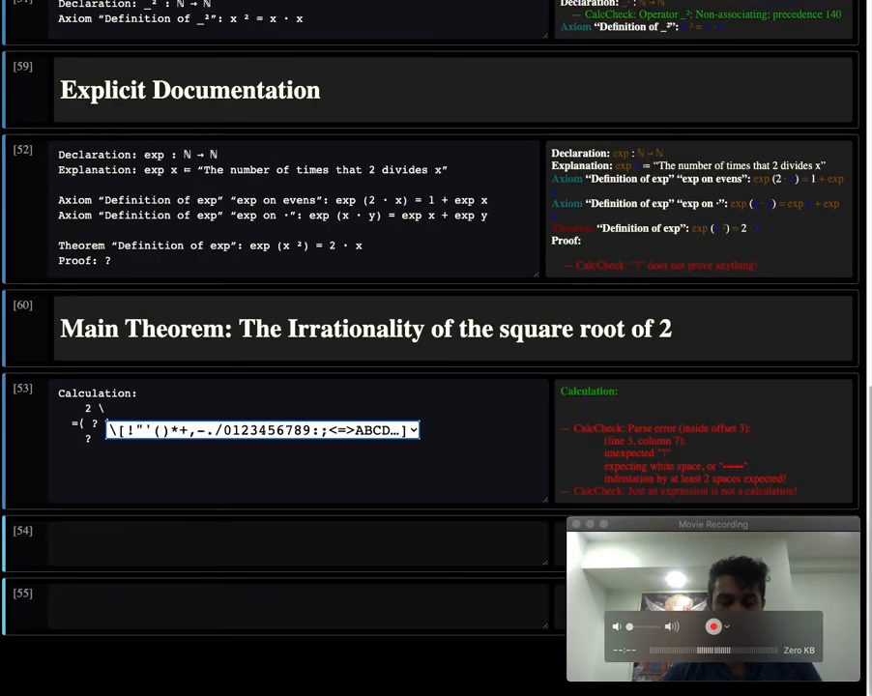
{"action": "type", "text": "n²"}
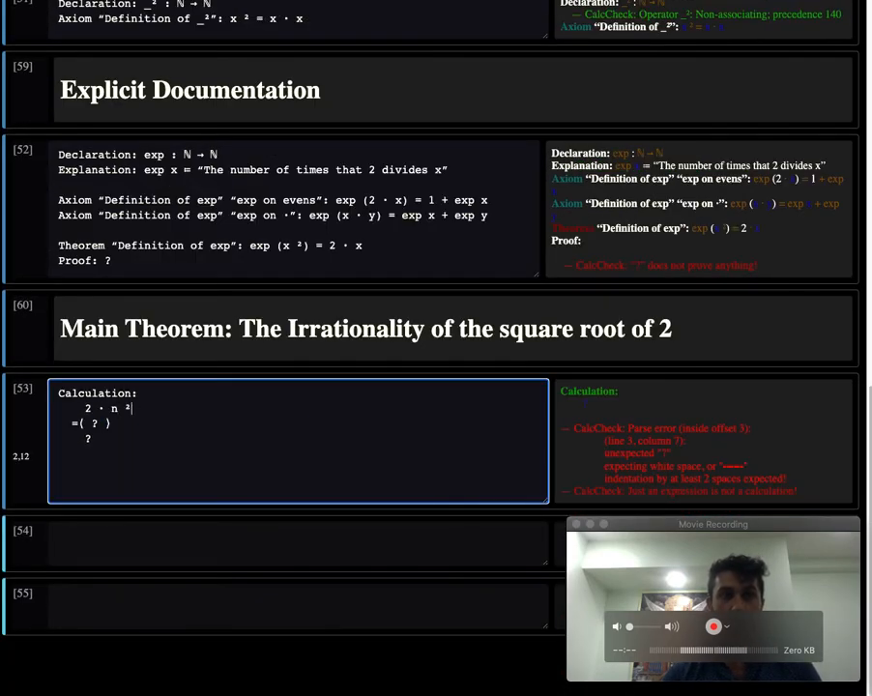
{"action": "type", "text": "= m ²"}
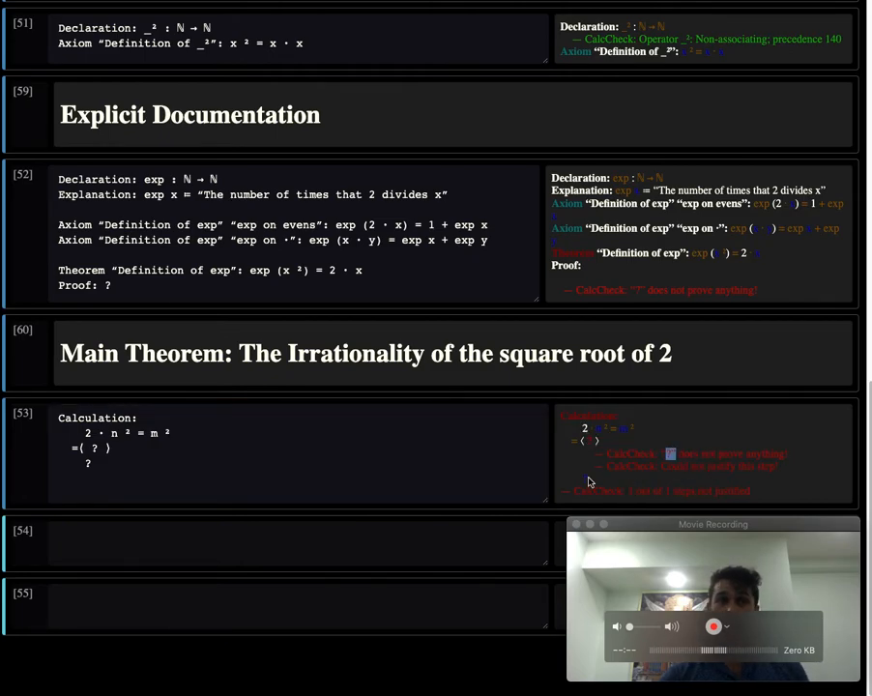
{"action": "left_click", "coordinate": [87, 450]}
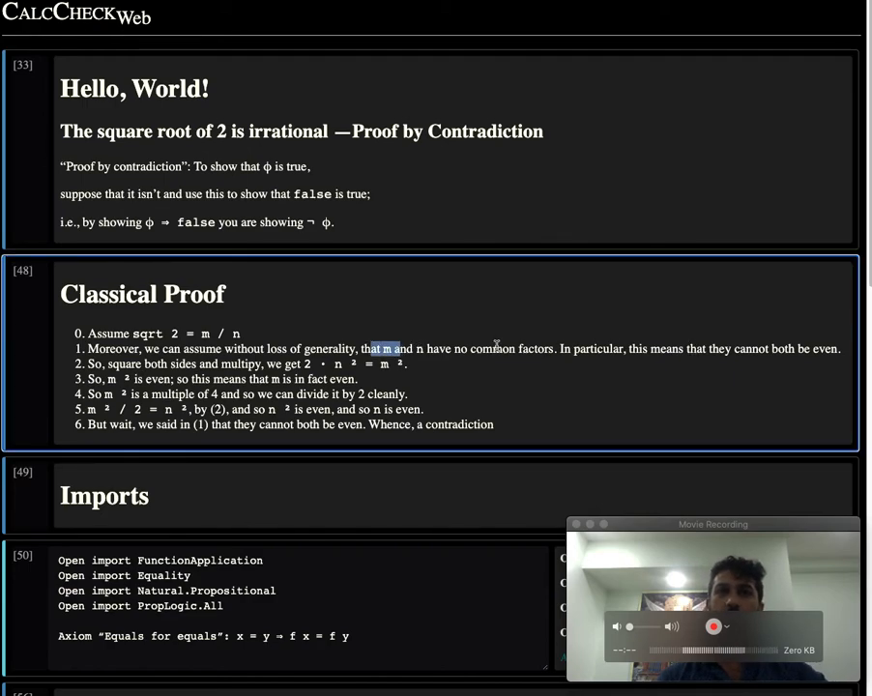
{"action": "mouse_move", "coordinate": [780, 352]}
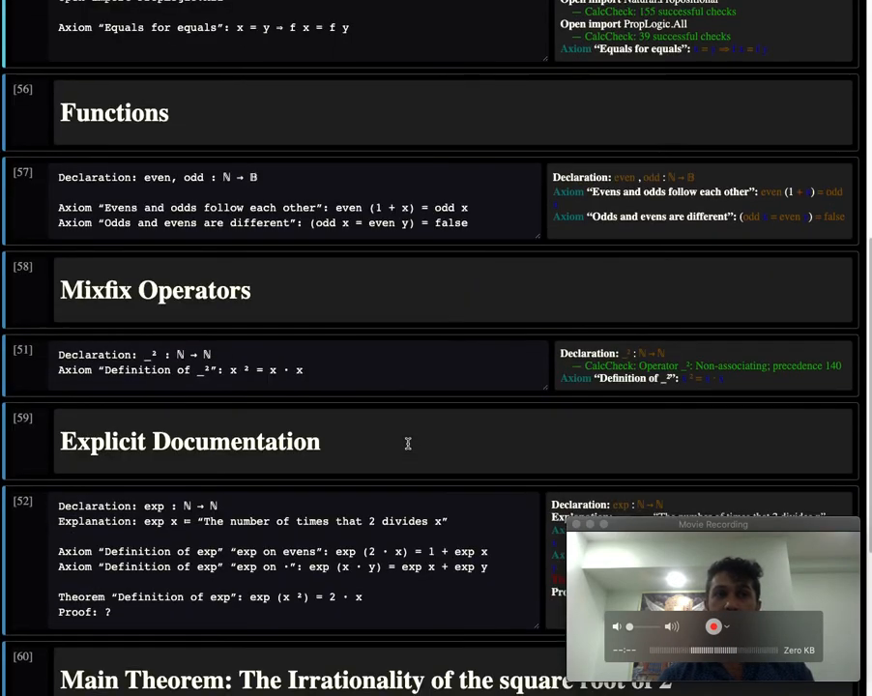
Add an "Equals for equals" step yielding exp (2 · n²) = exp (m²)
{"action": "scroll", "scroll_direction": "down", "scroll_amount": 3}
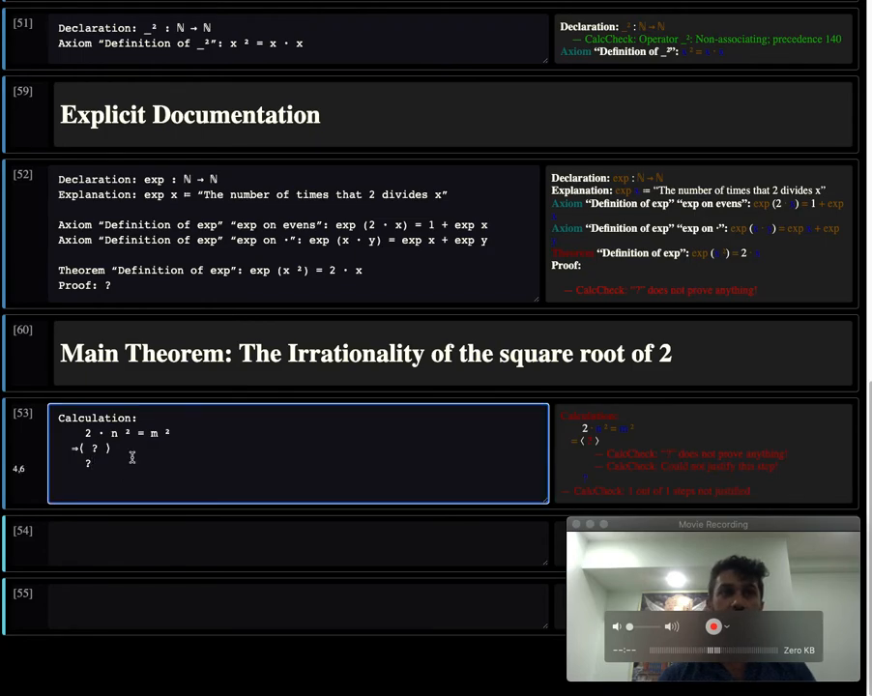
{"action": "type", "text": "even"}
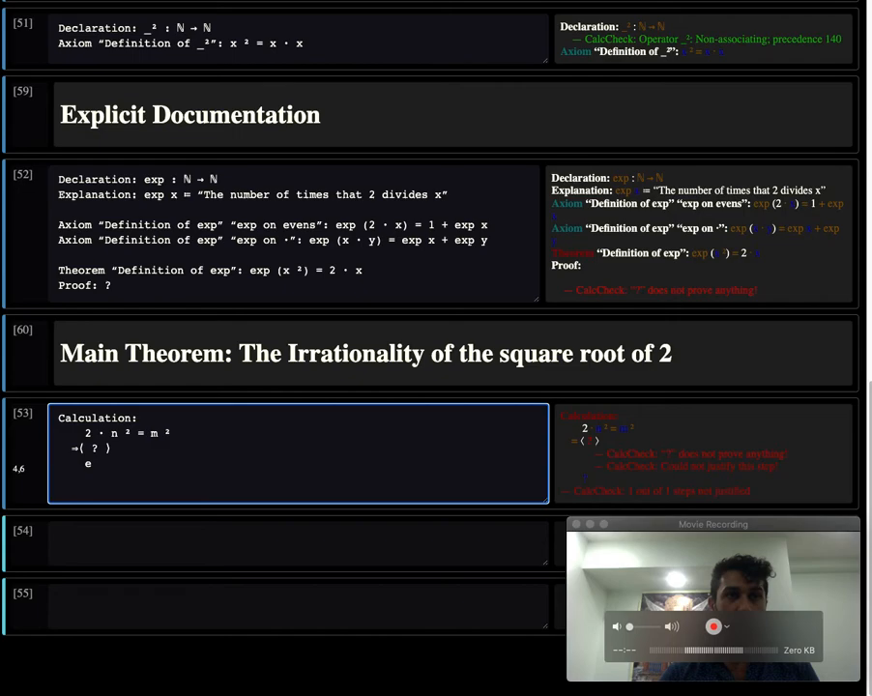
{"action": "type", "text": "xp ("}
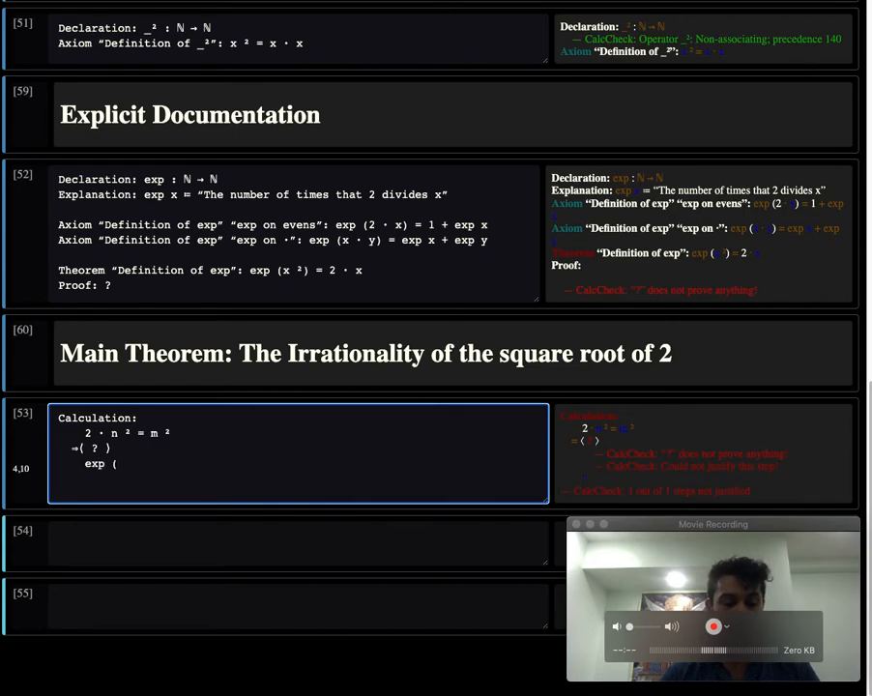
{"action": "type", "text": "2 · n"}
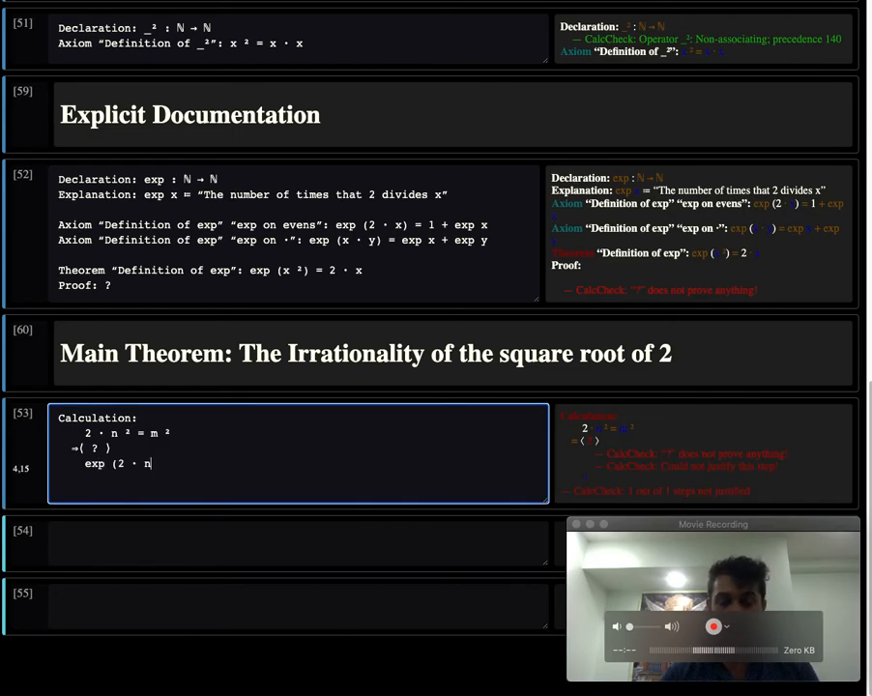
{"action": "type", "text": "²)"}
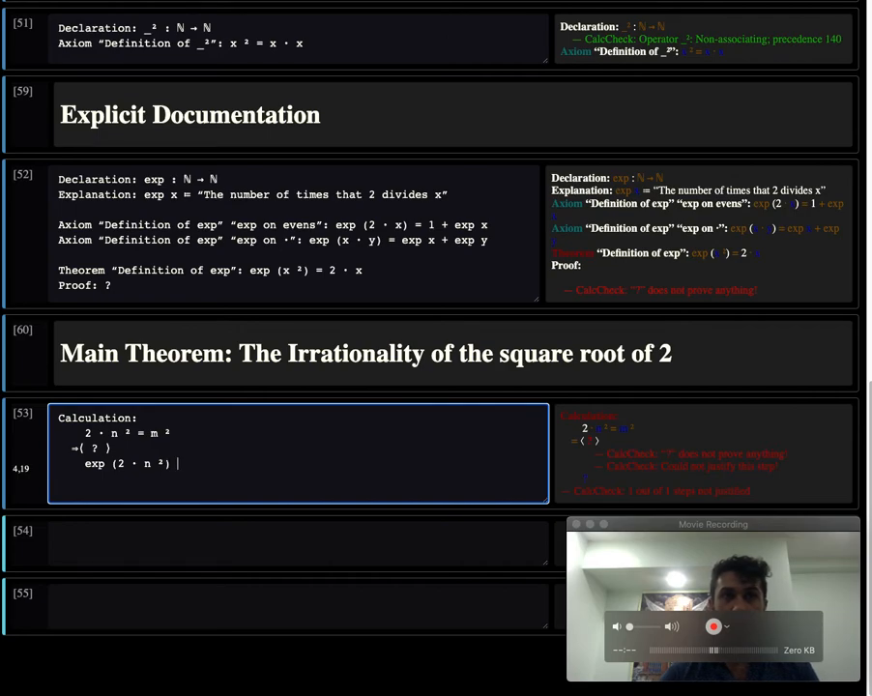
{"action": "type", "text": "= exp"}
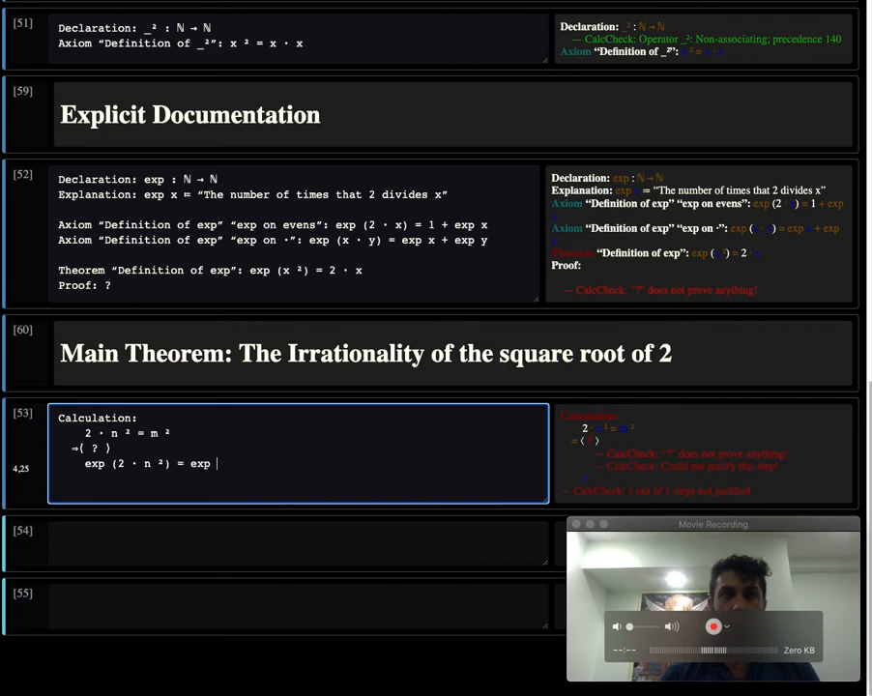
{"action": "type", "text": "(m ²"}
{"action": "left_click", "coordinate": [92, 447]}
{"action": "type", "text": "“Equals for equals”"}
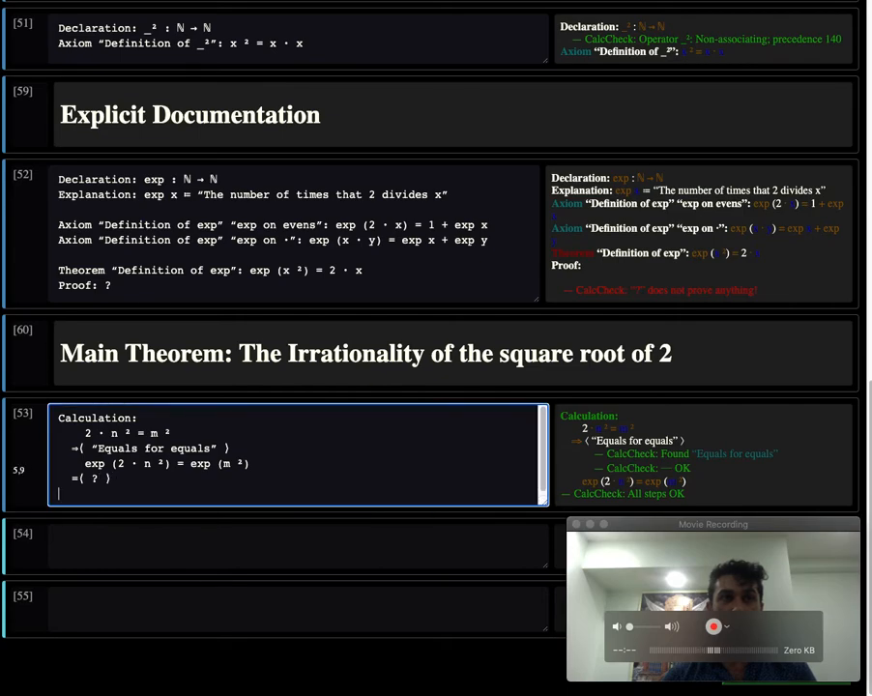
Add an unjustified =⟨ ? ⟩ step repeating exp (2 · n²) = exp (m²)
{"action": "type", "text": "e"}
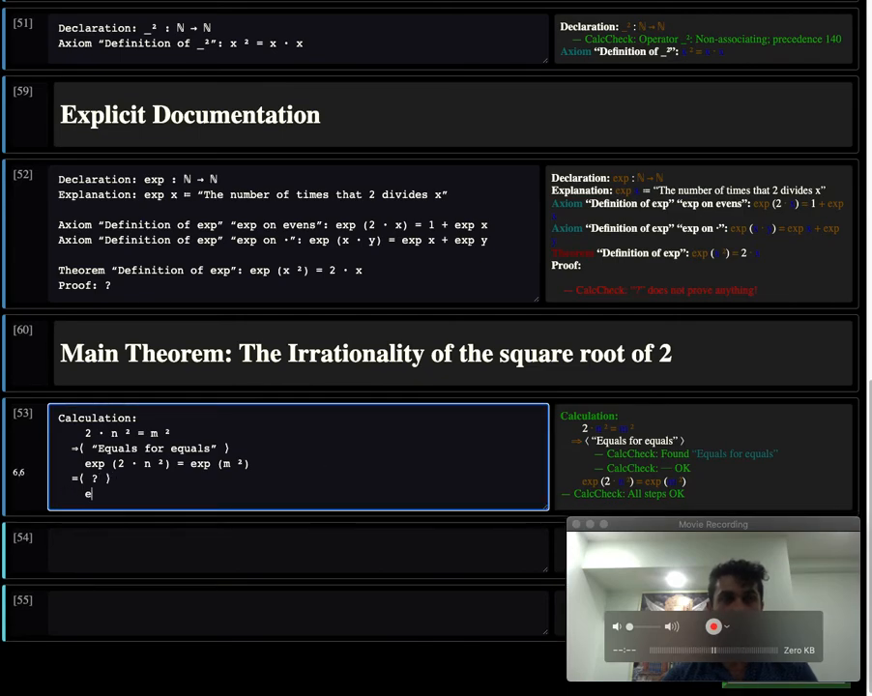
{"action": "type", "text": "xp (2 · n ²) = exp ("}
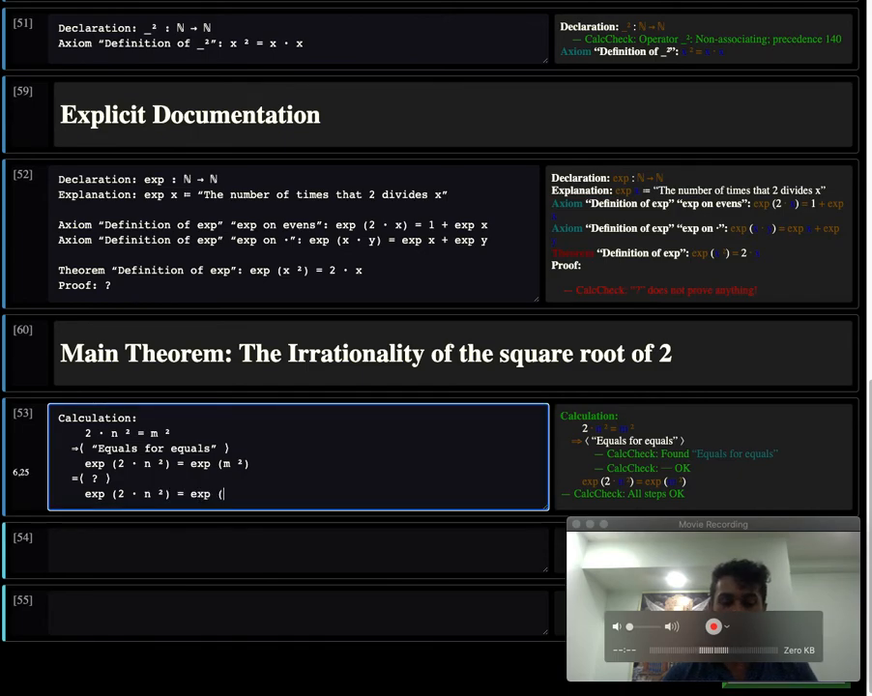
{"action": "type", "text": "m ²)"}
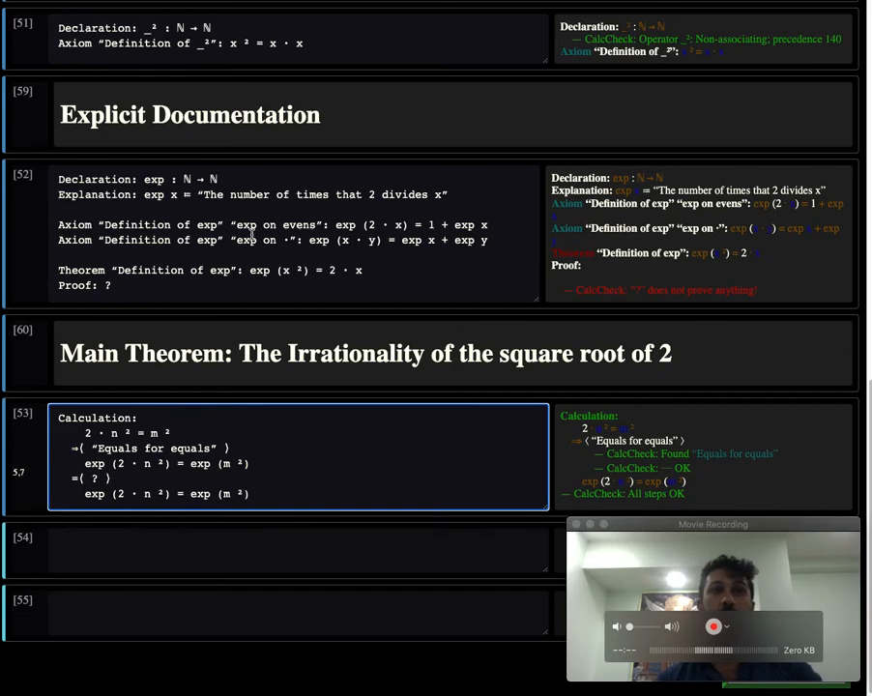
Edit the Definition of exp theorem to read exp (x²) = 2 · exp x, citing it in step two
{"action": "double_click", "coordinate": [275, 224]}
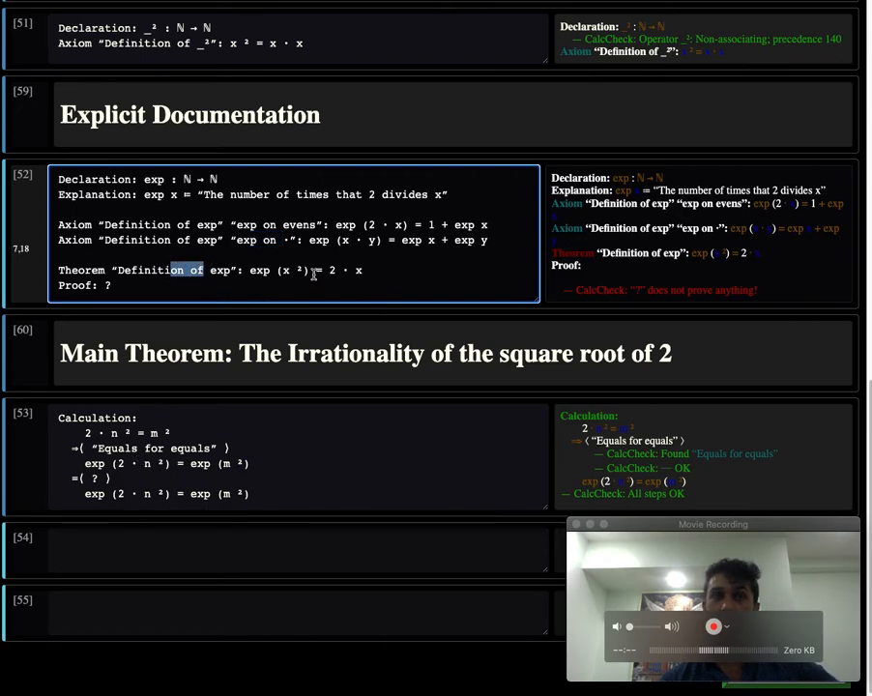
{"action": "left_click", "coordinate": [366, 270]}
{"action": "type", "text": "“Definition of exp”"}
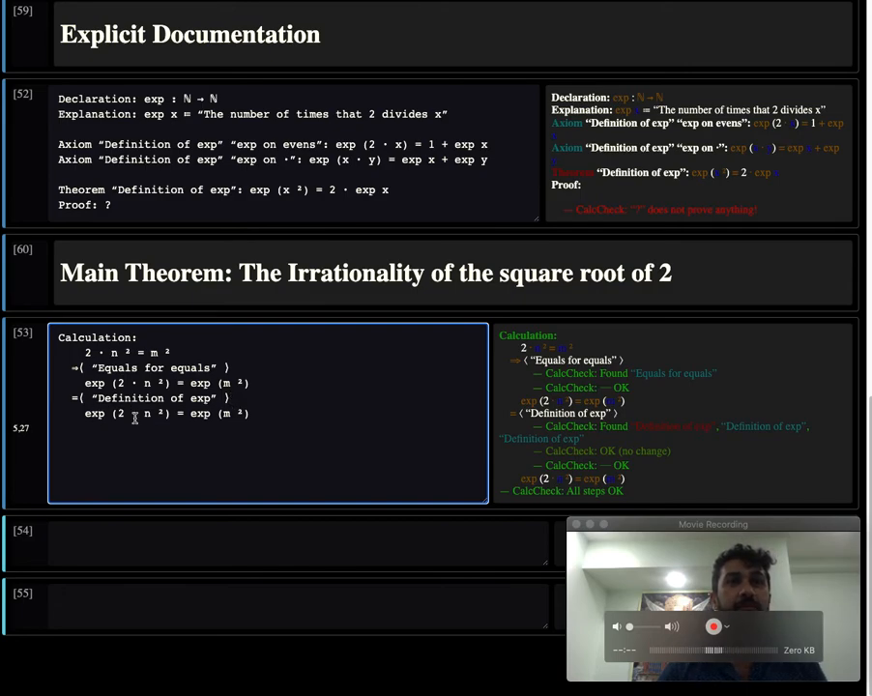
Rewrite the Definition of exp step's result as 1 + 2 · exp n = 2 · exp m
{"action": "left_click", "coordinate": [211, 148]}
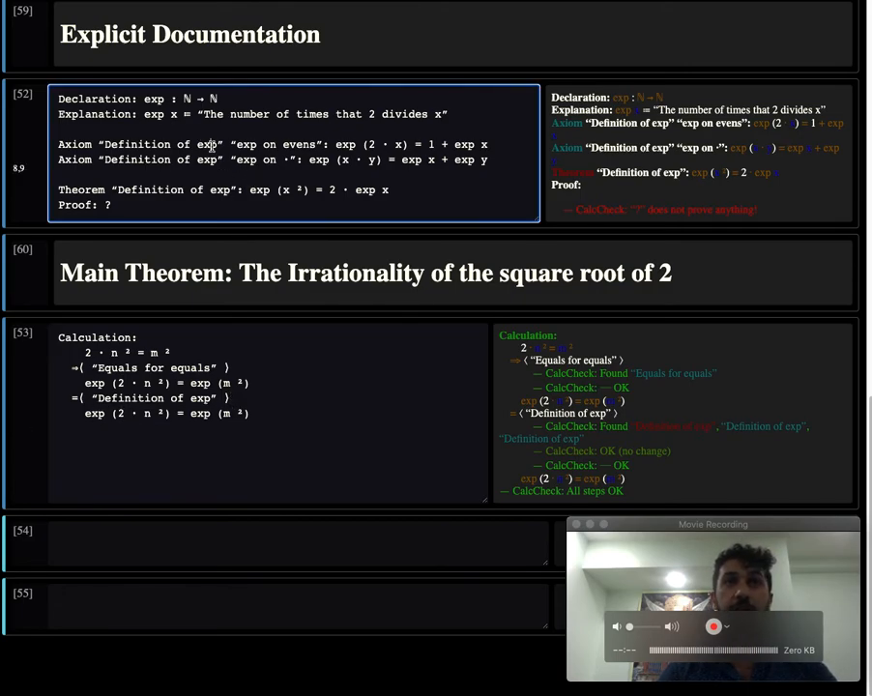
{"action": "mouse_move", "coordinate": [437, 144]}
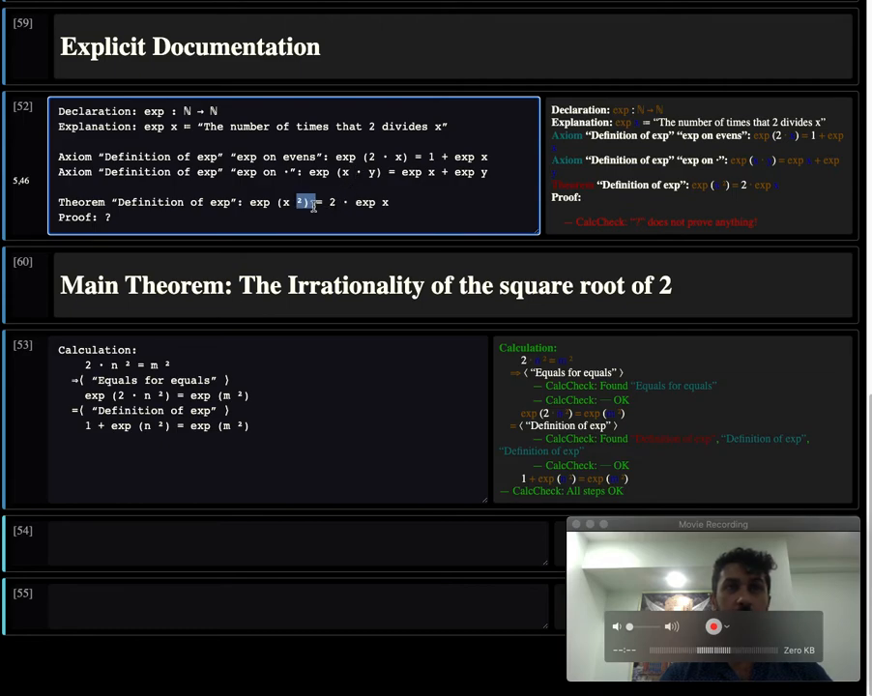
{"action": "left_click", "coordinate": [126, 442]}
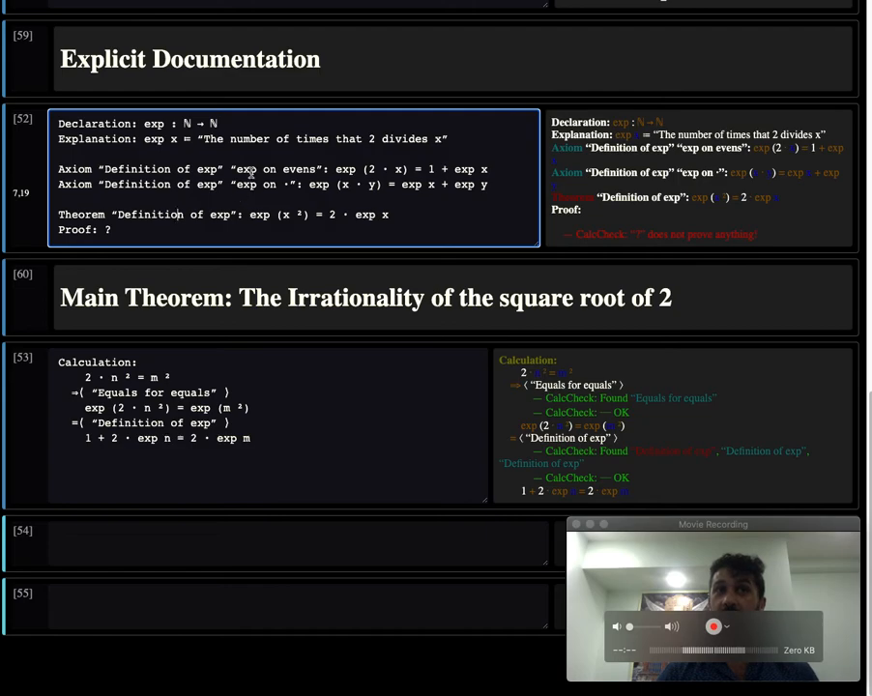
{"action": "left_click", "coordinate": [247, 423]}
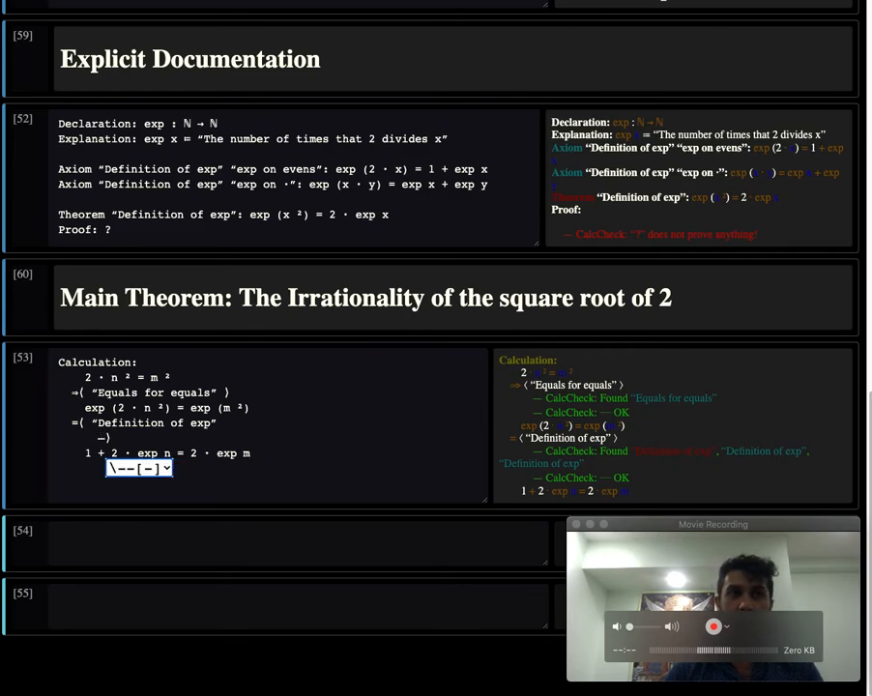
Add the comment "Woah, we used 3 different results with the same name!" inside the hint
{"action": "type", "text": "Woah)"}
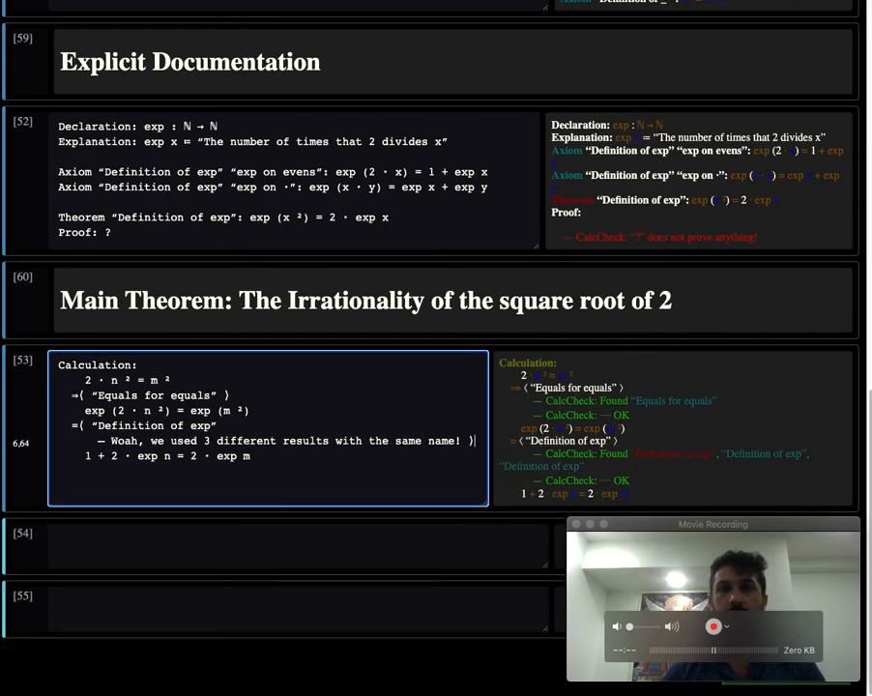
{"action": "mouse_move", "coordinate": [419, 455]}
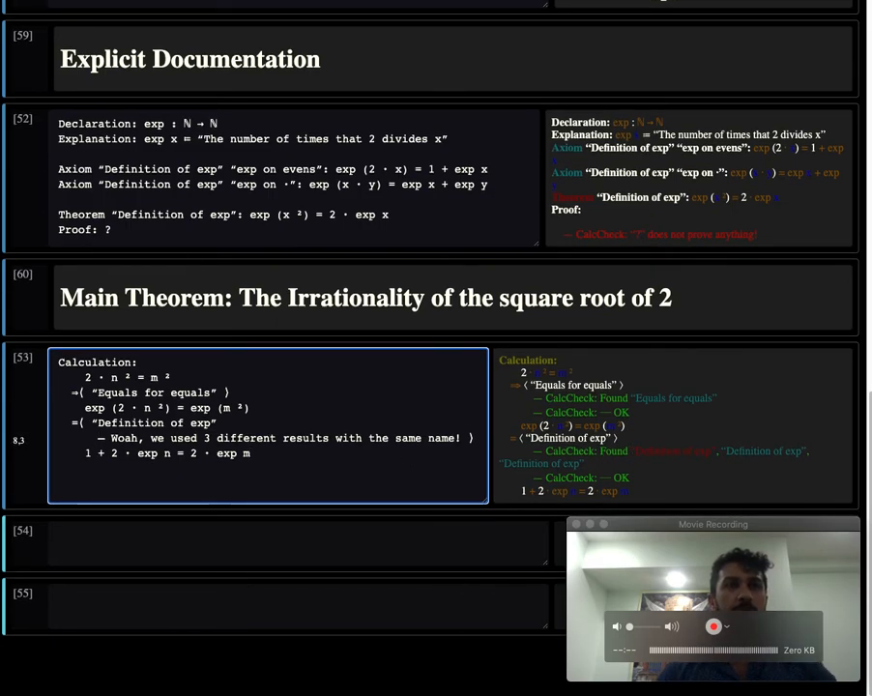
{"action": "left_click_drag", "start_coordinate": [191, 453], "coordinate": [254, 452]}
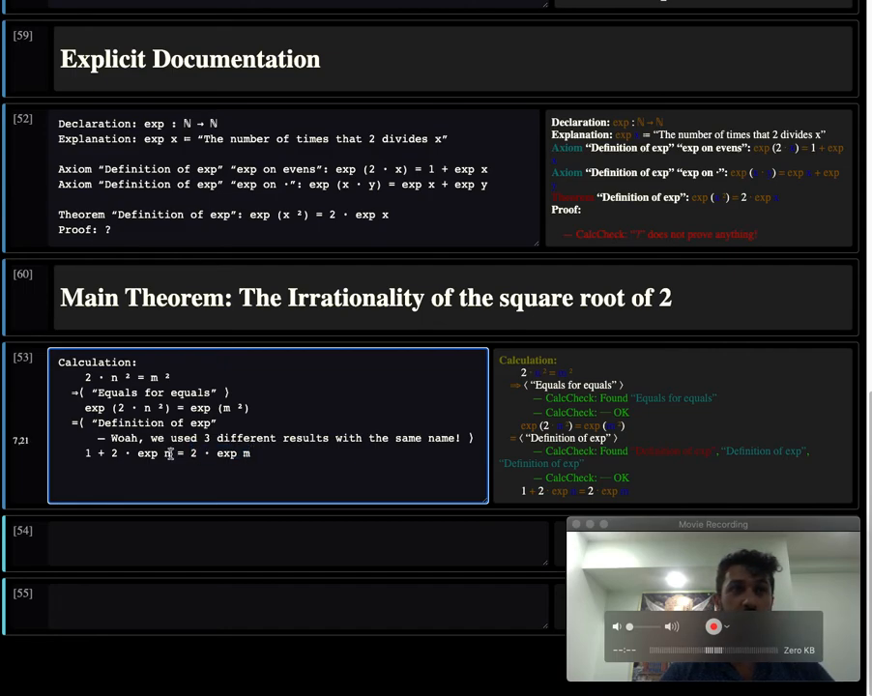
{"action": "left_click_drag", "start_coordinate": [96, 454], "coordinate": [172, 454]}
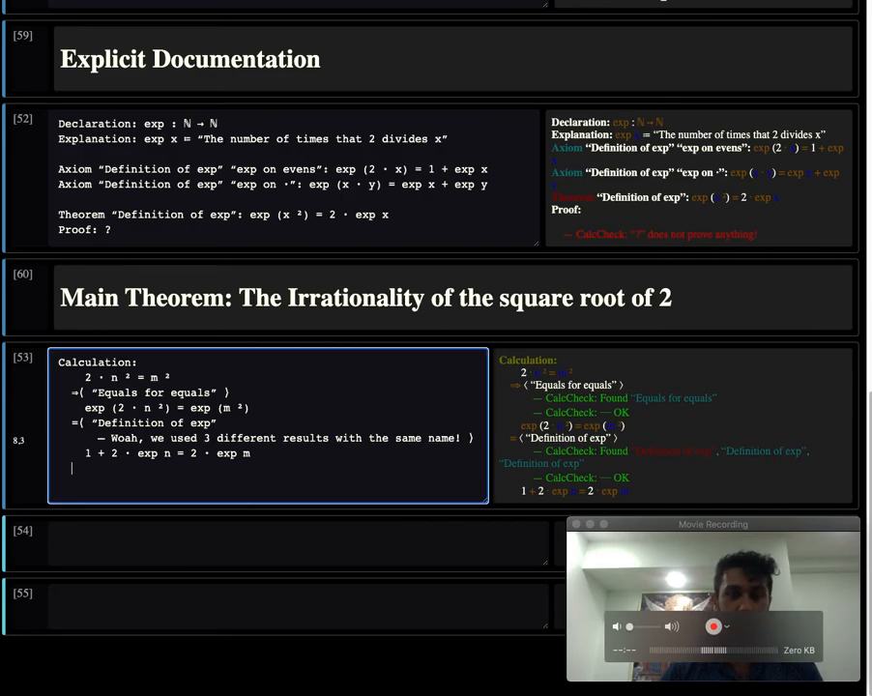
Add an "Equals for equals" step giving even (1 + 2 · exp n) = even (2 · exp m)
{"action": "type", "text": "⇒("}
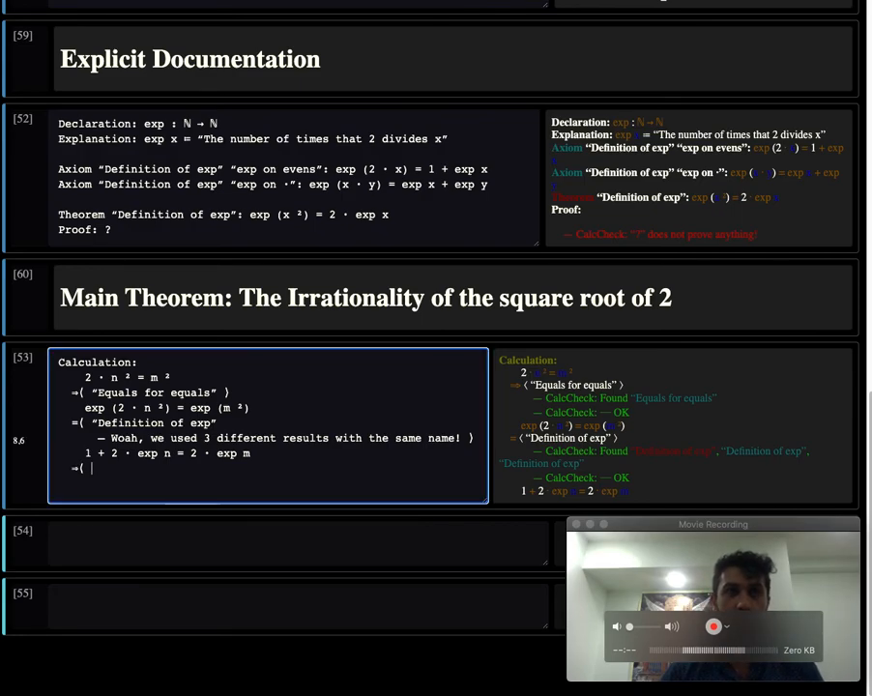
{"action": "type", "text": "\"Equals for equals\""}
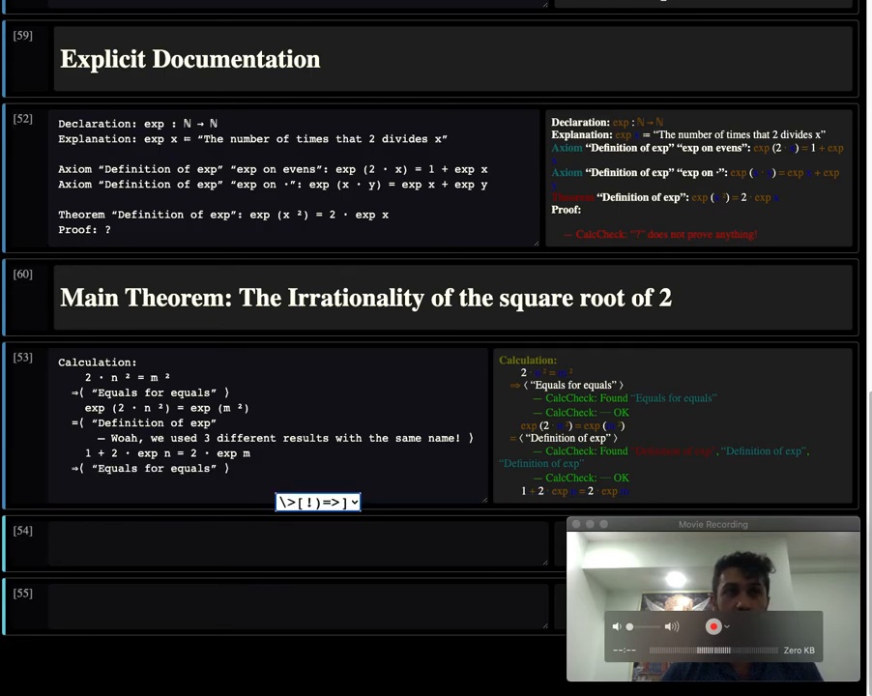
{"action": "type", "text": "eve"}
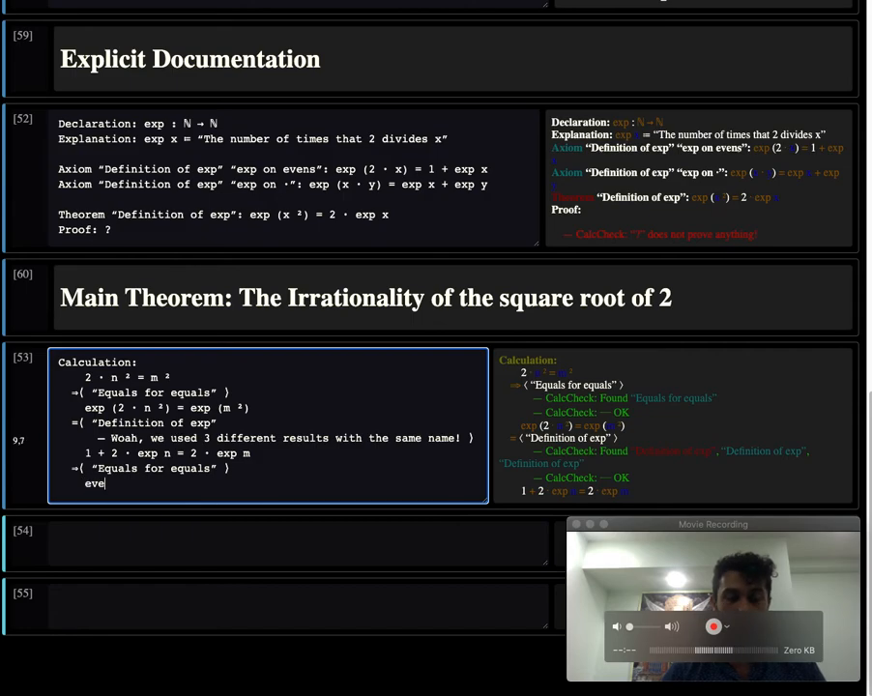
{"action": "type", "text": "n (1 + 2 · exp n) = 2 ·"}
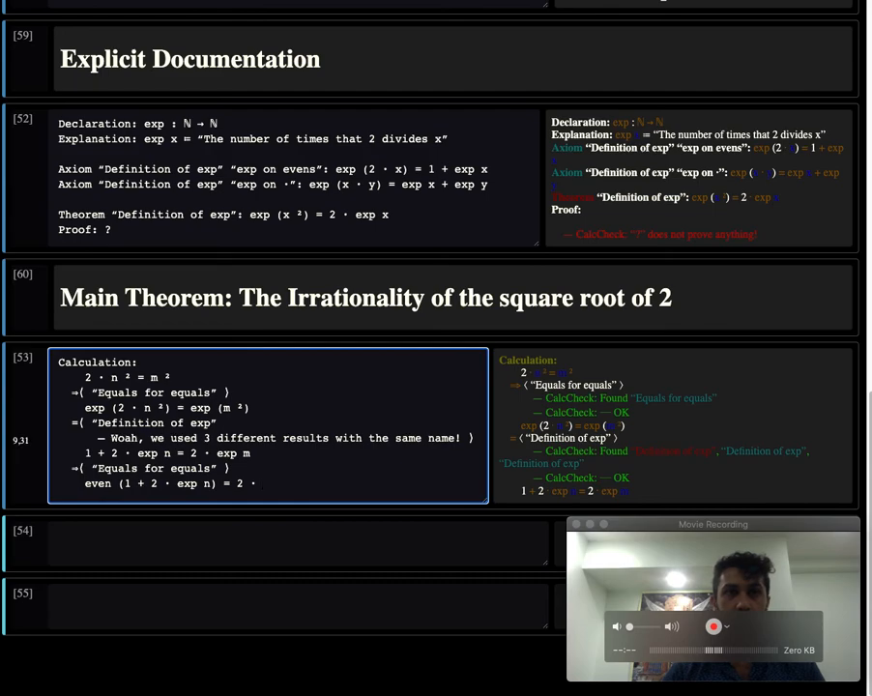
{"action": "type", "text": "even"}
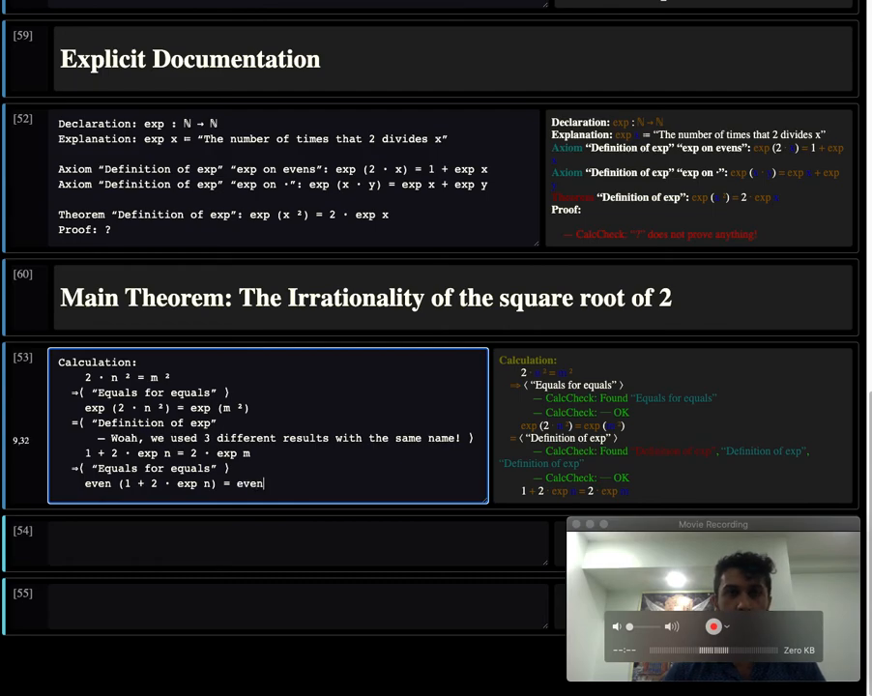
{"action": "type", "text": "(2 · ex"}
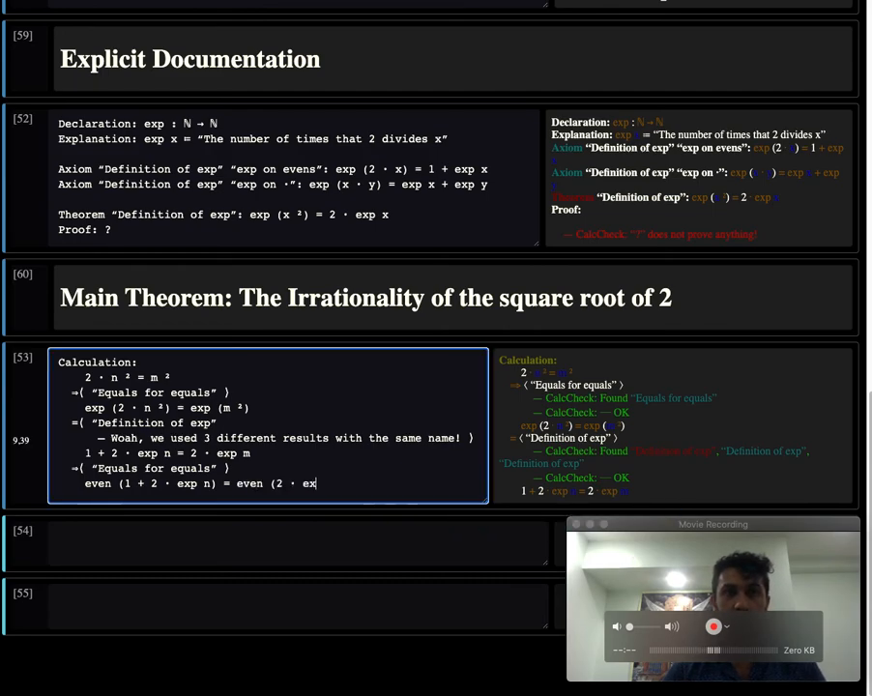
{"action": "type", "text": "n"}
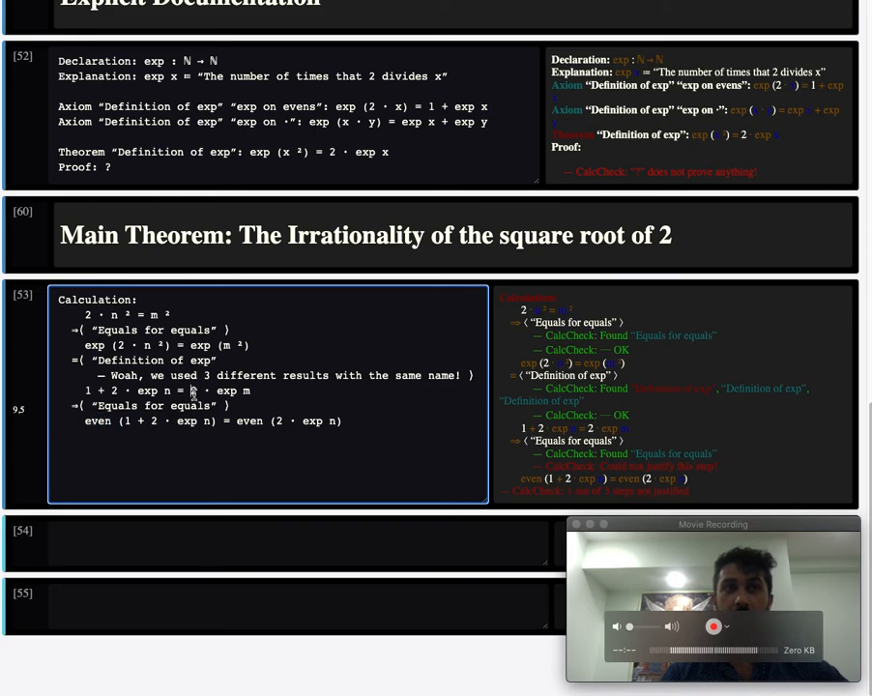
{"action": "double_click", "coordinate": [249, 421]}
{"action": "type", "text": "m"}
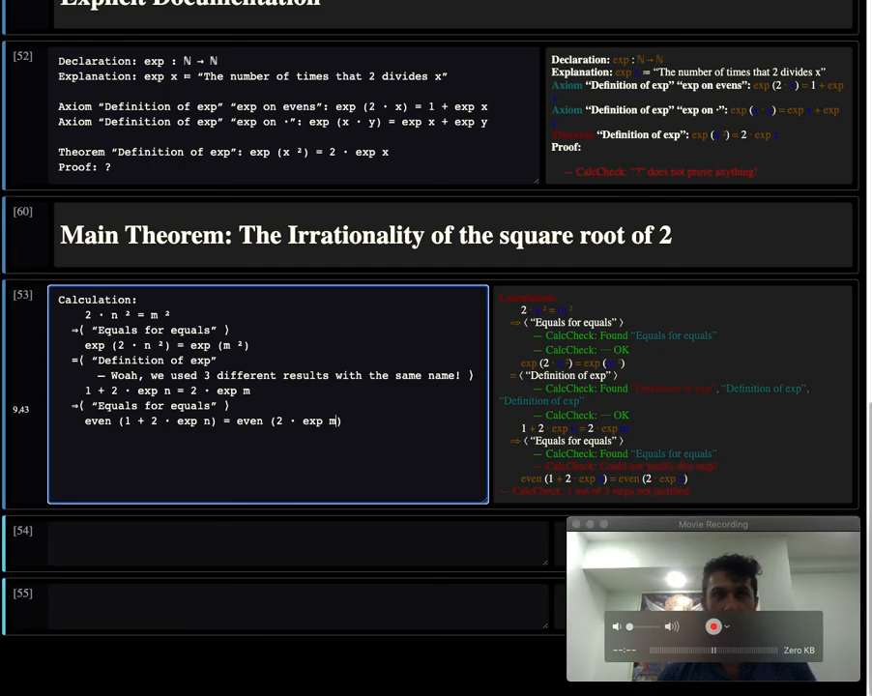
{"action": "scroll", "scroll_direction": "down", "scroll_amount": 3}
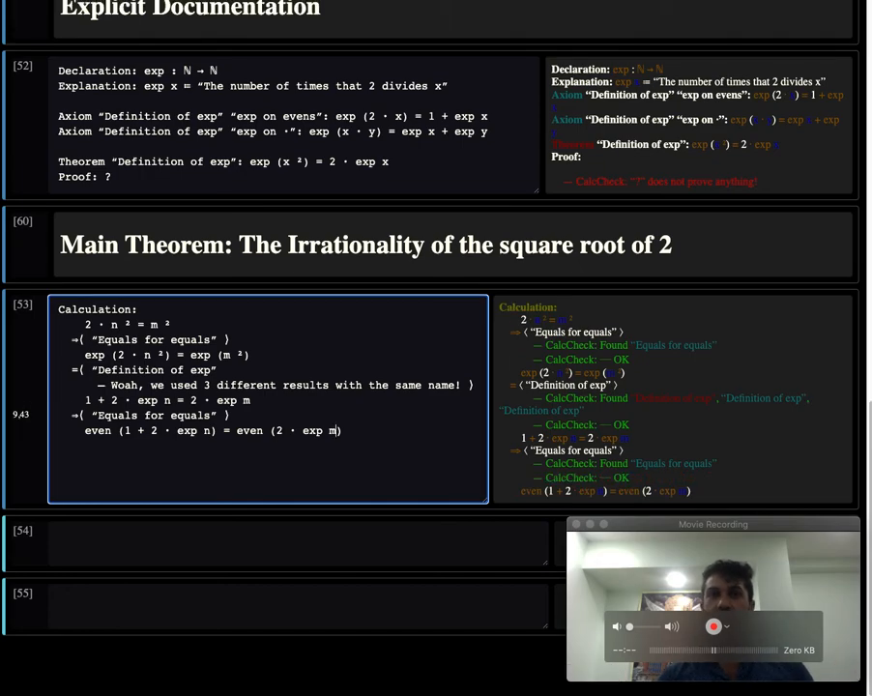
{"action": "mouse_move", "coordinate": [544, 478]}
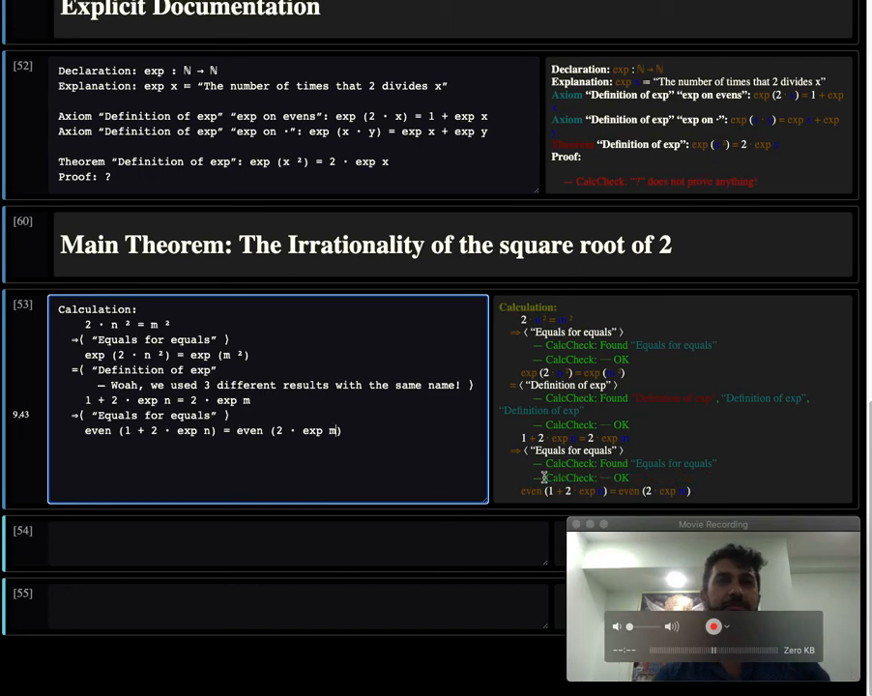
Append a final step citing "Odds and evens are different" that concludes false
{"action": "key", "text": "enter"}
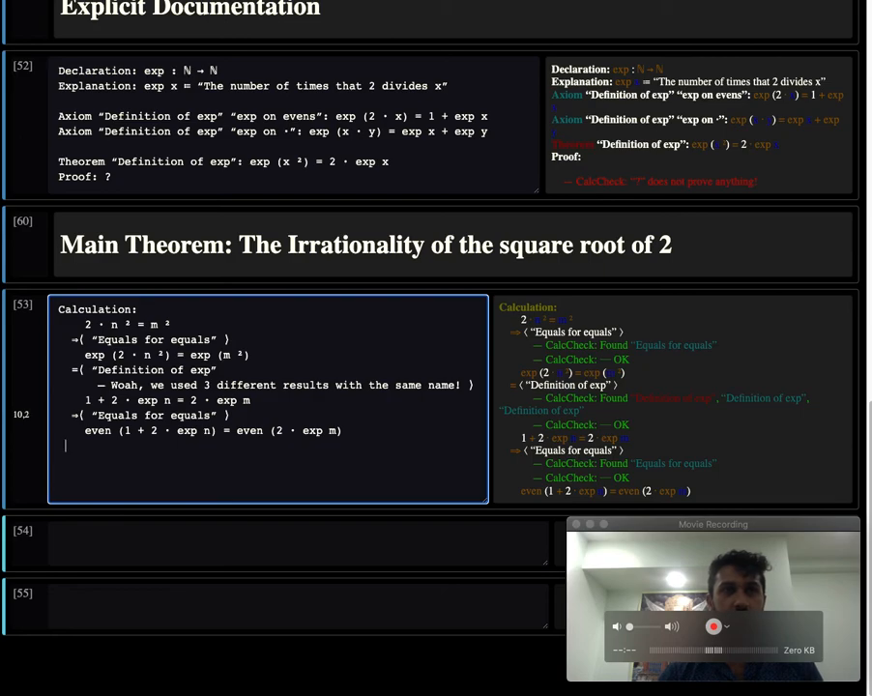
{"action": "type", "text": "=( ? \\"}
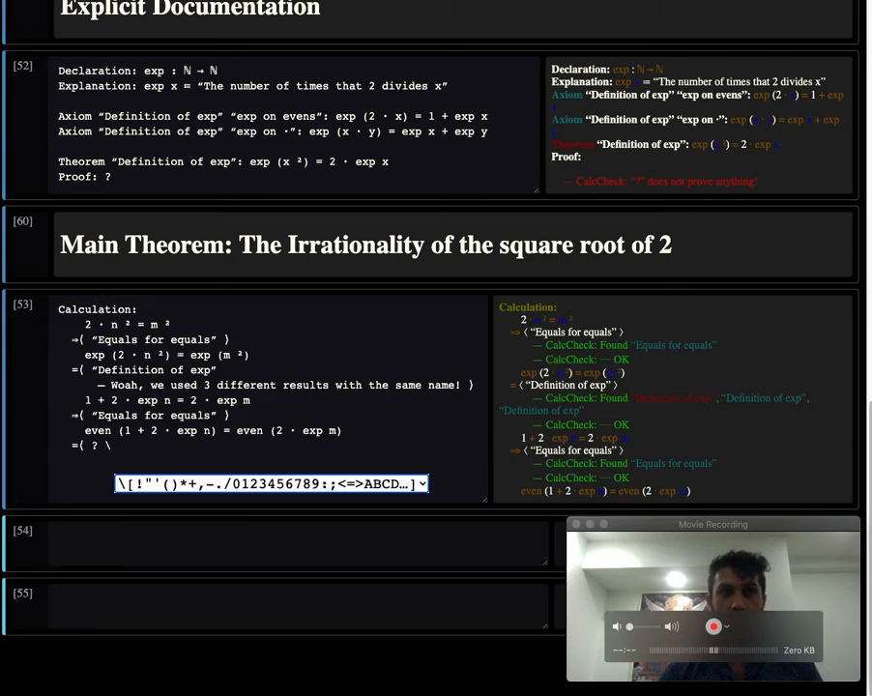
{"action": "type", "text": "?"}
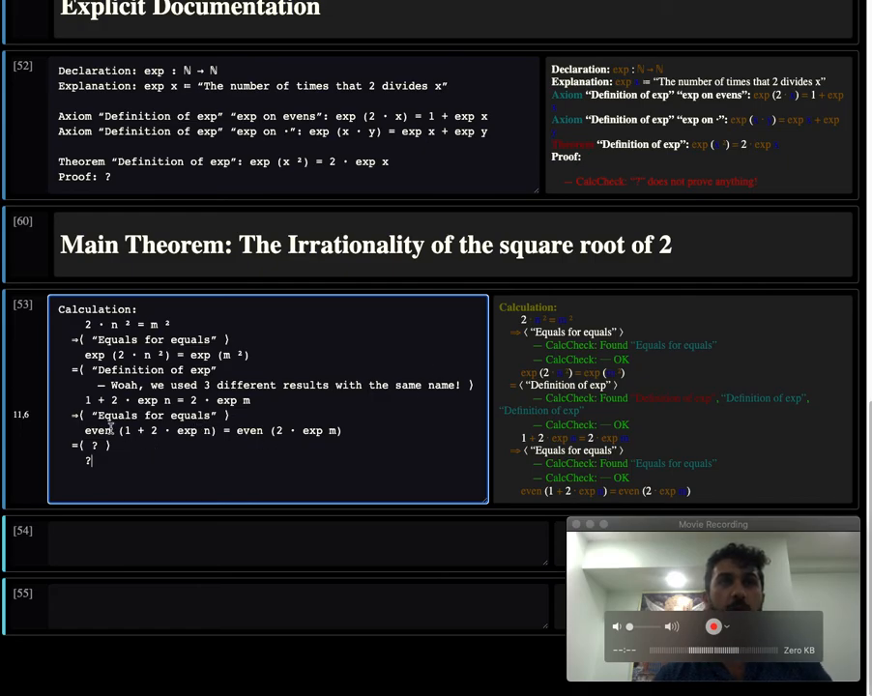
{"action": "scroll", "scroll_direction": "down", "scroll_amount": 3}
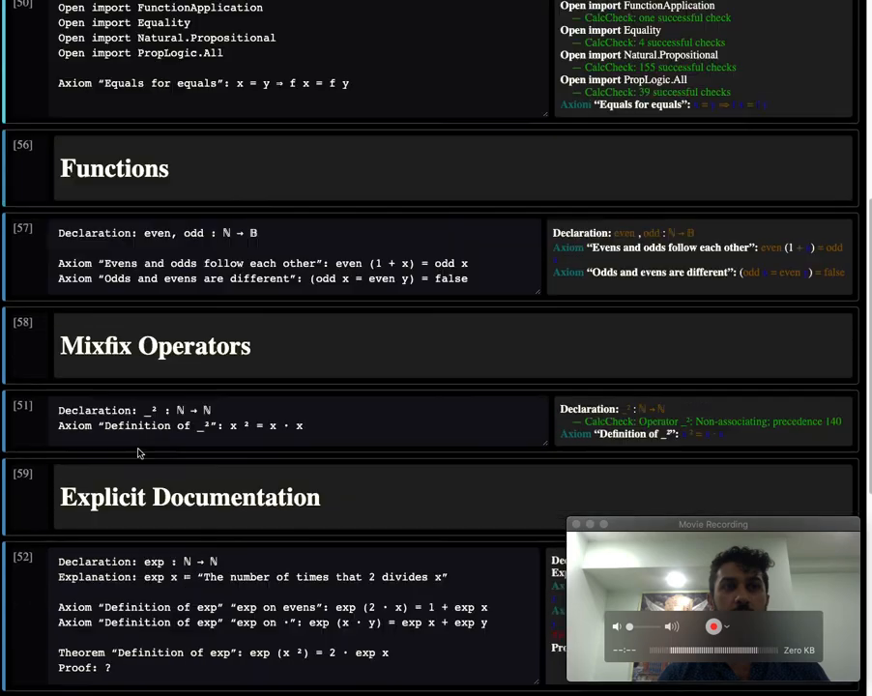
{"action": "scroll", "scroll_direction": "down", "scroll_amount": 3}
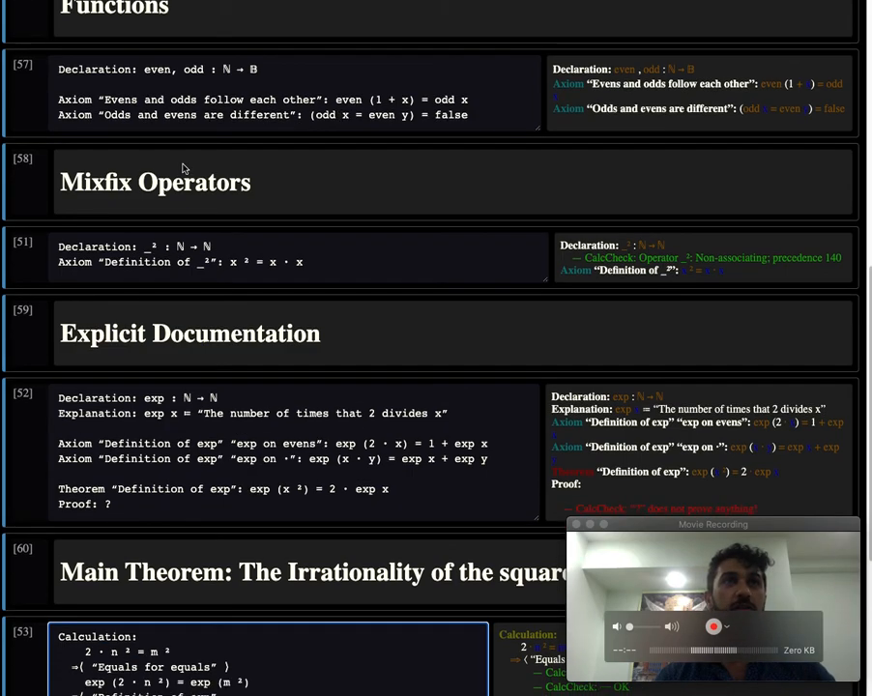
{"action": "scroll", "scroll_direction": "down", "scroll_amount": 3}
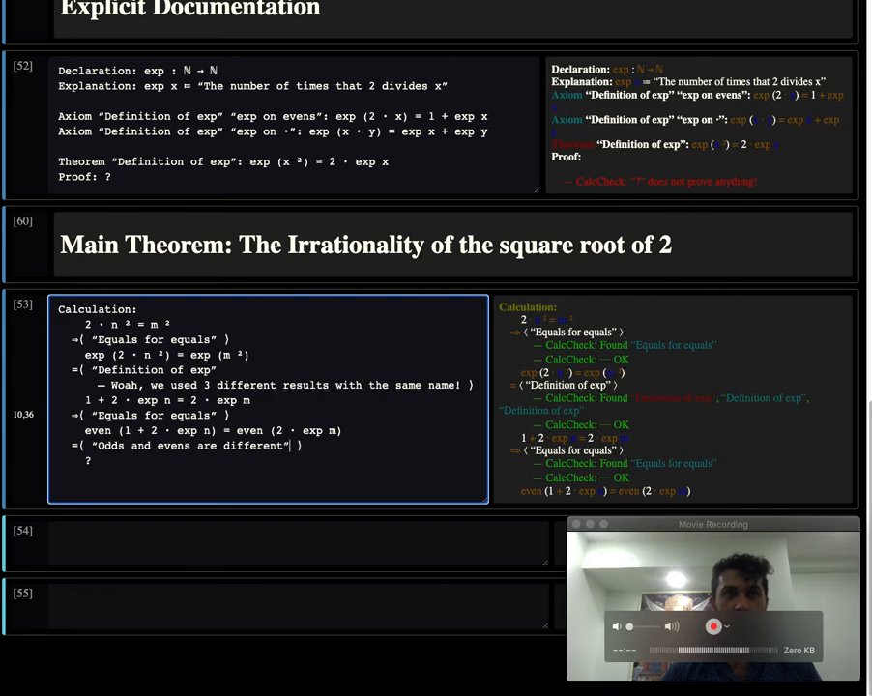
{"action": "type", "text": "f"}
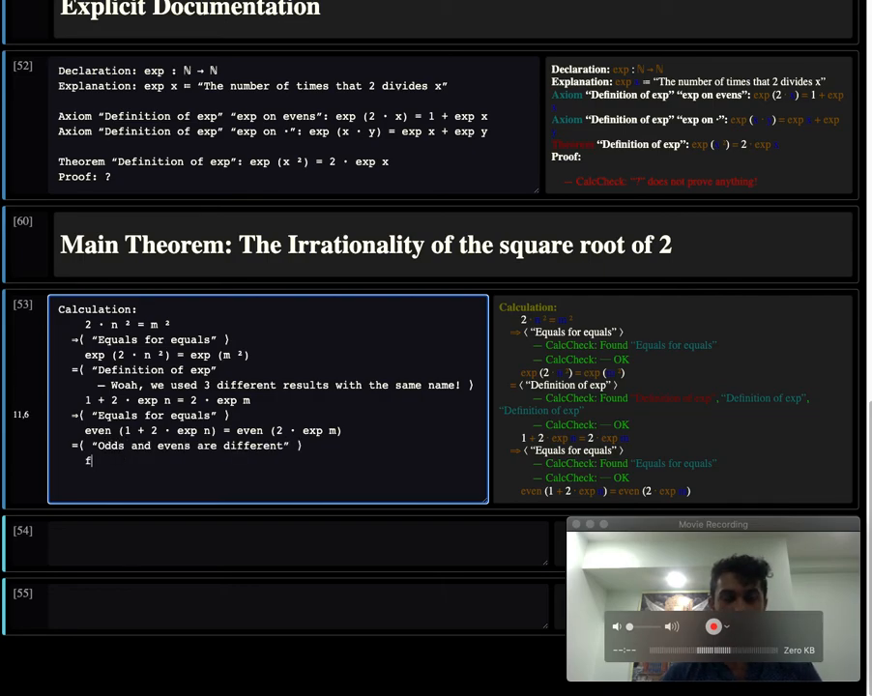
{"action": "type", "text": "alse"}
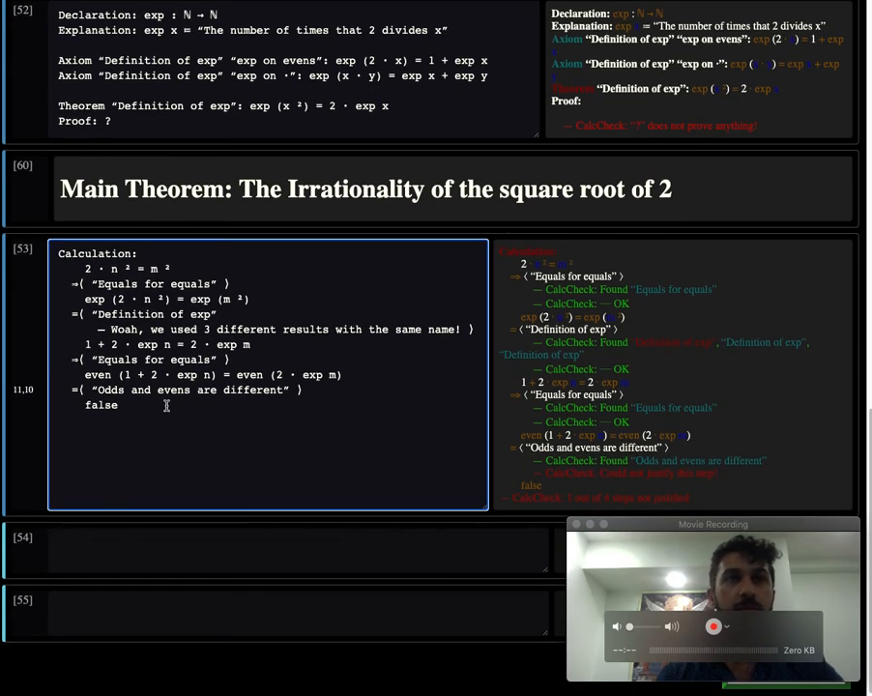
Insert the "Evens and odds follow each other" step and retype false so it checks OK
{"action": "left_click", "coordinate": [91, 389]}
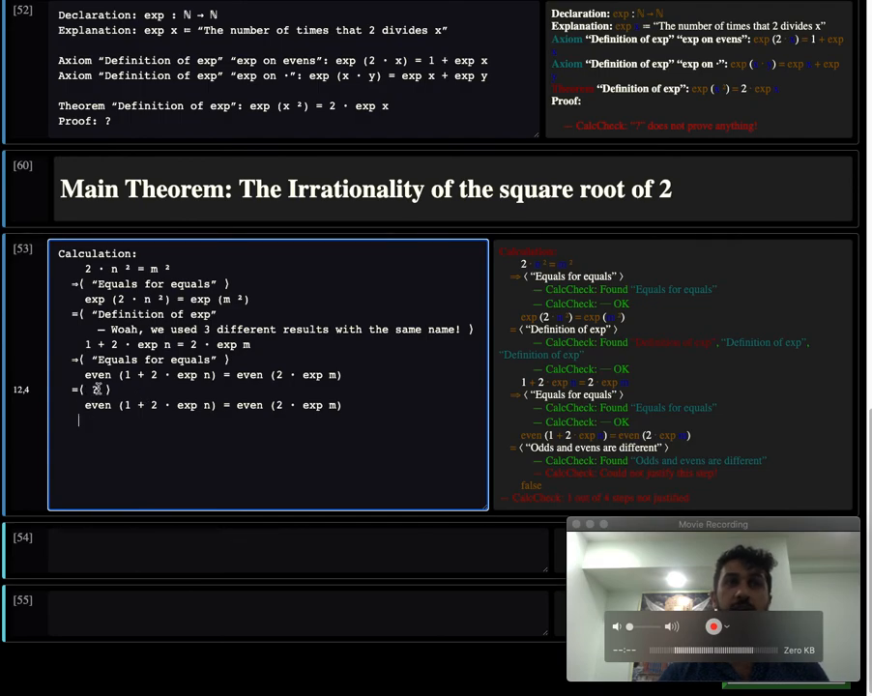
{"action": "type", "text": "\"O"}
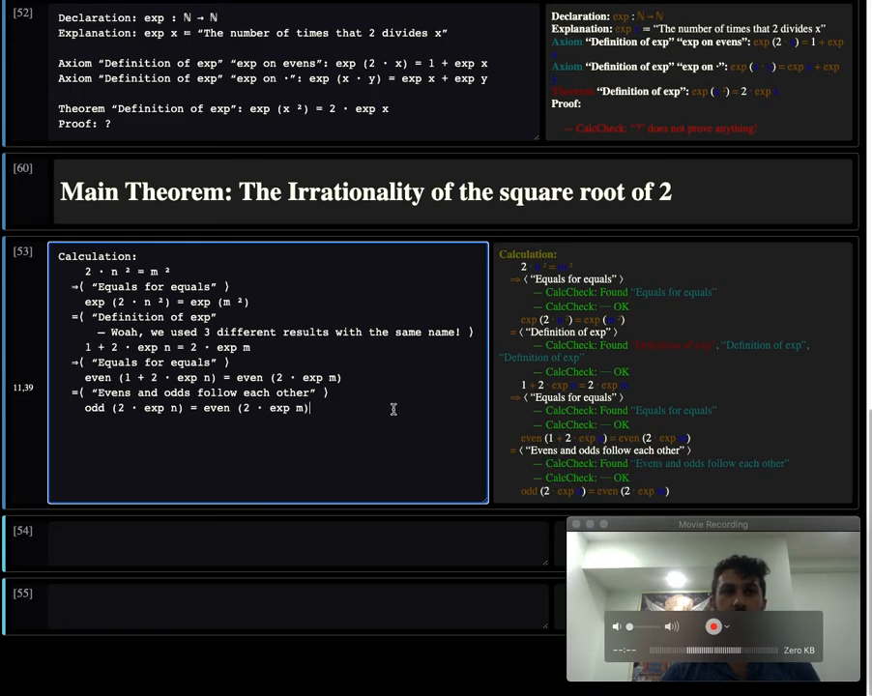
{"action": "type", "text": "=\\"}
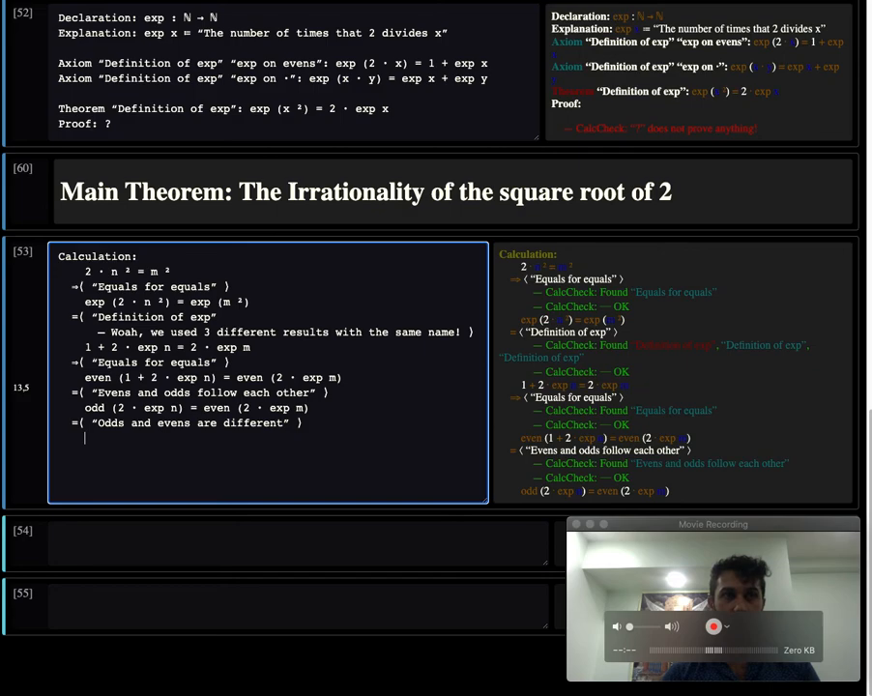
{"action": "type", "text": "false"}
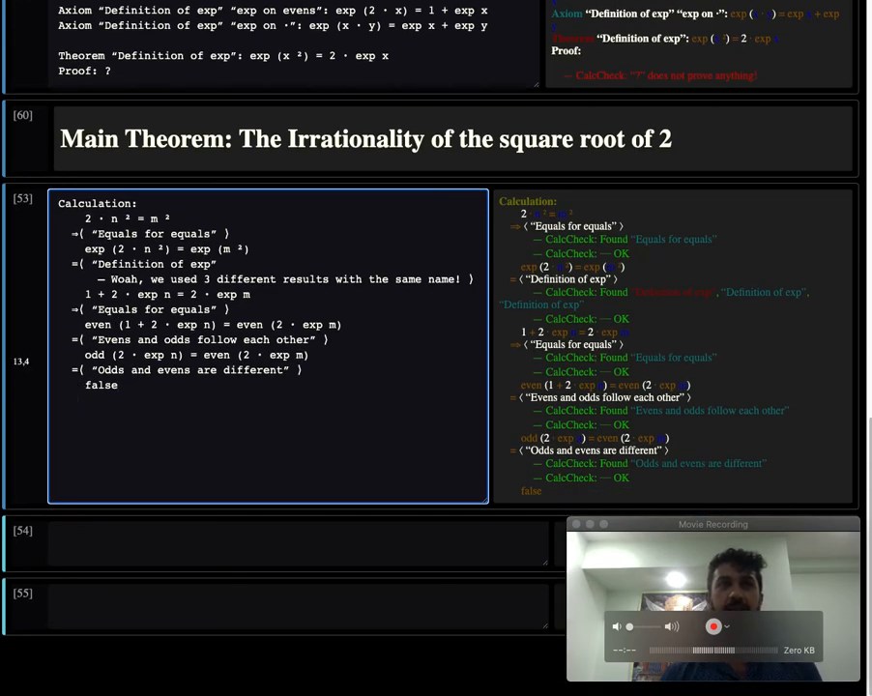
{"action": "double_click", "coordinate": [126, 218]}
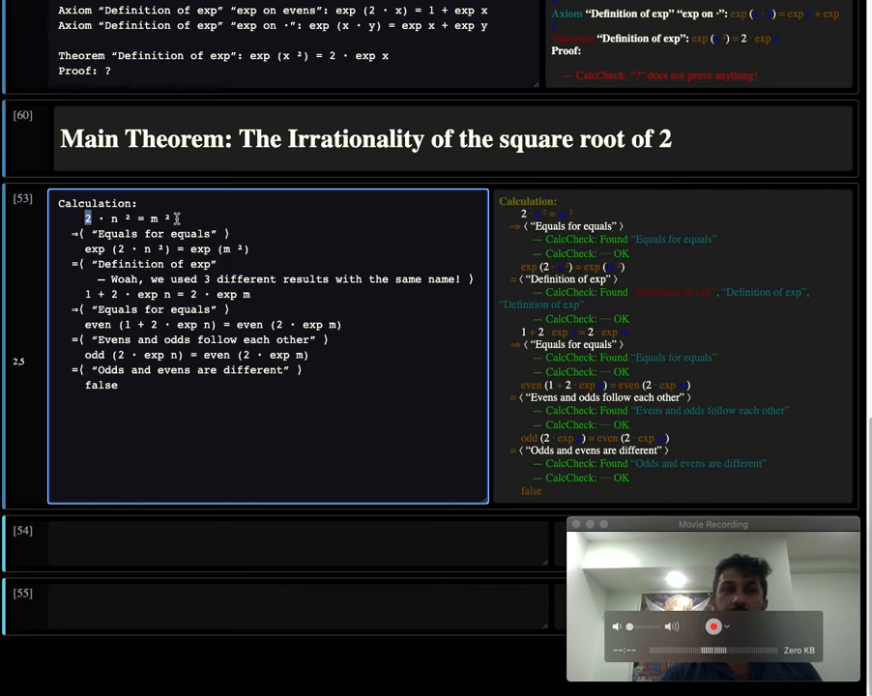
{"action": "left_click_drag", "start_coordinate": [87, 217], "coordinate": [172, 218]}
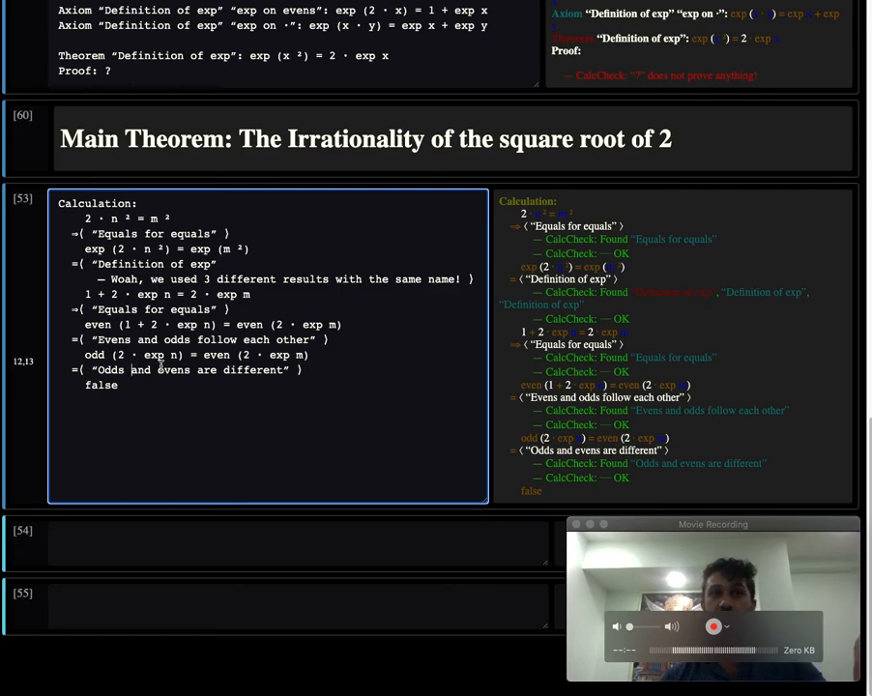
{"action": "double_click", "coordinate": [142, 370]}
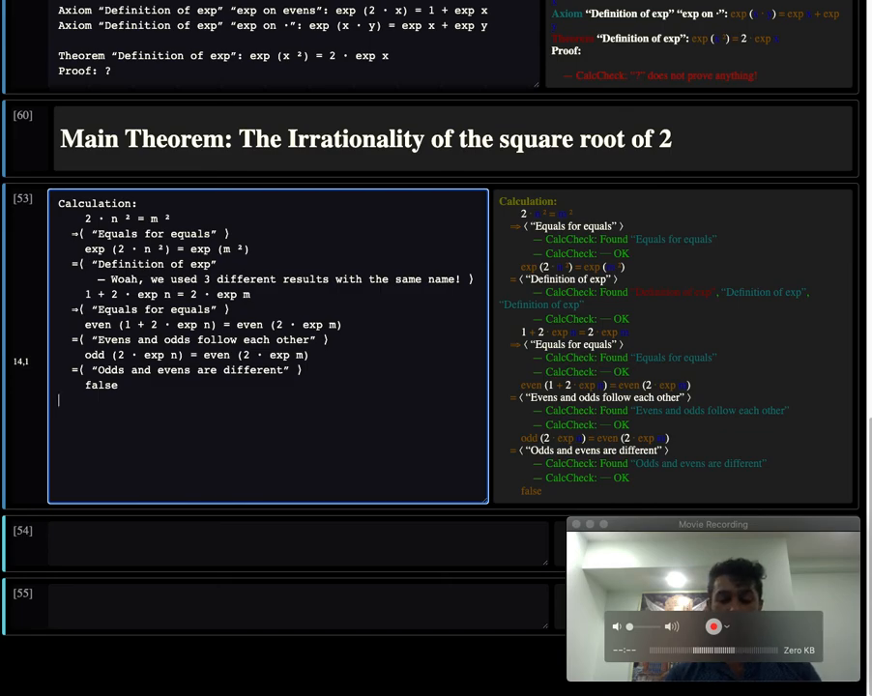
Below false, write 'This proves: Theorem "sqrt of 2 is irrational": 2 · n² = m² ⇒ false'
{"action": "type", "text": "This proves: “"}
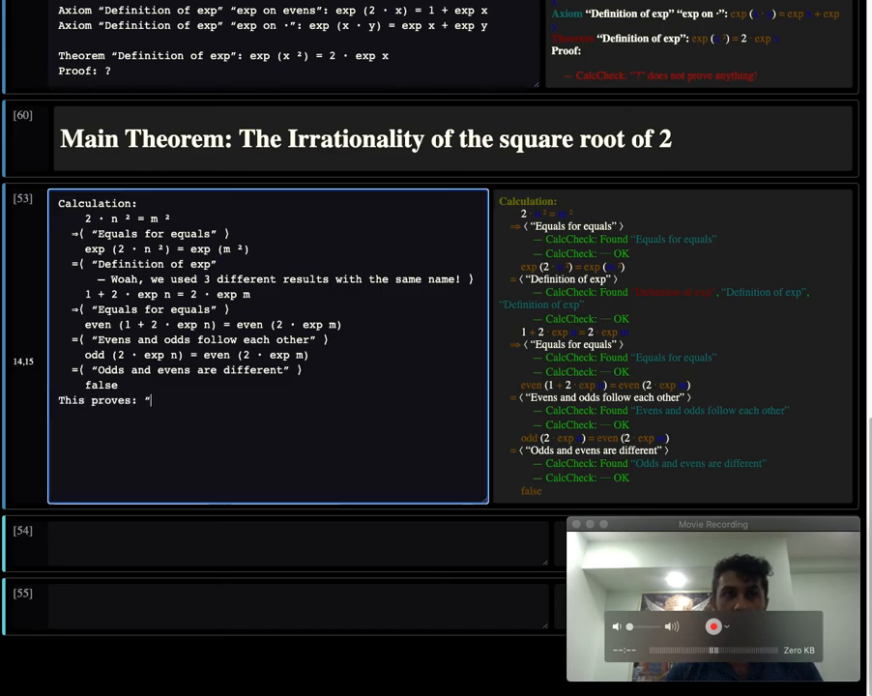
{"action": "type", "text": "Theorem"}
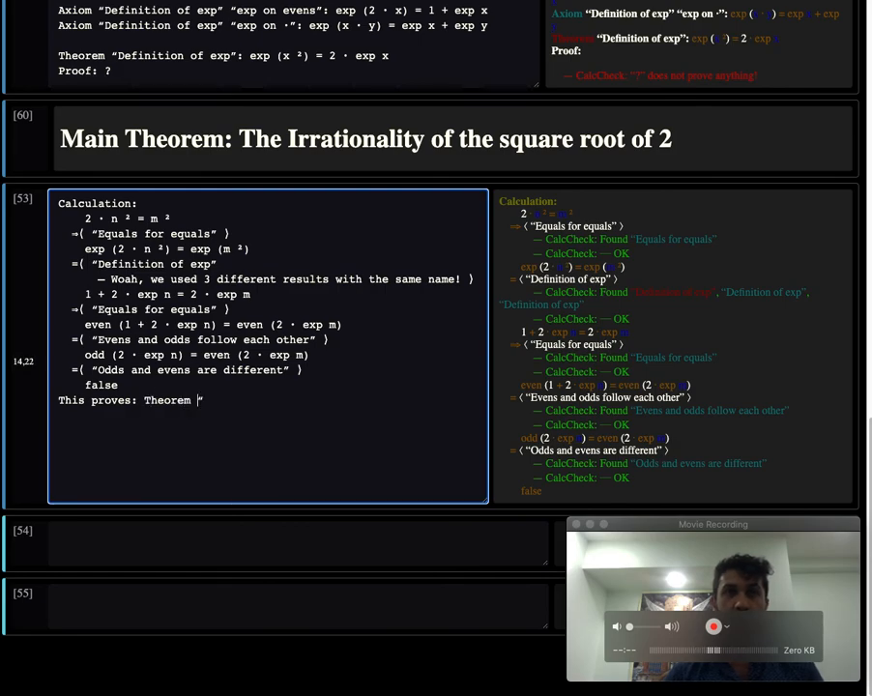
{"action": "type", "text": "sq"}
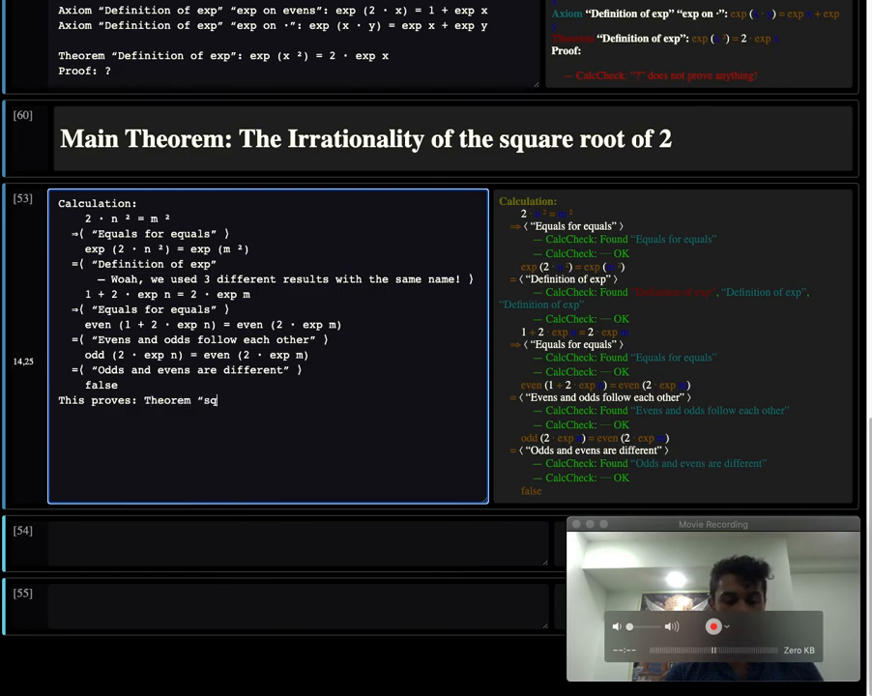
{"action": "type", "text": "rt"}
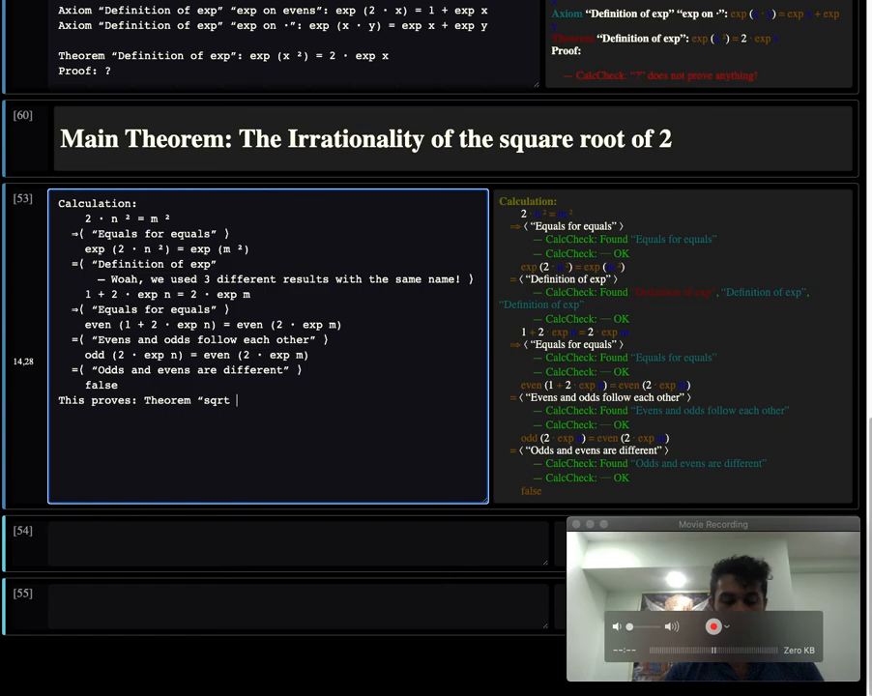
{"action": "type", "text": "of 2 is irrational”"}
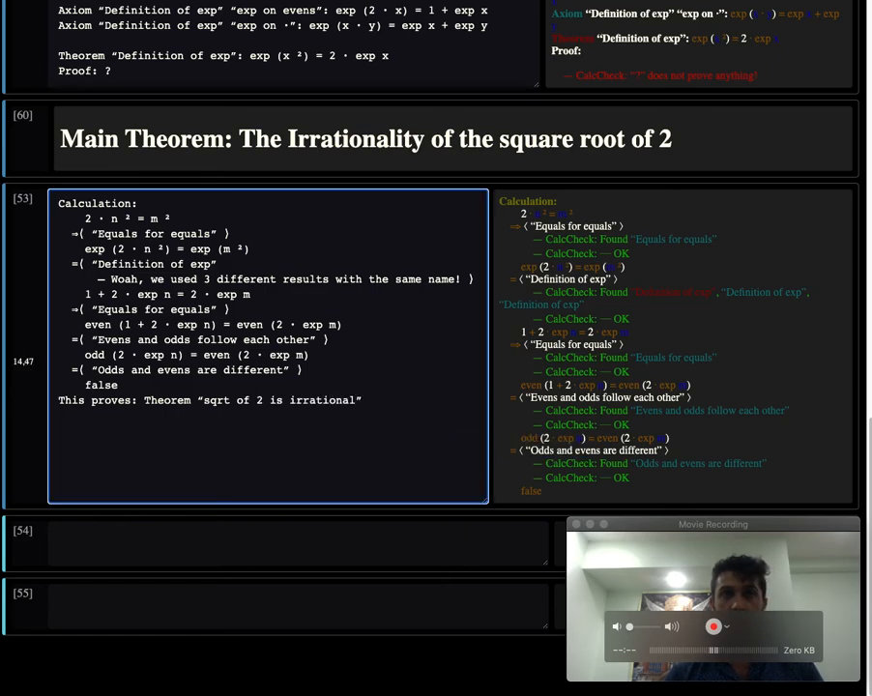
{"action": "type", "text": ":"}
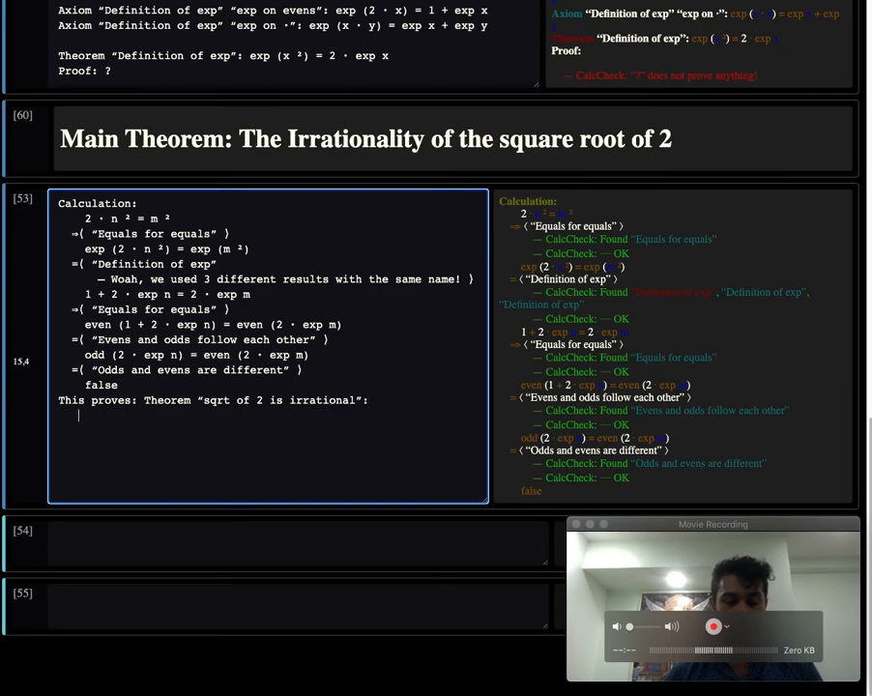
{"action": "type", "text": "2"}
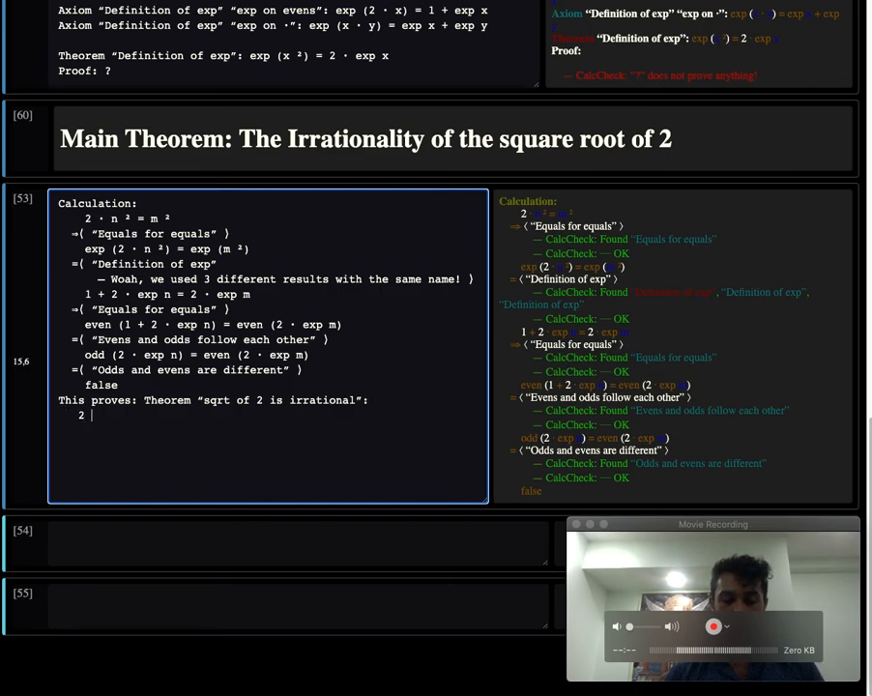
{"action": "type", "text": "· n ²"}
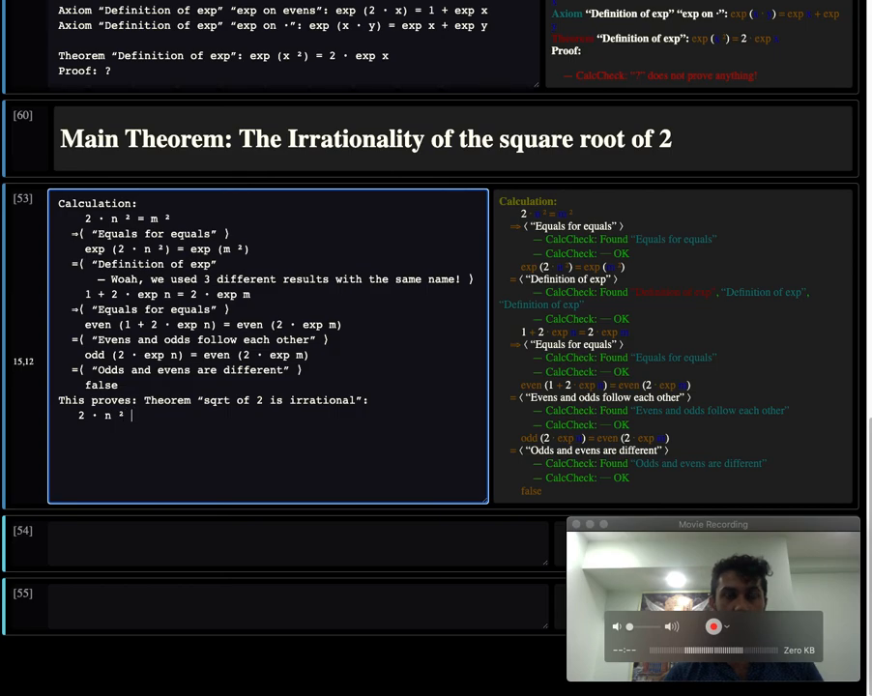
{"action": "type", "text": "= m ²"}
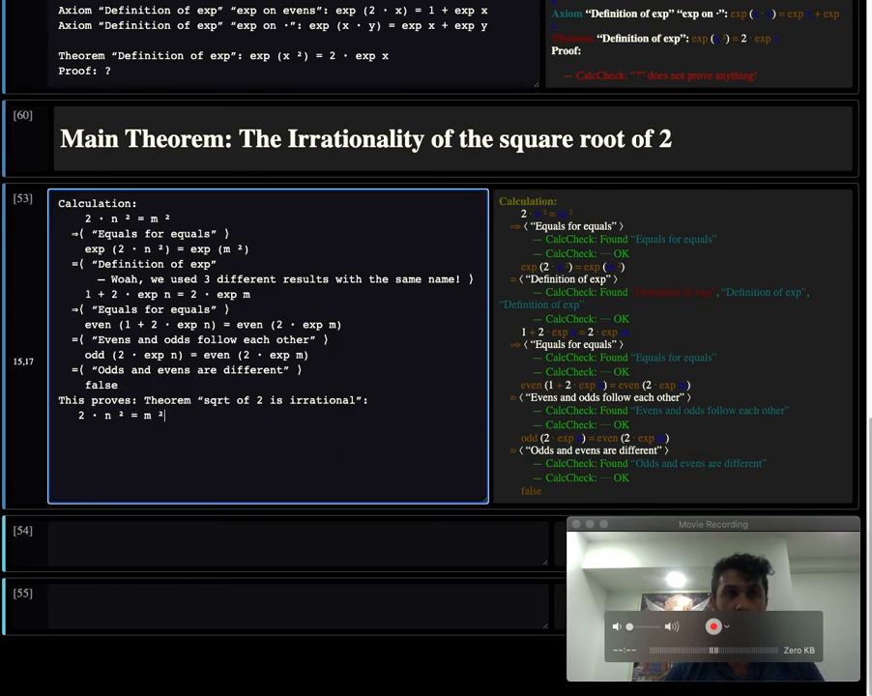
{"action": "type", "text": "⇒ f"}
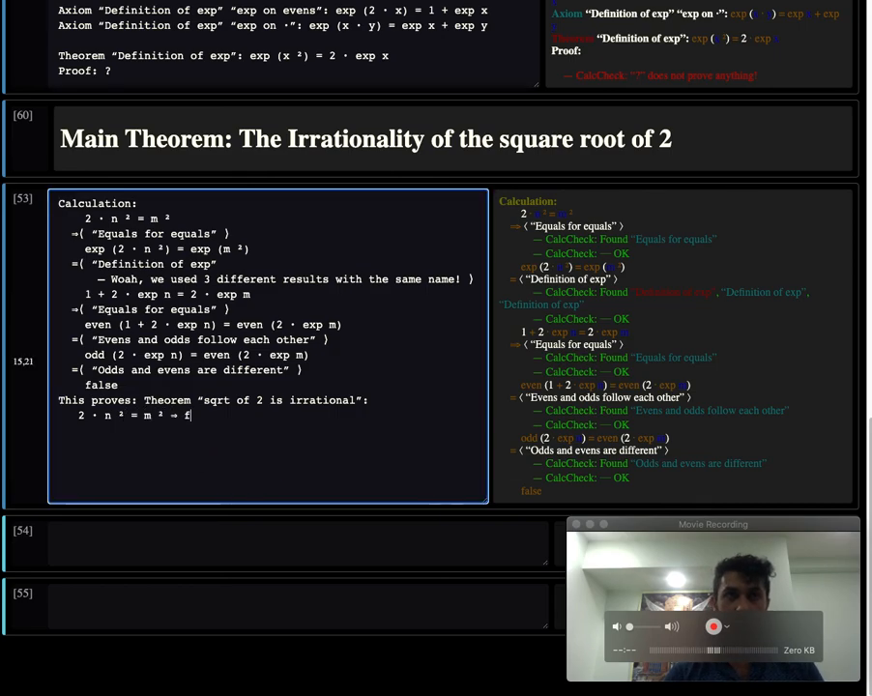
{"action": "type", "text": "alse"}
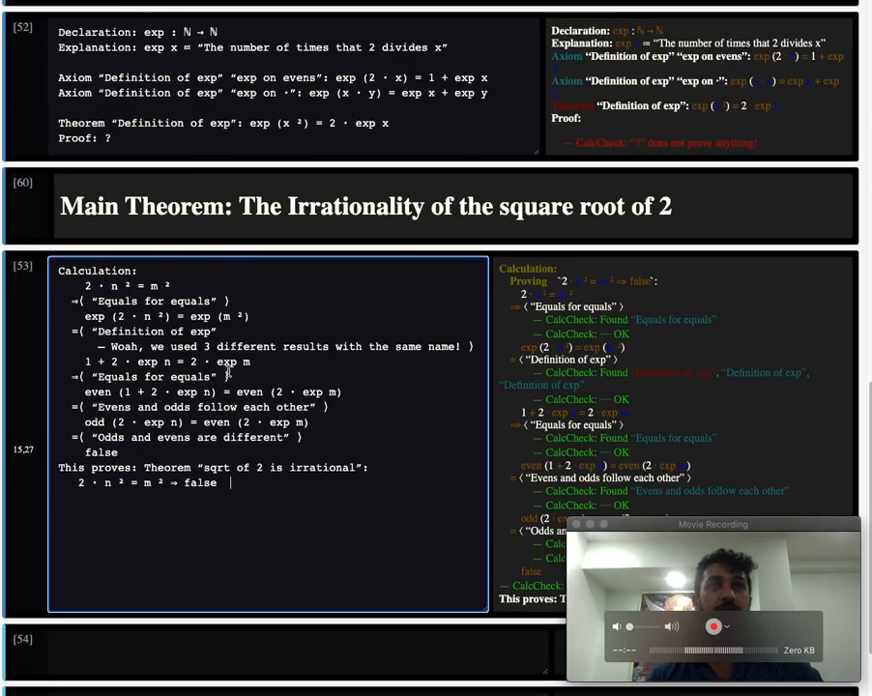
Scroll through the notebook to review the finished proof
{"action": "scroll", "scroll_direction": "up", "scroll_amount": 3}
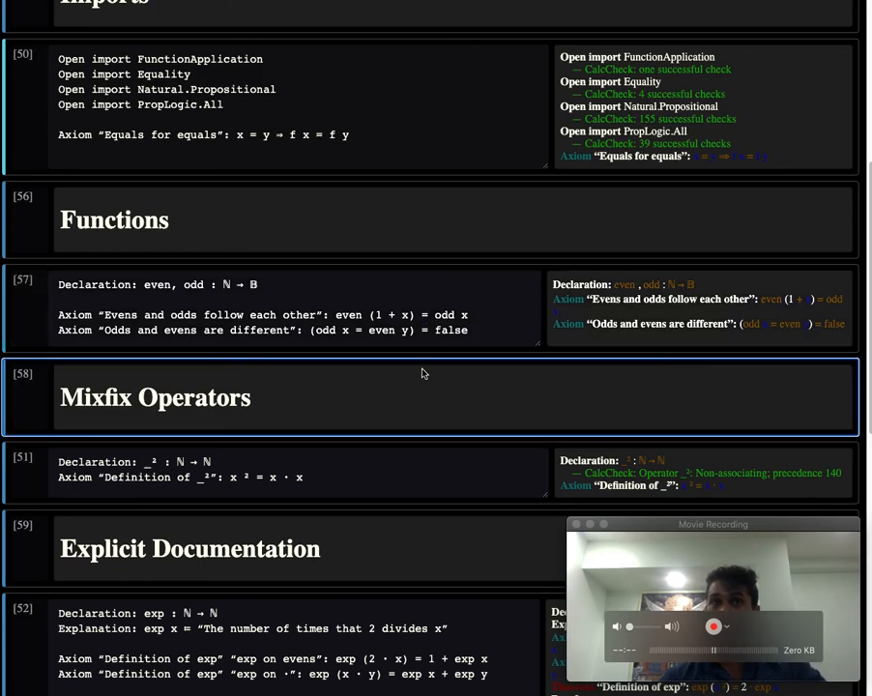
{"action": "scroll", "scroll_direction": "down", "scroll_amount": 3}
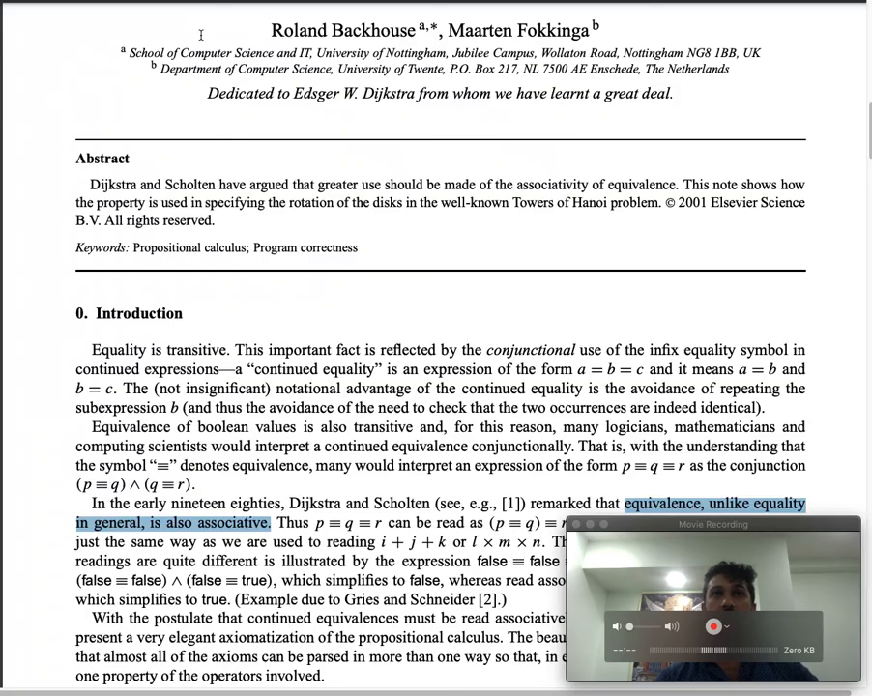
Scroll down through the paper's abstract and introduction in the PDF viewer
{"action": "scroll", "scroll_direction": "down", "scroll_amount": 3}
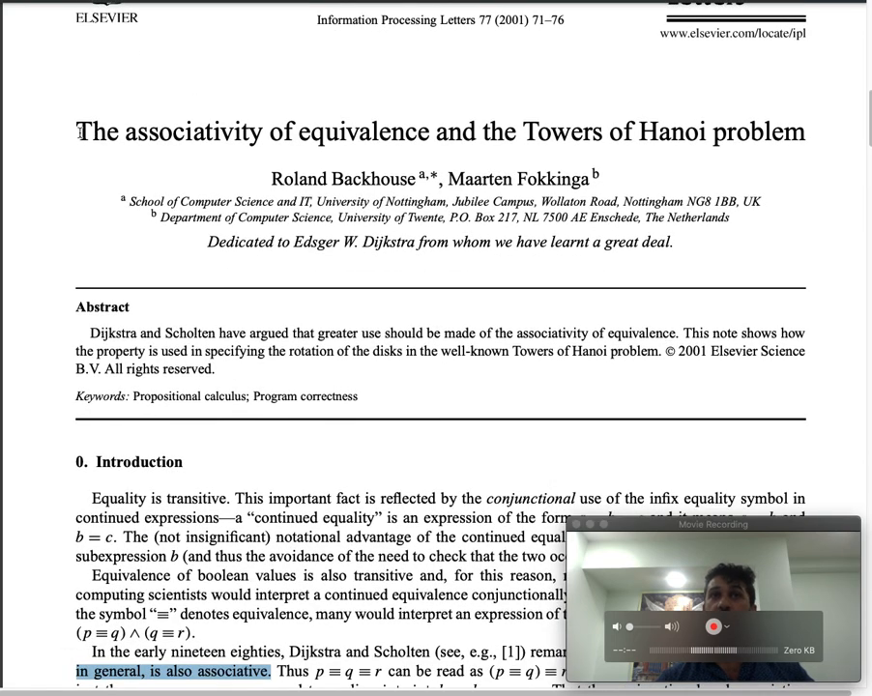
{"action": "scroll", "scroll_direction": "down", "scroll_amount": 3}
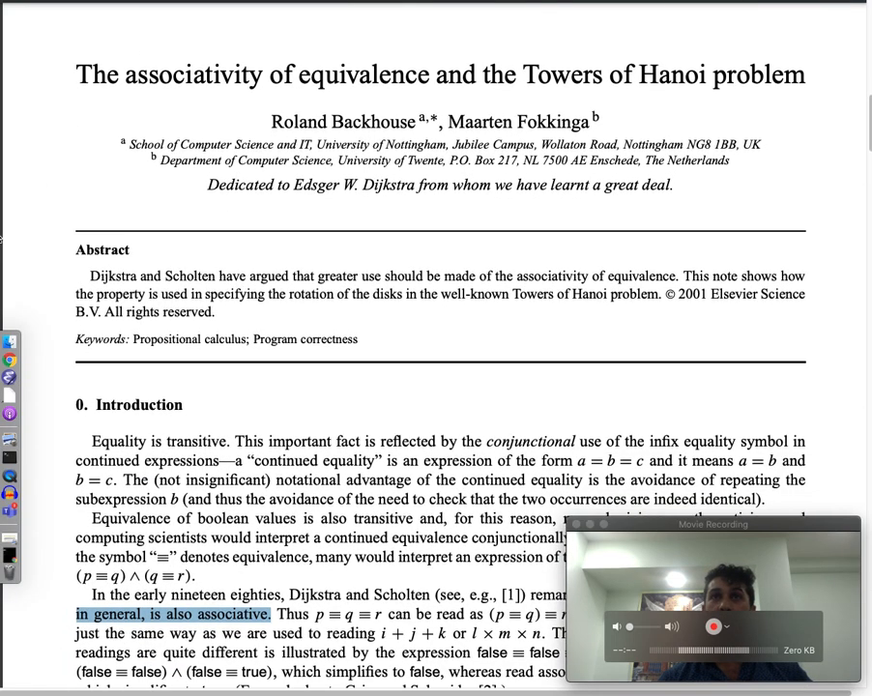
{"action": "scroll", "scroll_direction": "down", "scroll_amount": 3}
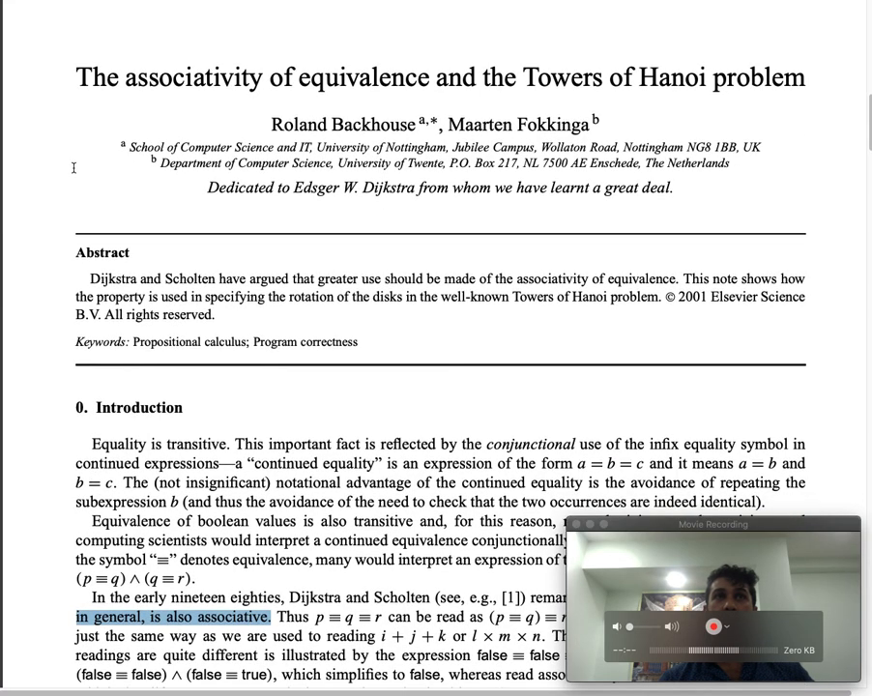
{"action": "scroll", "scroll_direction": "down", "scroll_amount": 3}
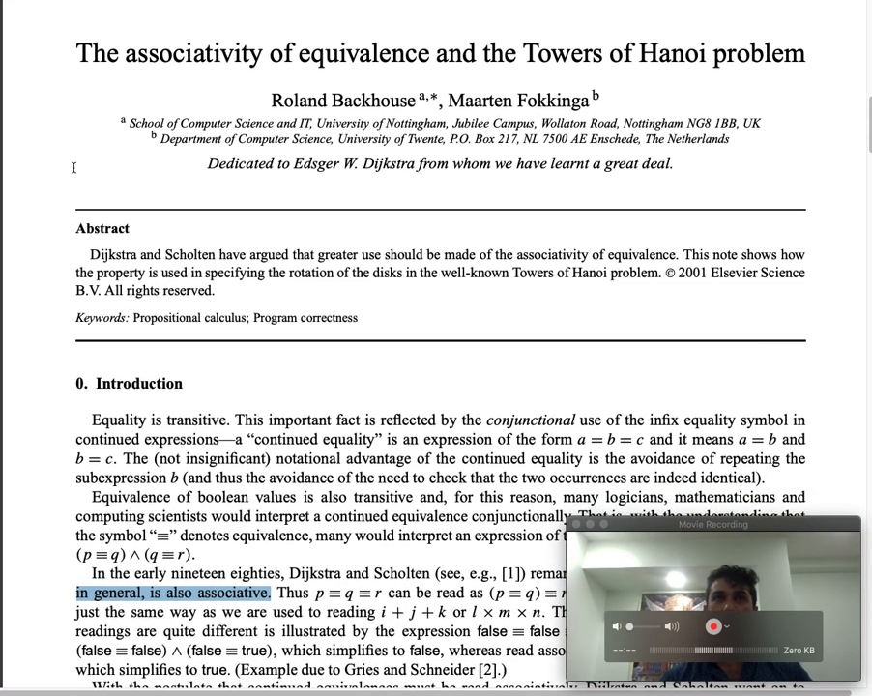
{"action": "scroll", "scroll_direction": "down", "scroll_amount": 3}
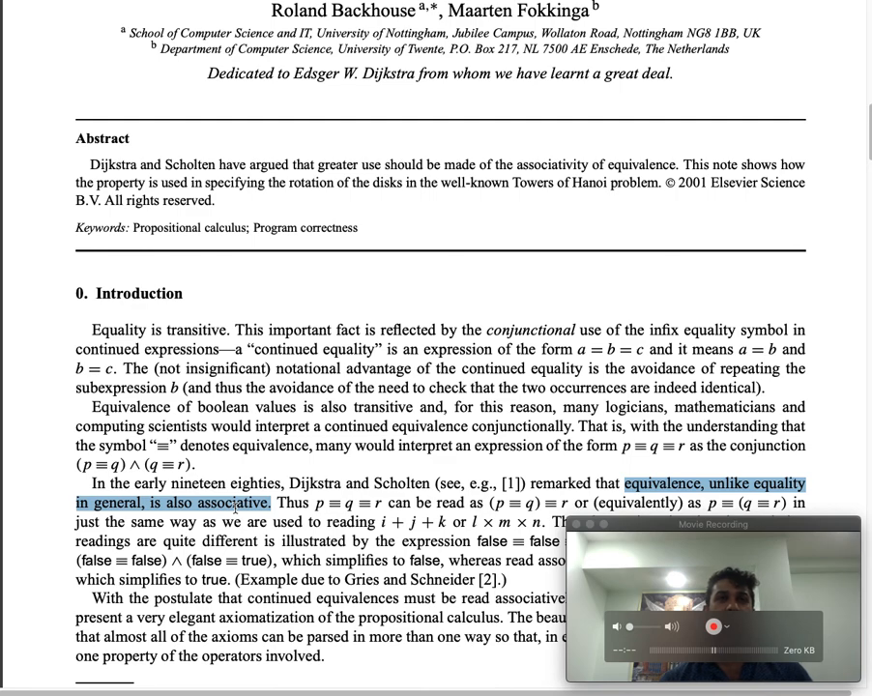
{"action": "mouse_move", "coordinate": [339, 277]}
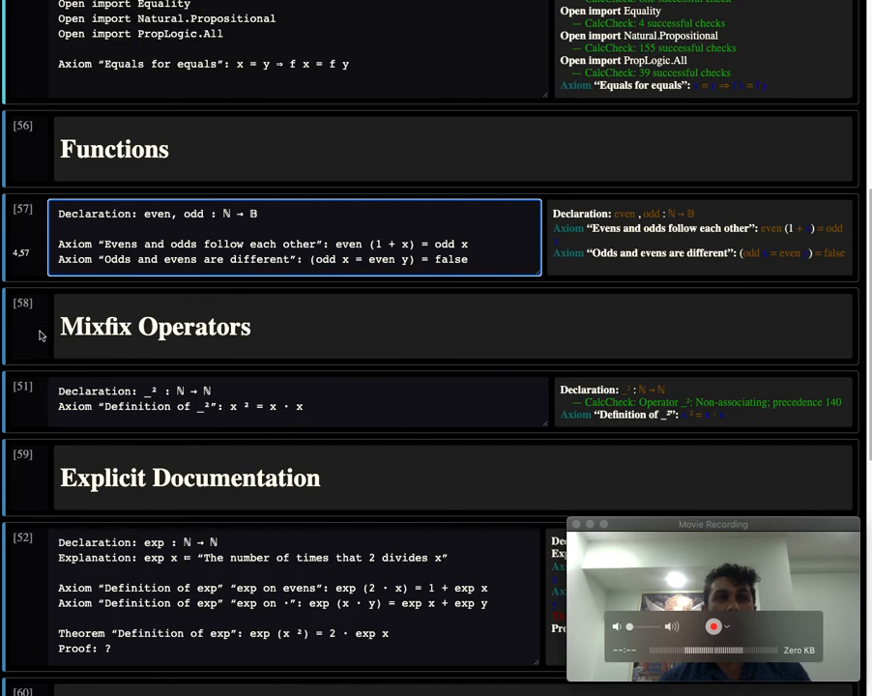
{"action": "scroll", "scroll_direction": "down", "scroll_amount": 3}
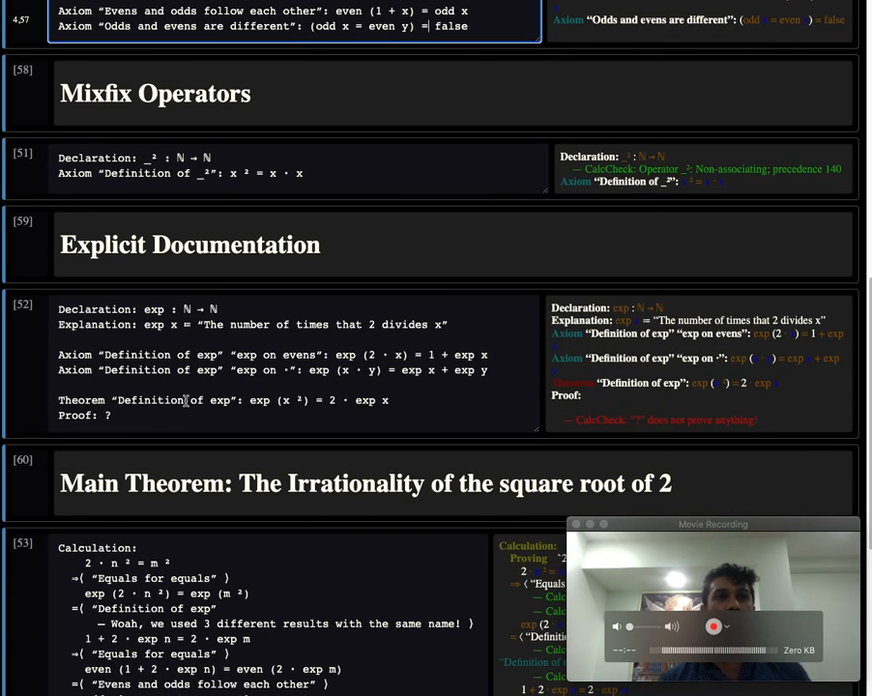